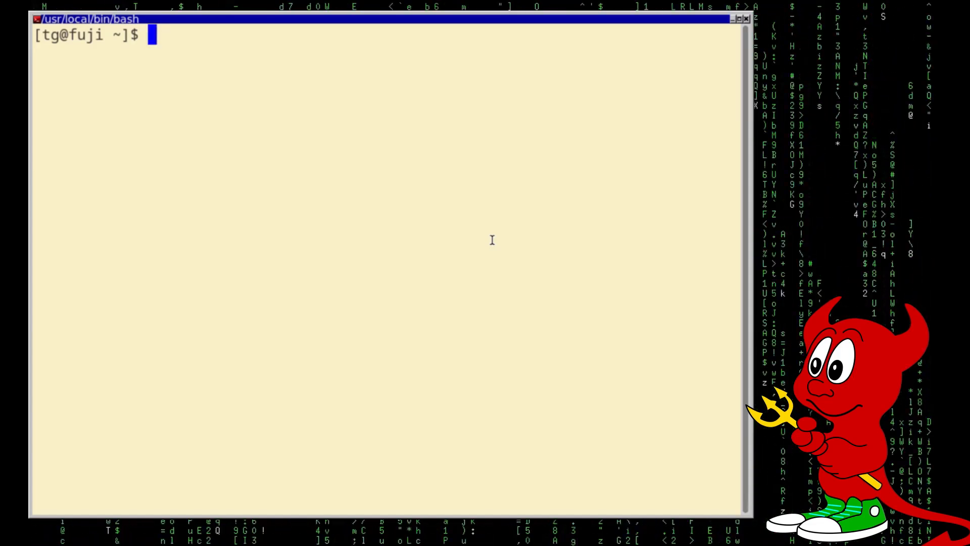
# Step: Open /etc/rc.conf in vim to check the kld_list loading nvidia and nvidia-modeset
pyautogui.write('vim')
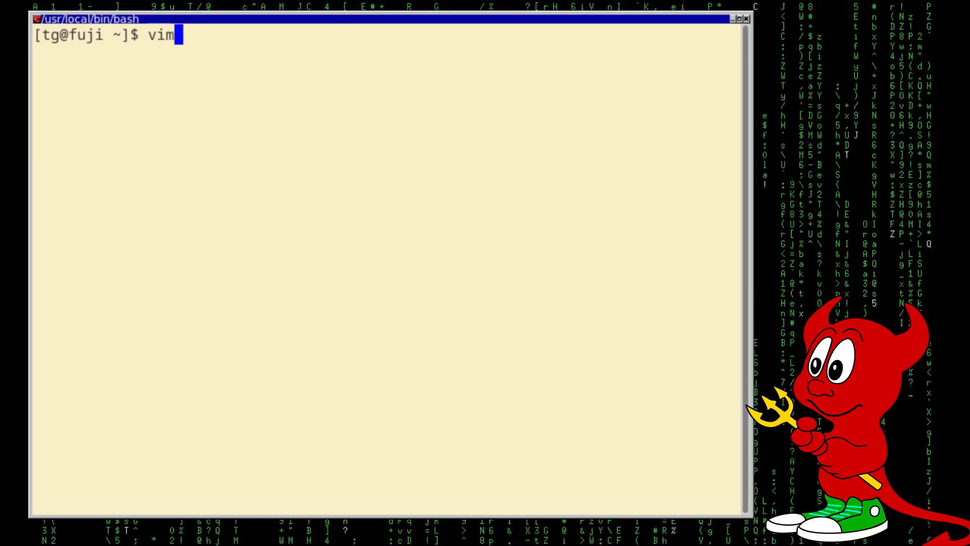
pyautogui.write('/')
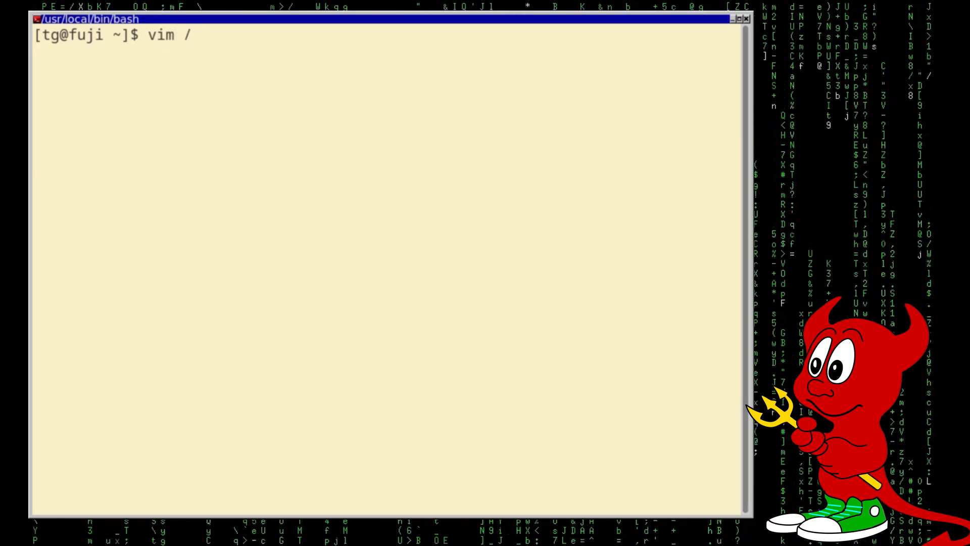
pyautogui.write('etc/rc')
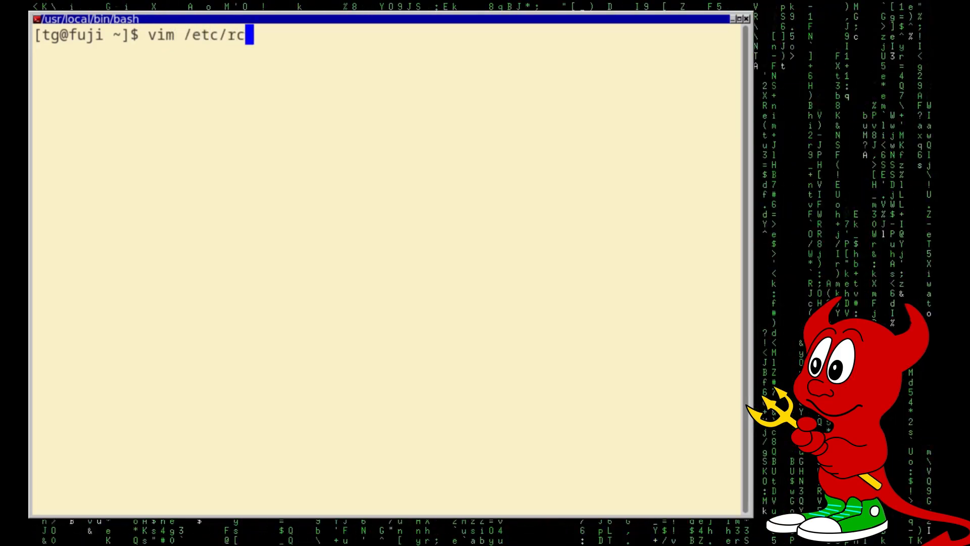
pyautogui.write('.conf')
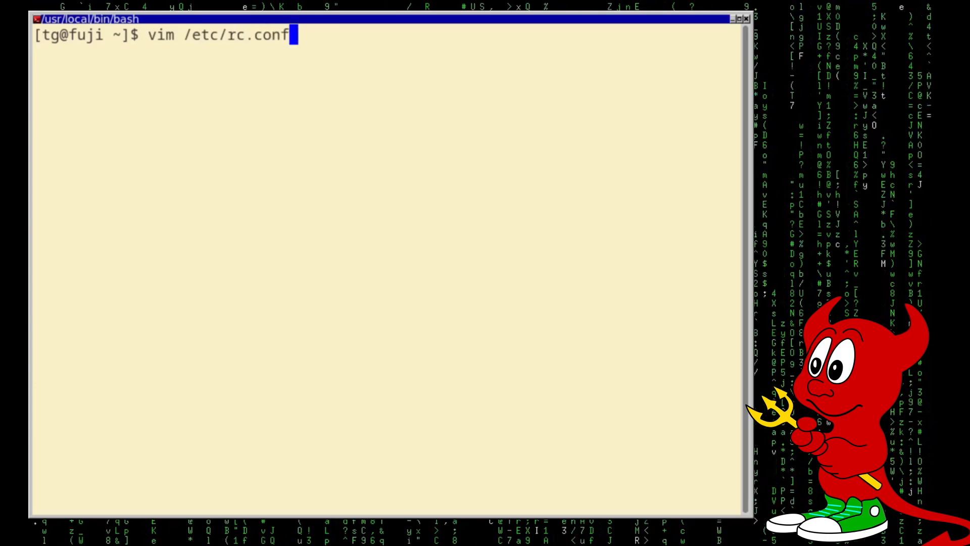
pyautogui.press('Return')
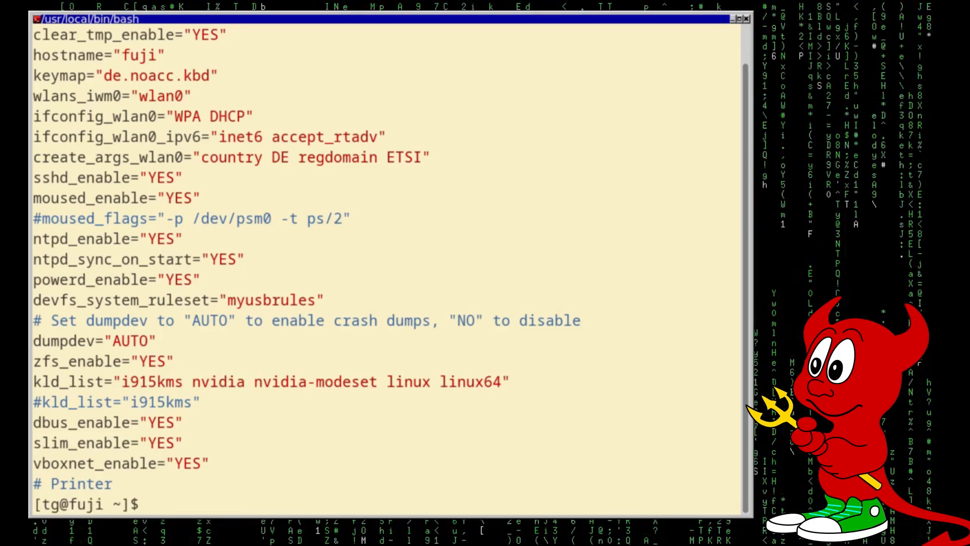
# Step: Run nvidia-smi to report the Quadro M2000M with driver 550.54.14
pyautogui.write('nvi')
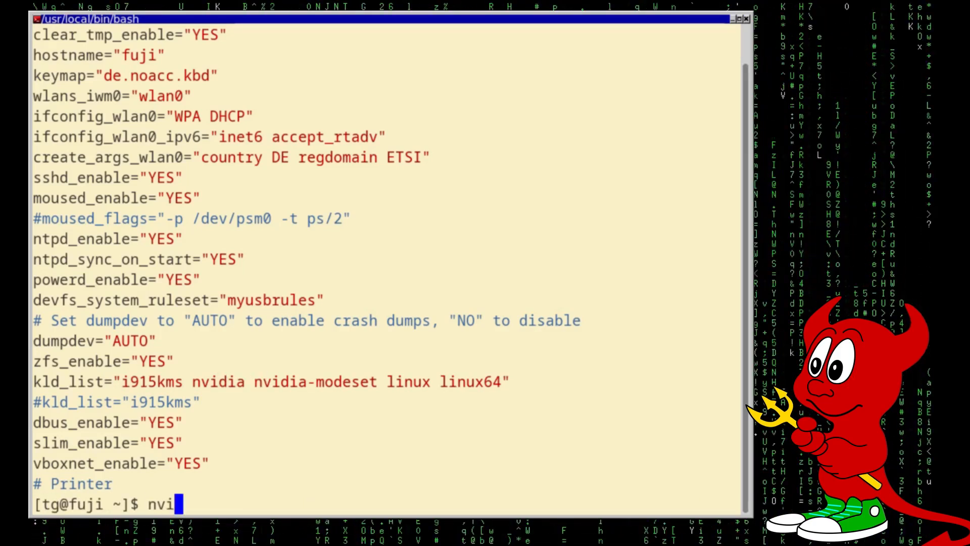
pyautogui.write('dia-')
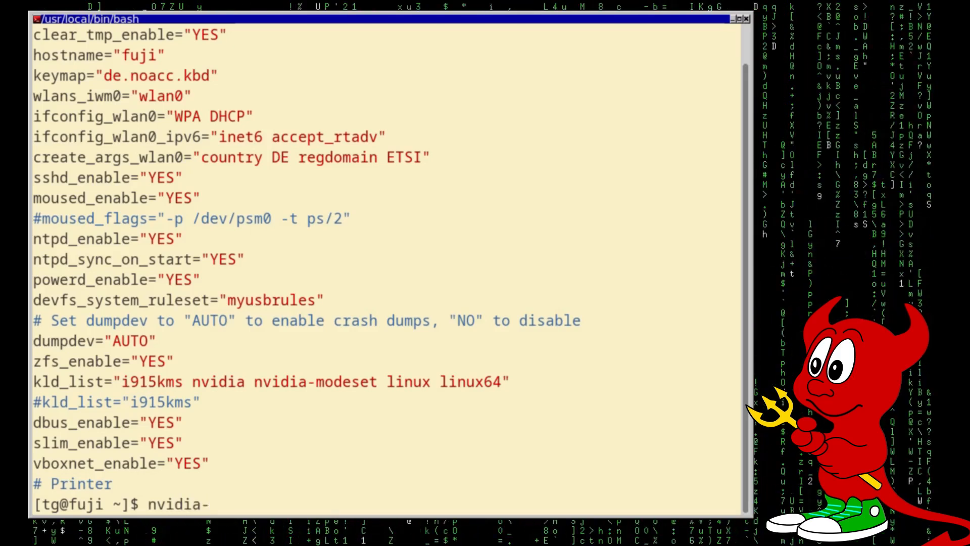
pyautogui.press('Return')
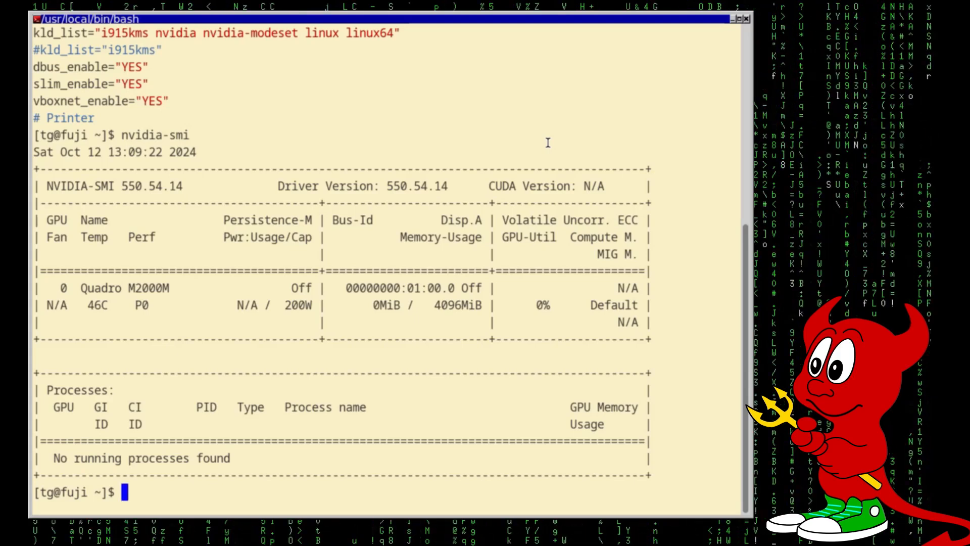
# Step: Start switching to the root account with su
pyautogui.write('su -')
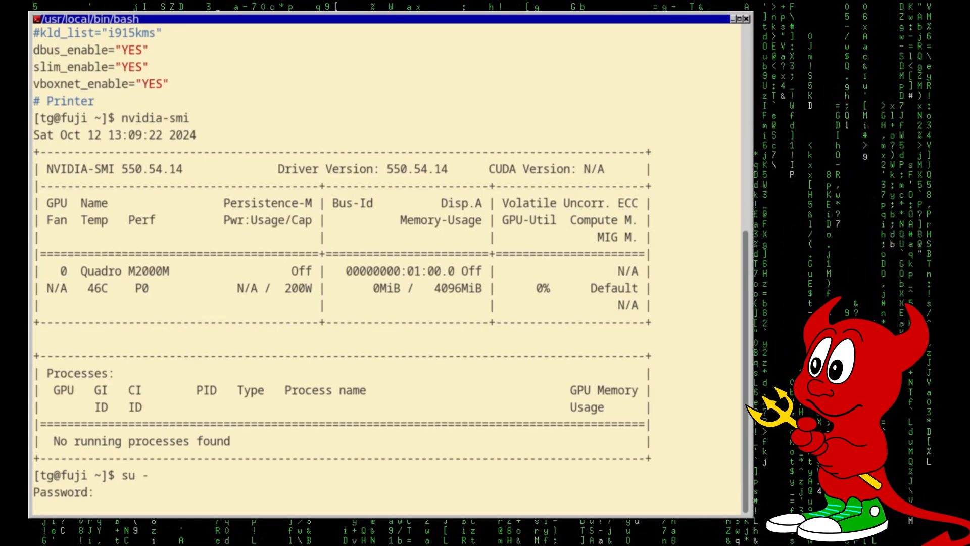
# Step: Become root, then fetch and extract the ports tree with portsnap, building new INDEX files
pyautogui.press('Return')
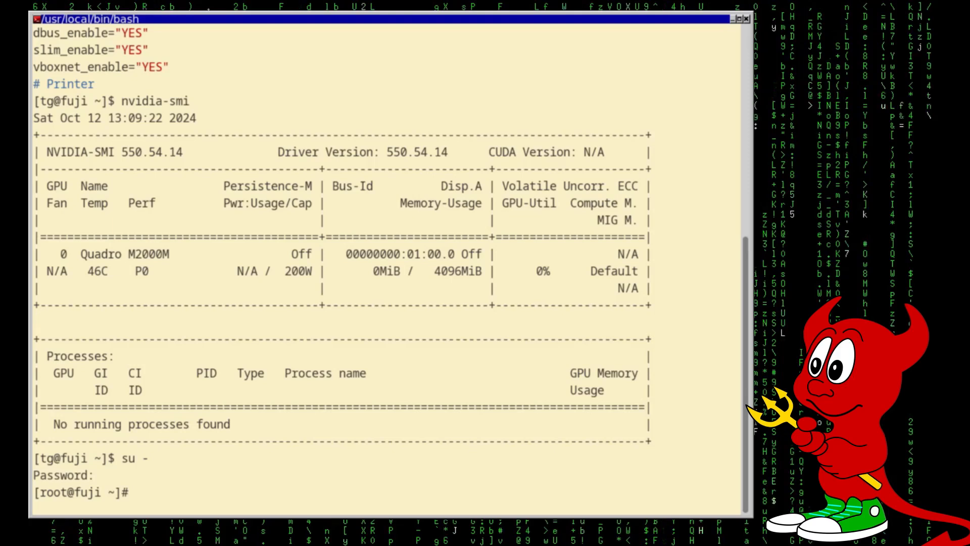
pyautogui.write('port')
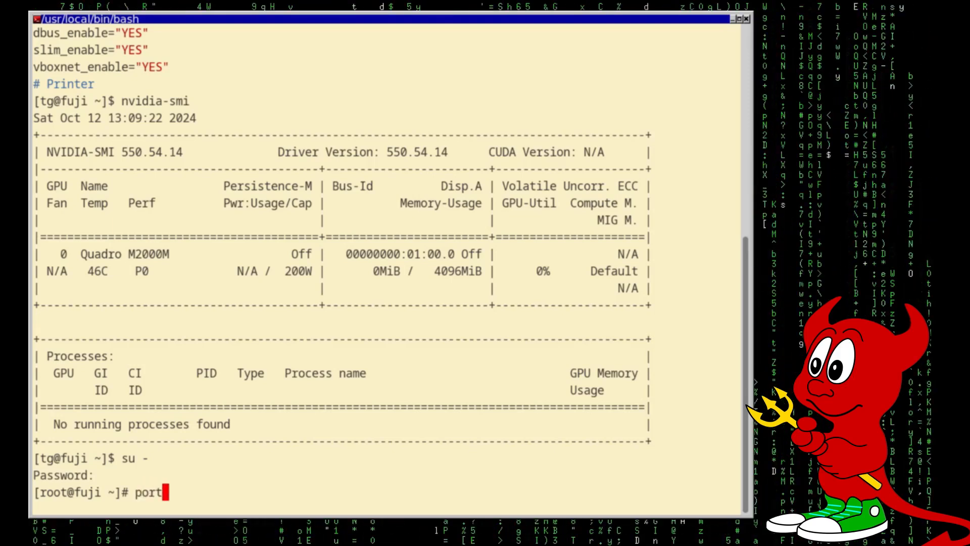
pyautogui.write('snap fetch')
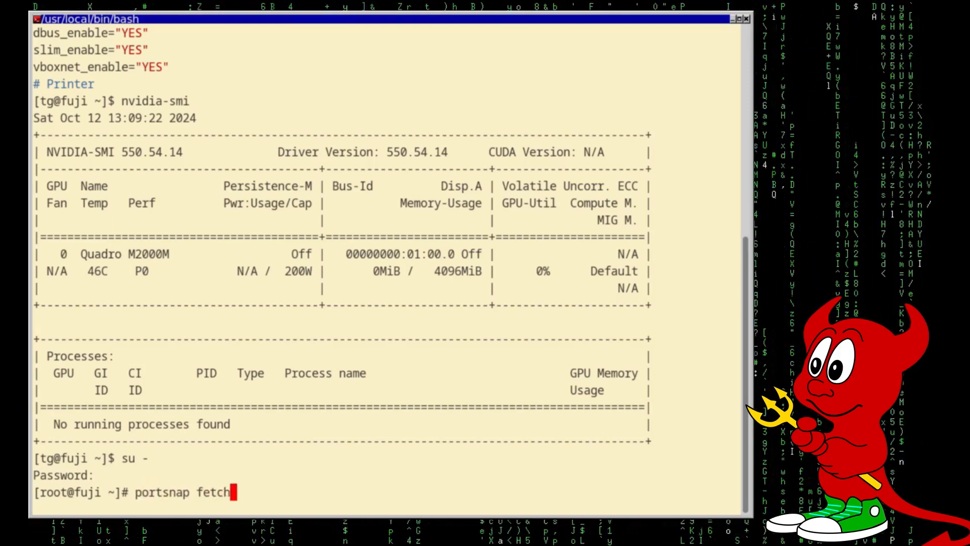
pyautogui.press('Return')
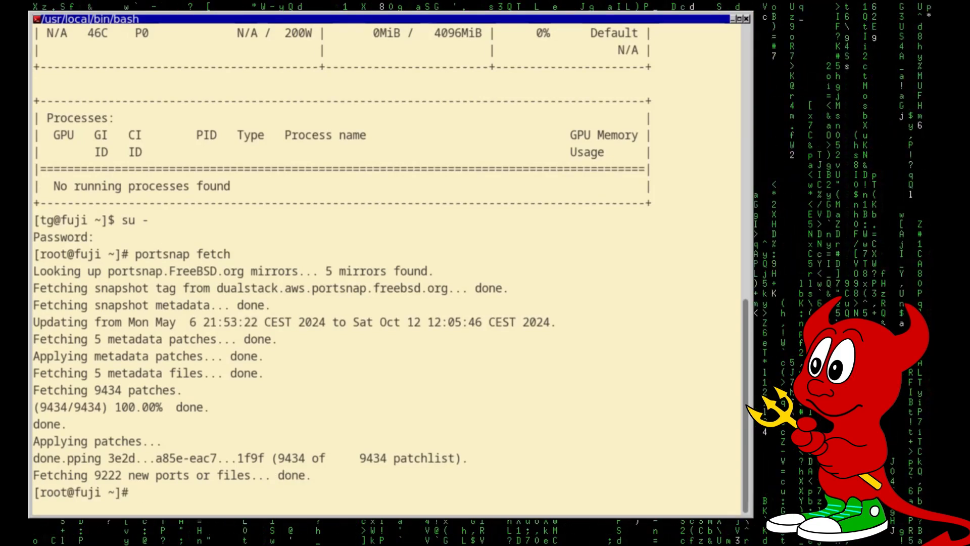
pyautogui.write('portsnap')
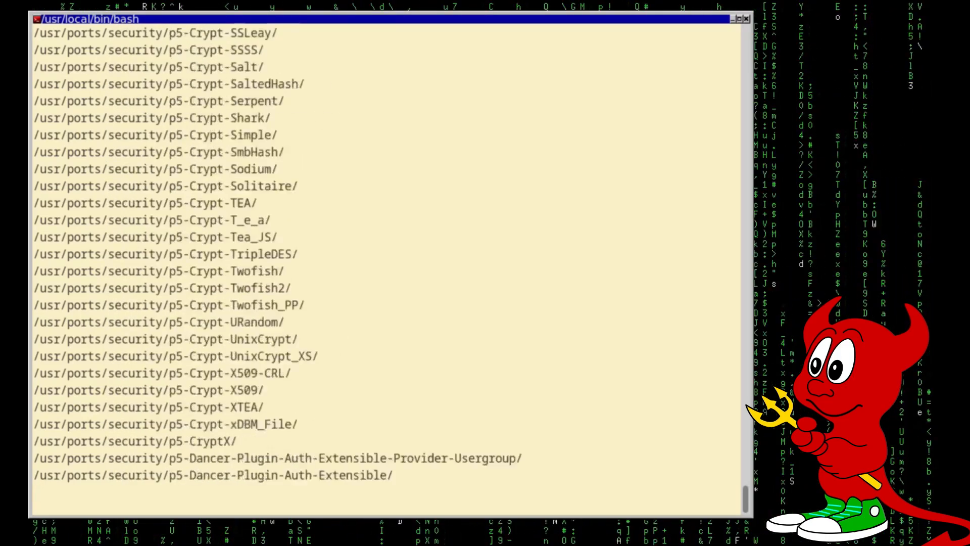
pyautogui.scroll(-3)
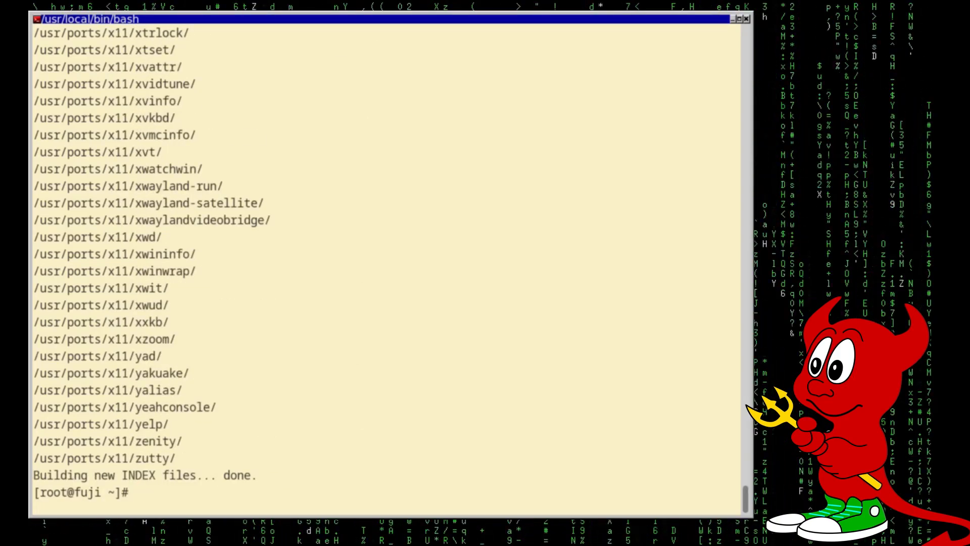
# Step: Compile and stage the ollama 0.3.6 port with make in /usr/ports/misc/ollama
pyautogui.write('cd')
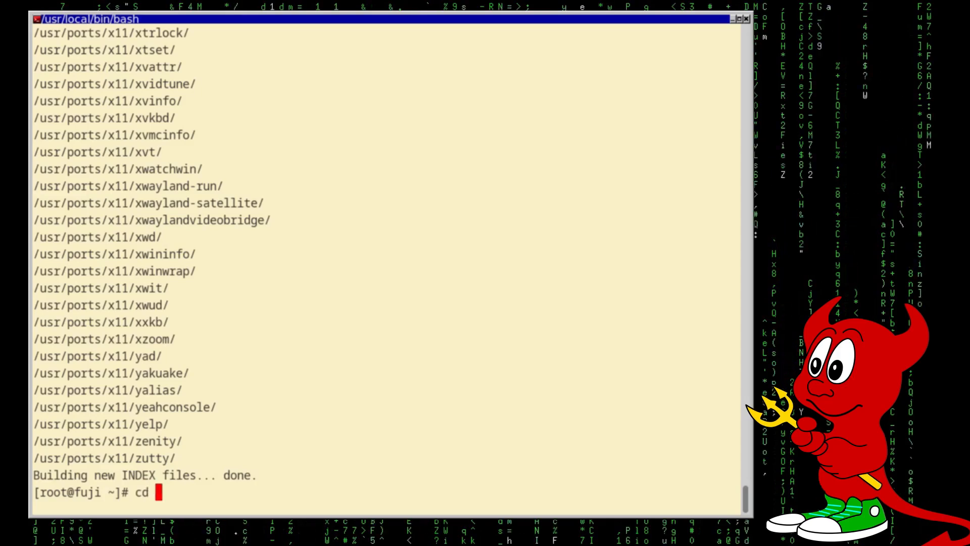
pyautogui.write('/usr/ports/')
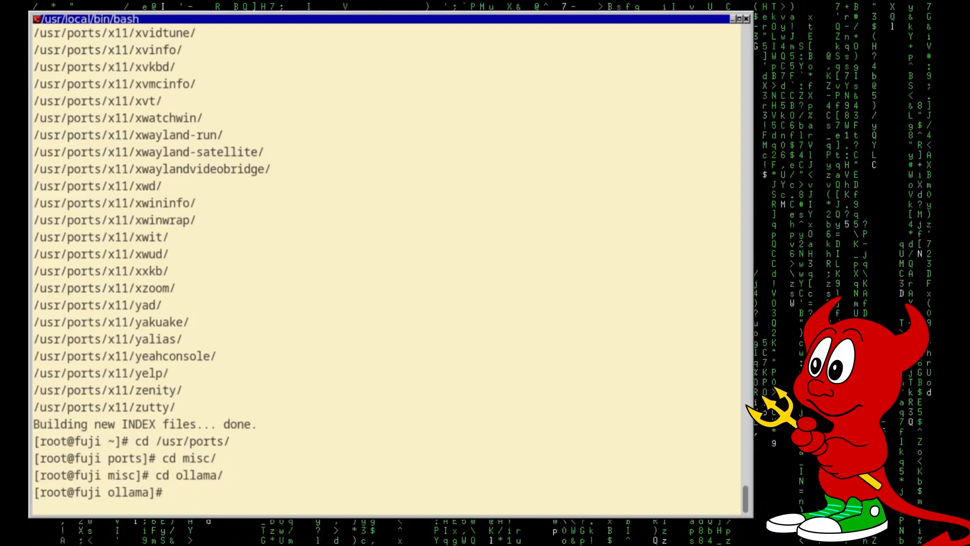
pyautogui.write('make')
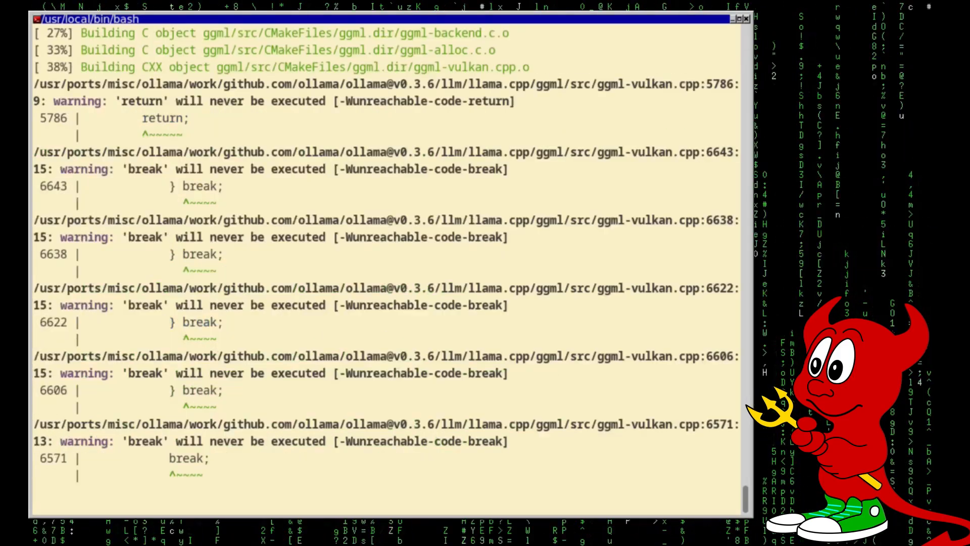
pyautogui.scroll(-3)
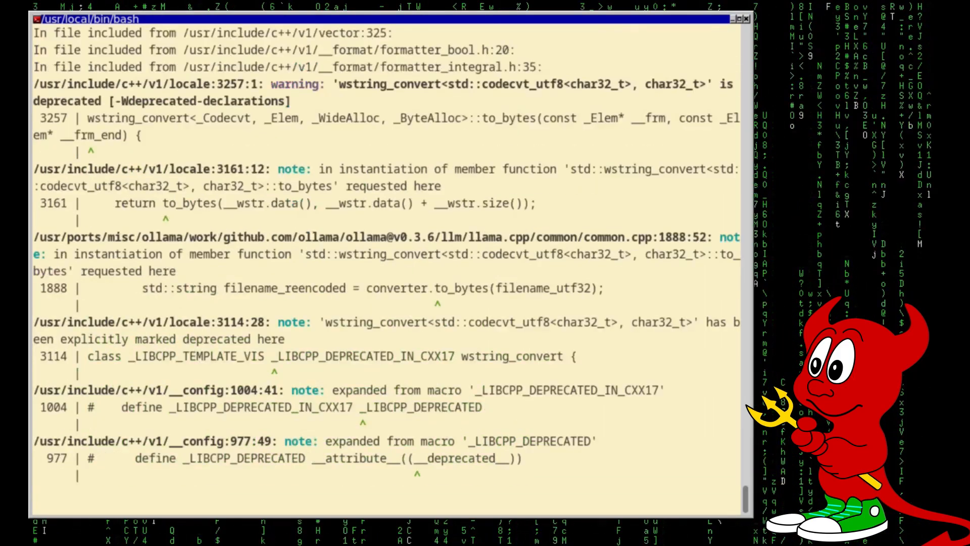
pyautogui.scroll(-3)
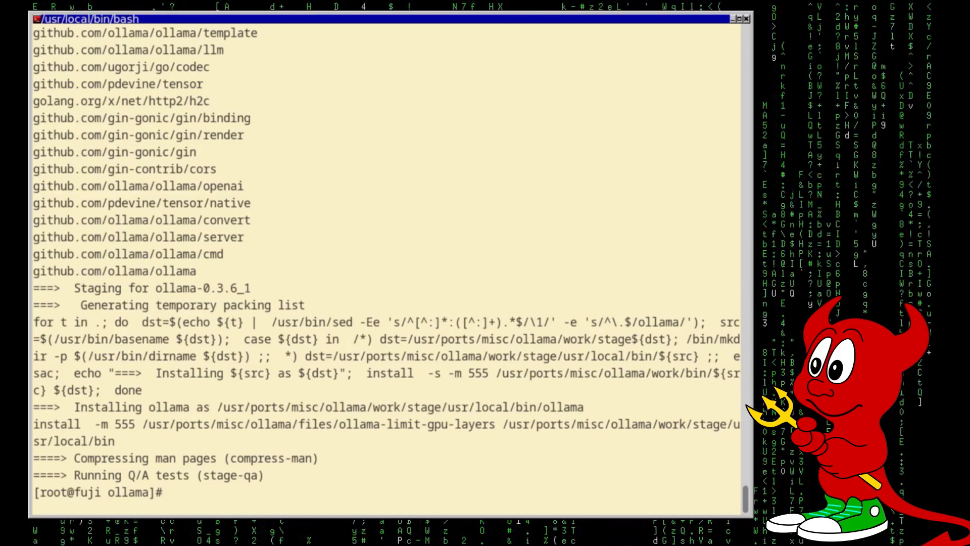
# Step: Attempt make install, which reports ollama-0.3.6_1 is already installed
pyautogui.write('make in')
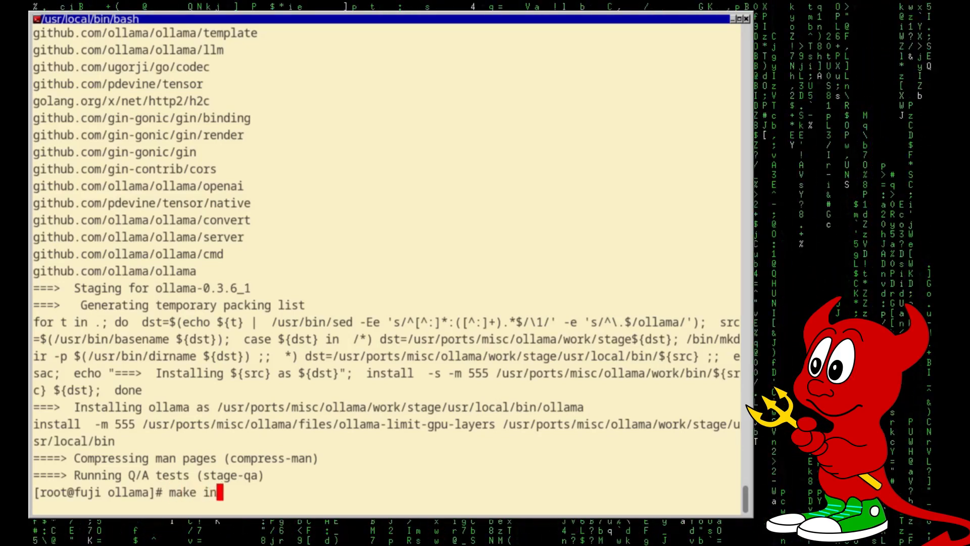
pyautogui.write('stall')
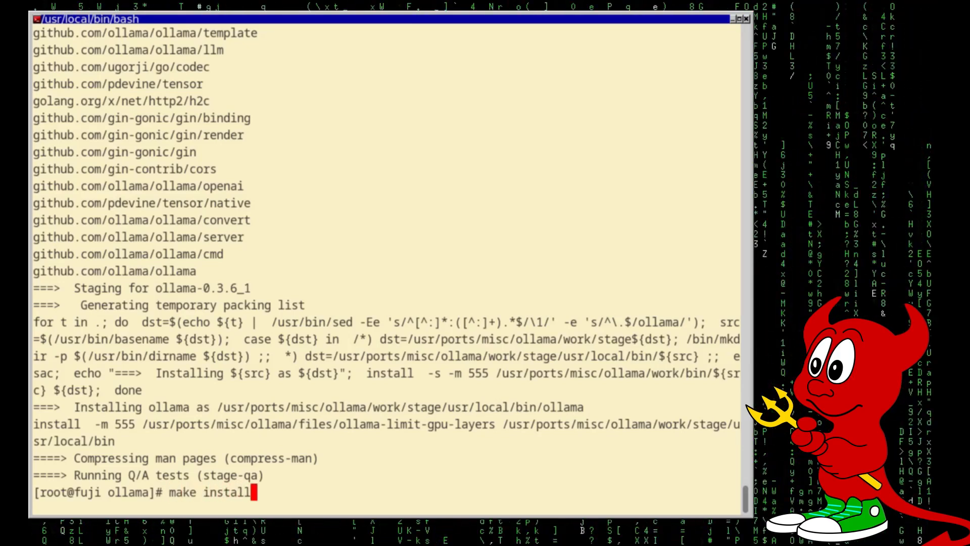
pyautogui.press('Return')
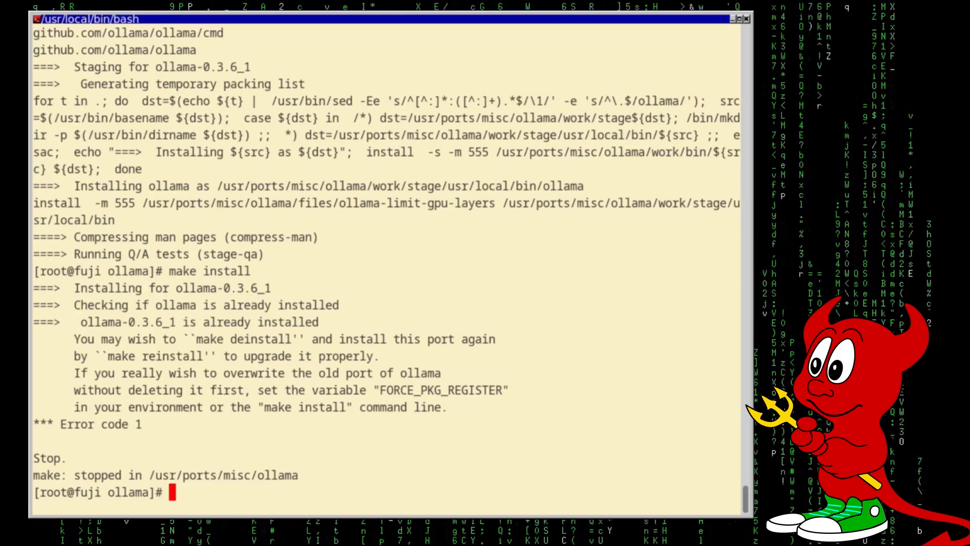
# Step: Remove the existing ollama installation with make deinstall
pyautogui.write('mak')
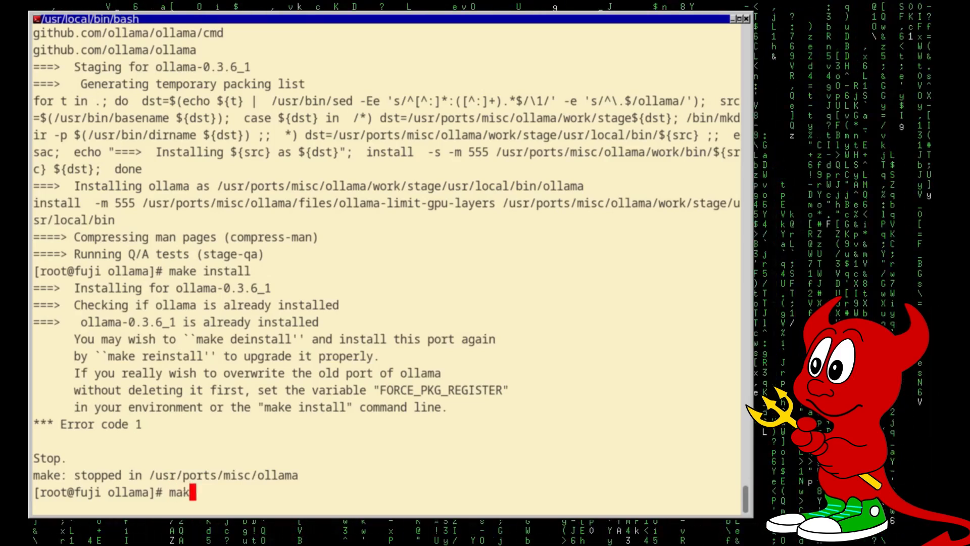
pyautogui.write('e de')
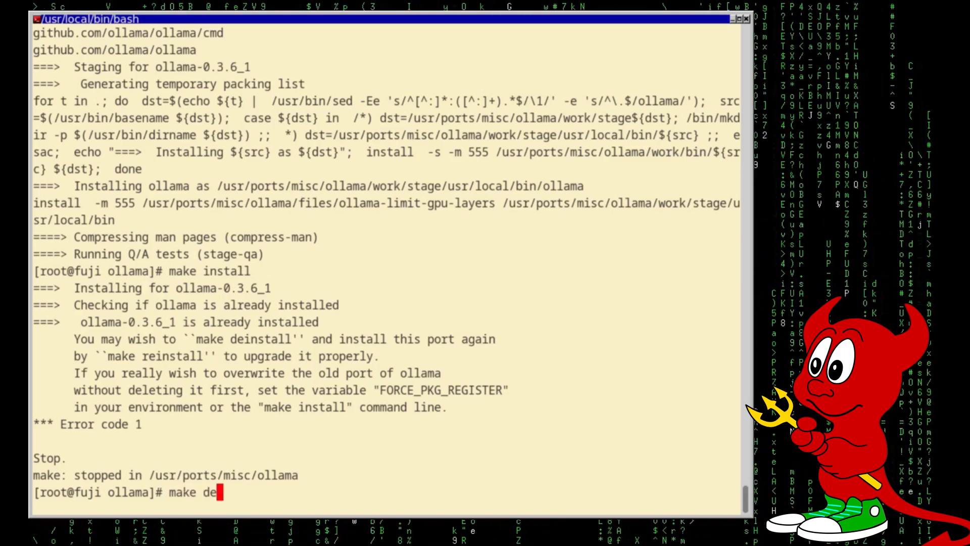
pyautogui.write('install')
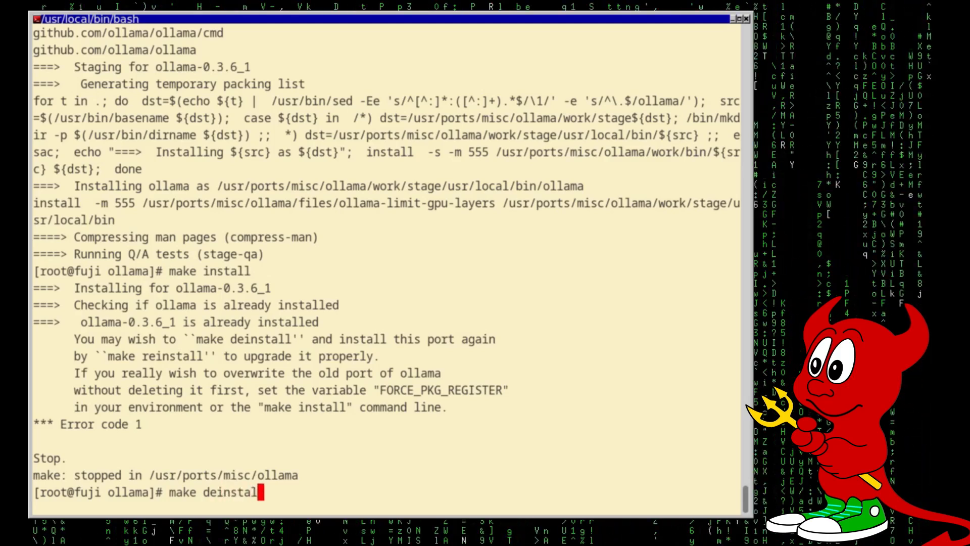
pyautogui.press('Return')
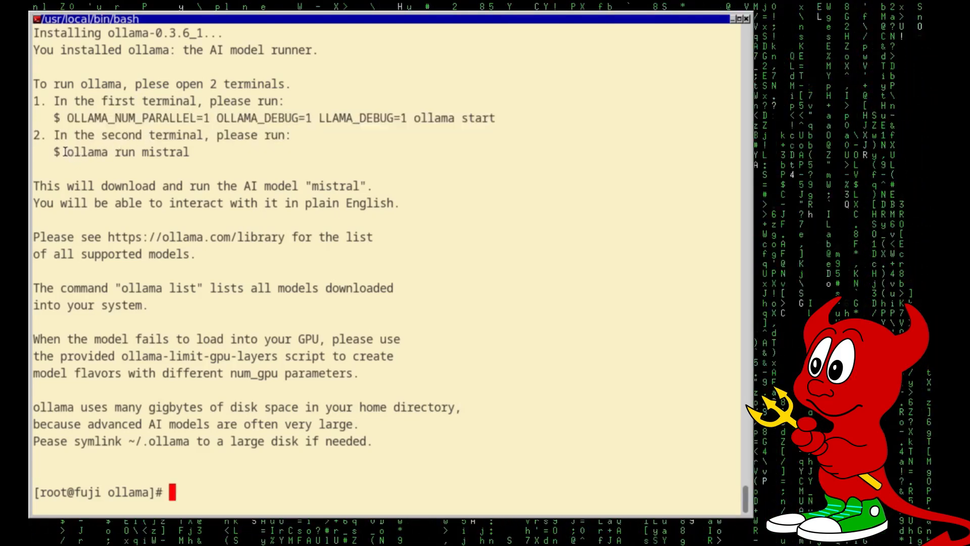
# Step: Highlight the mistral command and GPU-layer script name in the notes, then run pkg update
pyautogui.doubleClick(118, 152)
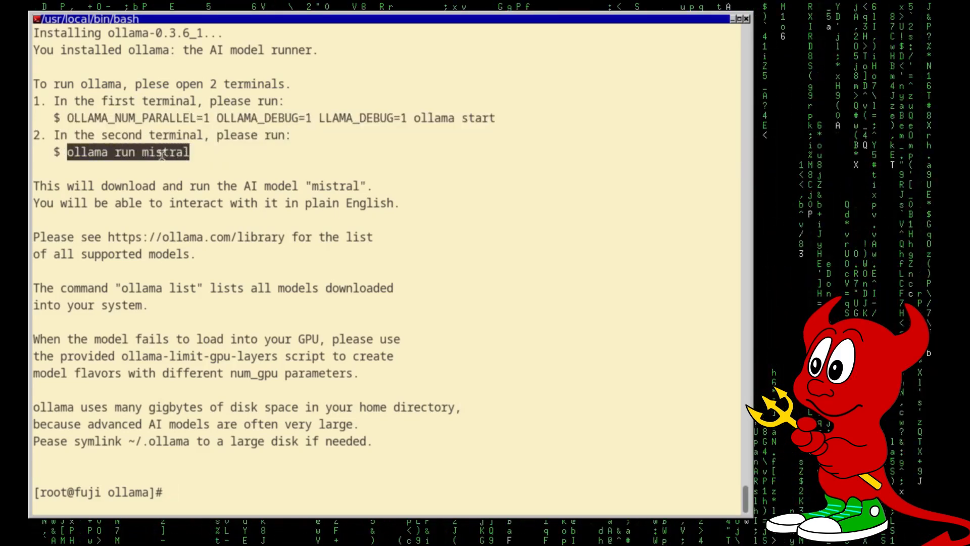
pyautogui.doubleClick(165, 152)
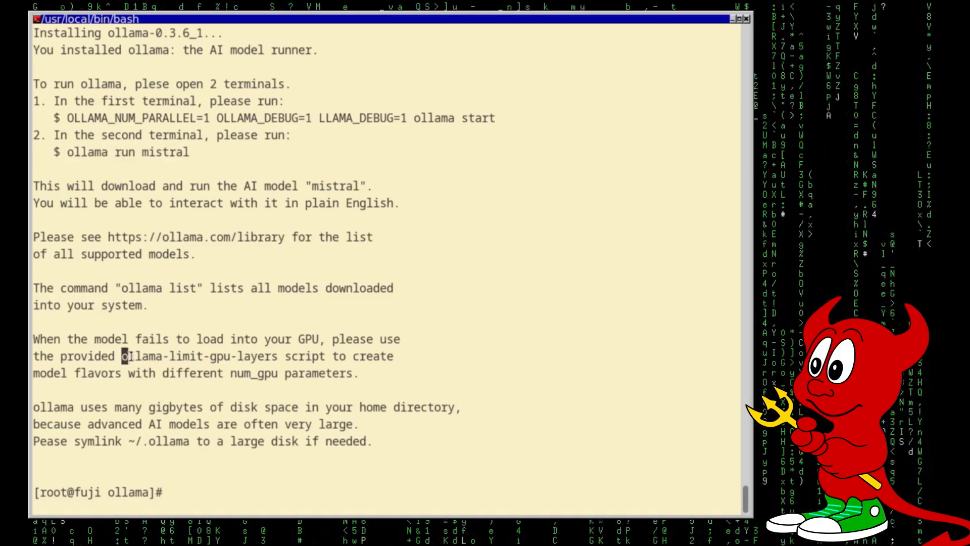
pyautogui.doubleClick(195, 356)
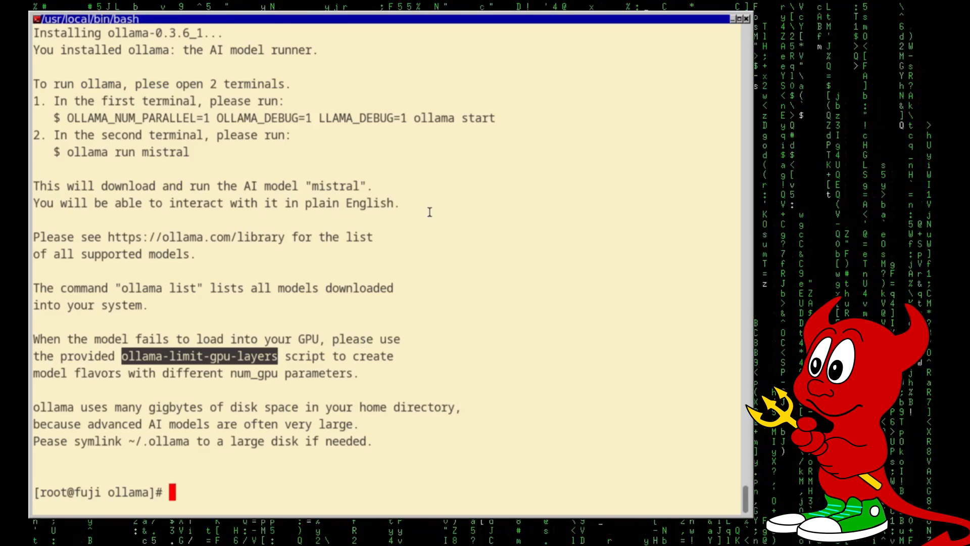
pyautogui.write('pkg update')
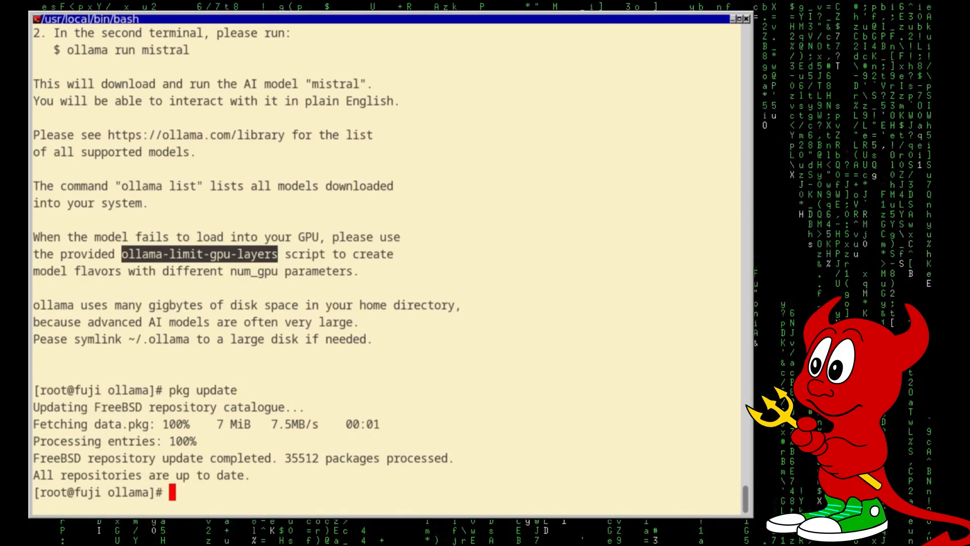
# Step: Search pkg for ollama and confirm ollama-0.3.6_1 is already installed
pyautogui.write('pkg search ollama')
pyautogui.write('pkg ins')
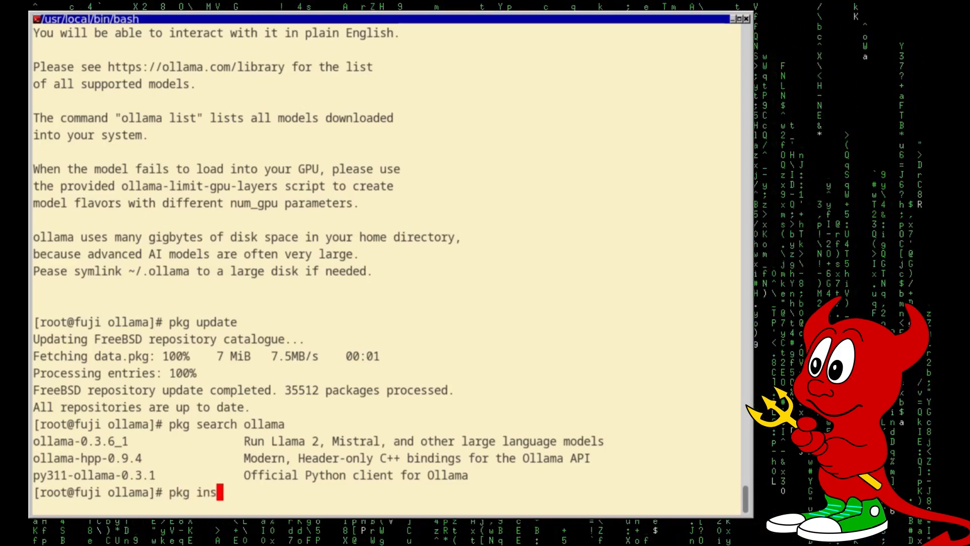
pyautogui.write('tall oll')
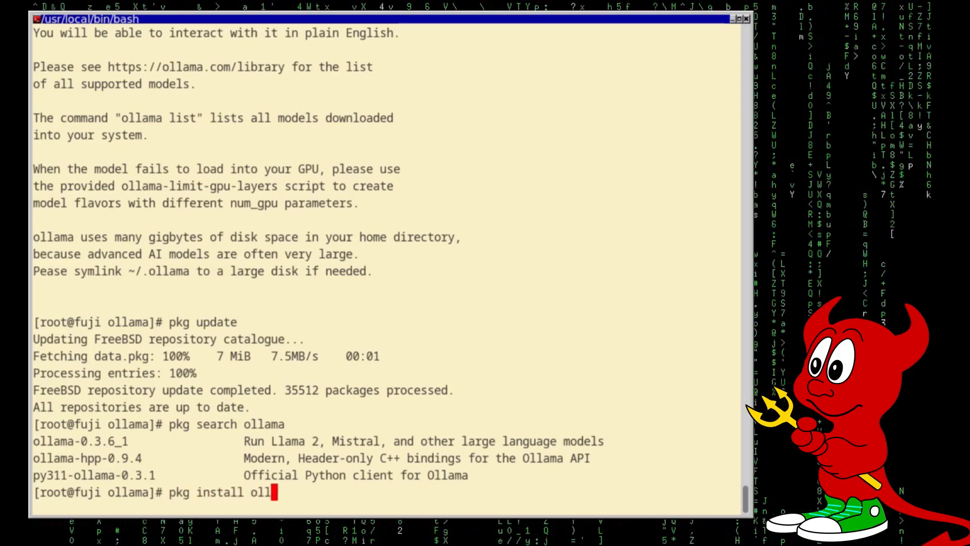
pyautogui.press('Return')
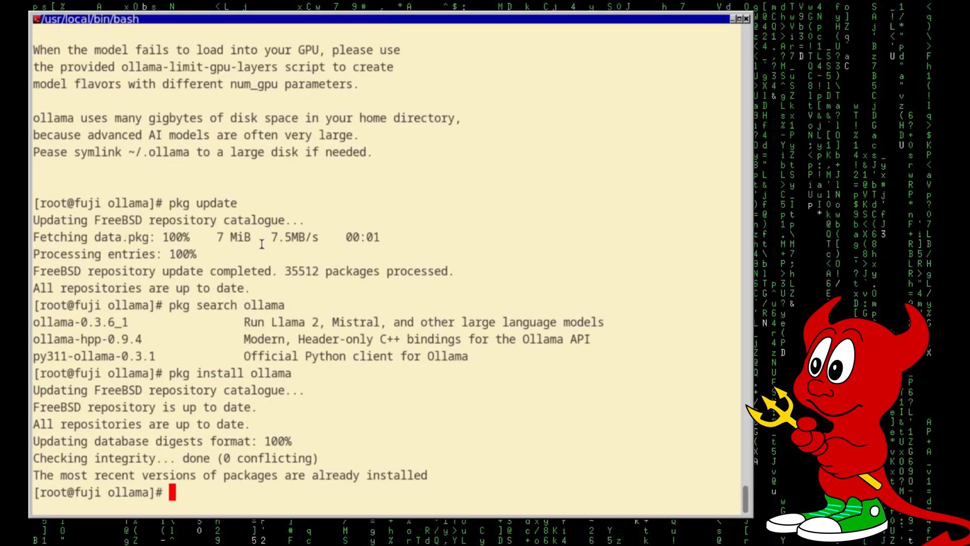
pyautogui.moveTo(452, 382)
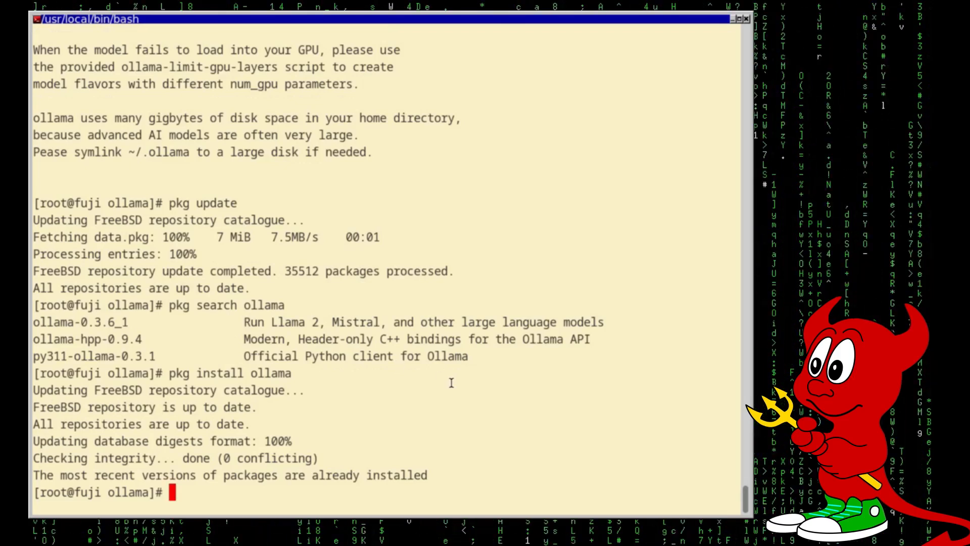
pyautogui.scroll(3)
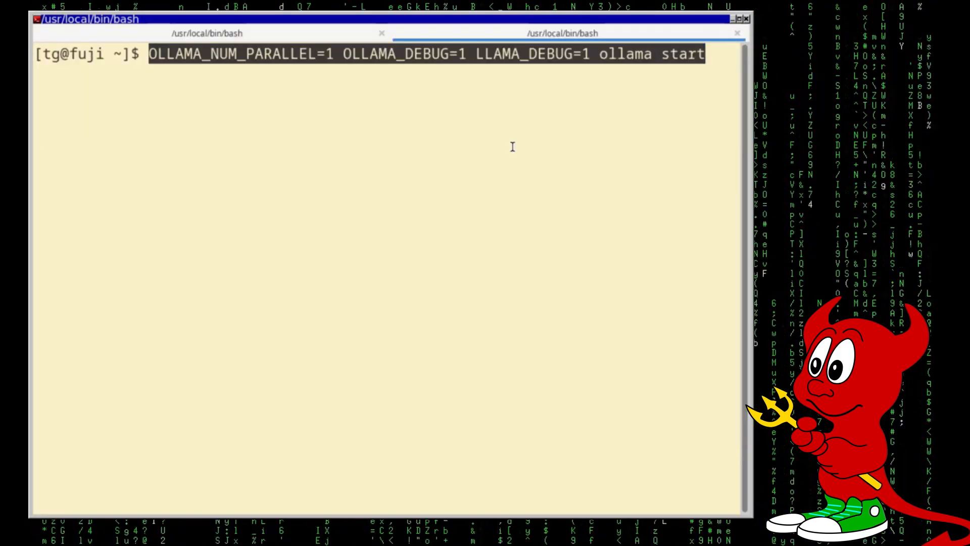
# Step: Run 'OLLAMA_NUM_PARALLEL=1 OLLAMA_DEBUG=1 LLAMA_DEBUG=1 ollama start' in the second tab, then return to the first tab
pyautogui.press('Return')
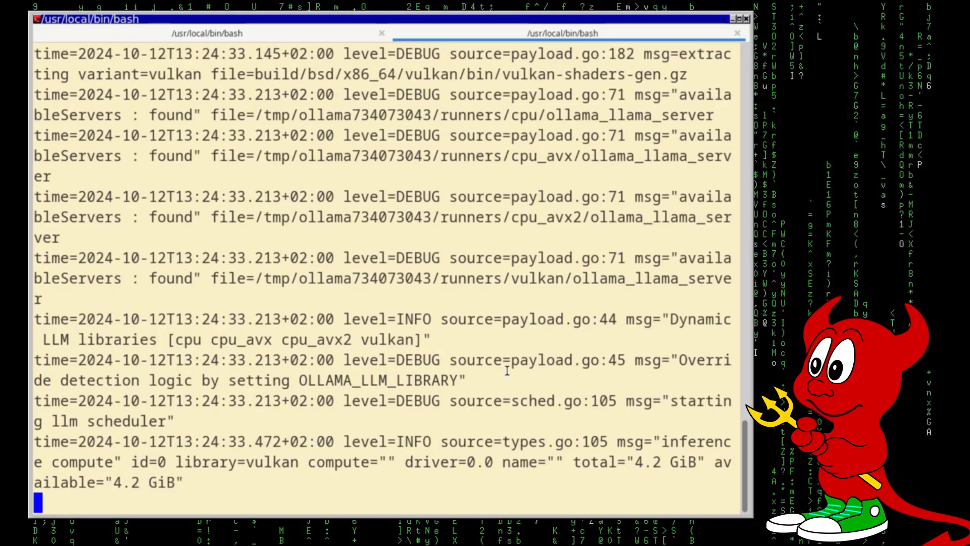
pyautogui.click(142, 34)
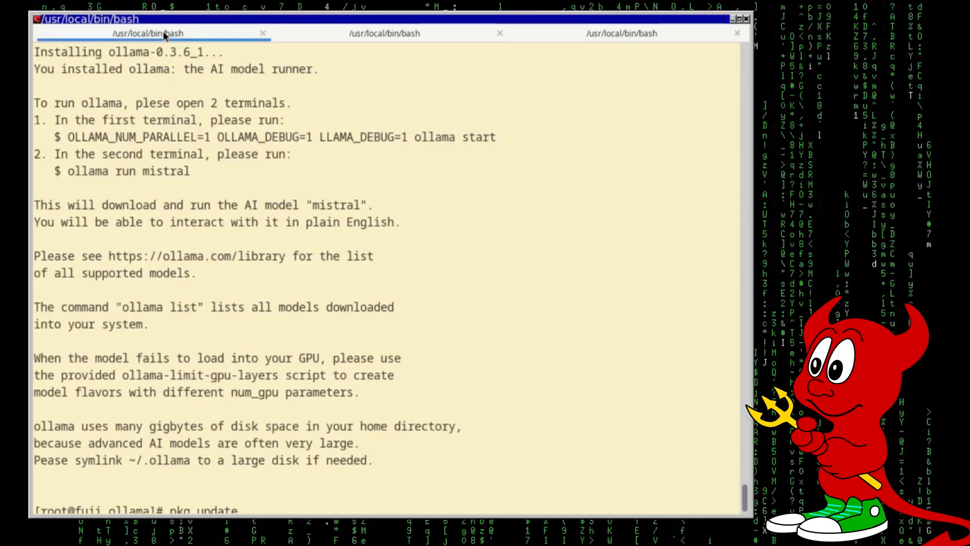
# Step: Run 'ollama run mistral' in the third tab, pulling the 4.1 GB model
pyautogui.doubleClick(128, 171)
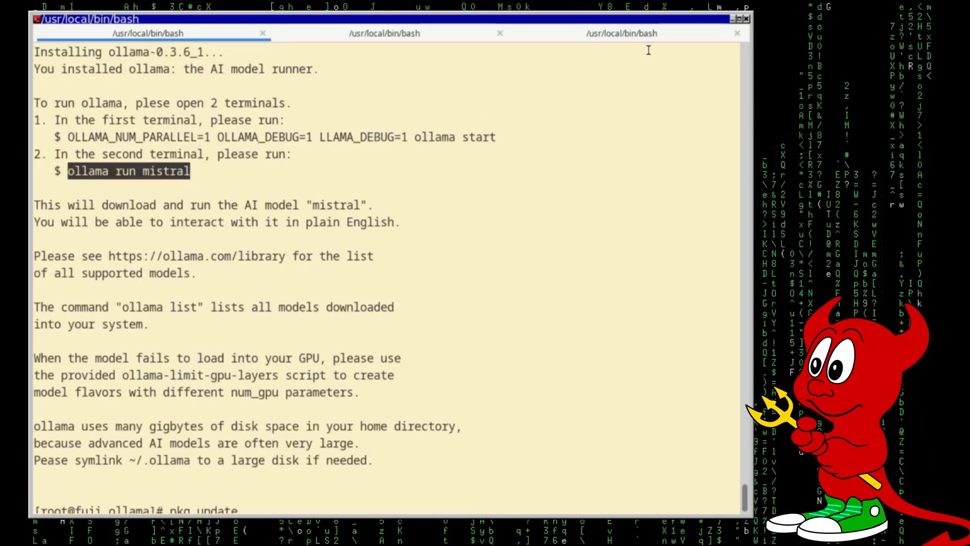
pyautogui.click(623, 33)
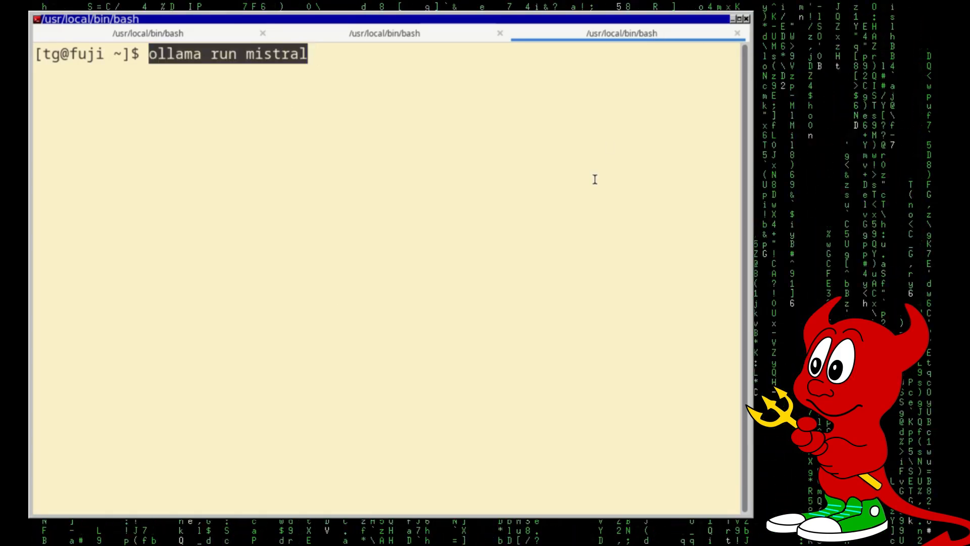
pyautogui.press('Return')
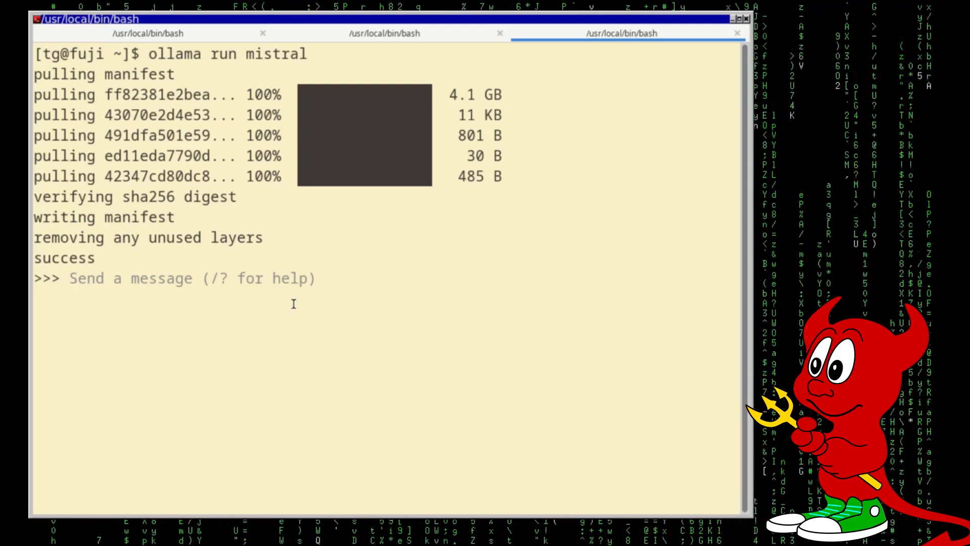
# Step: List the chat commands and settings, then enable '/set verbose'
pyautogui.write('/')
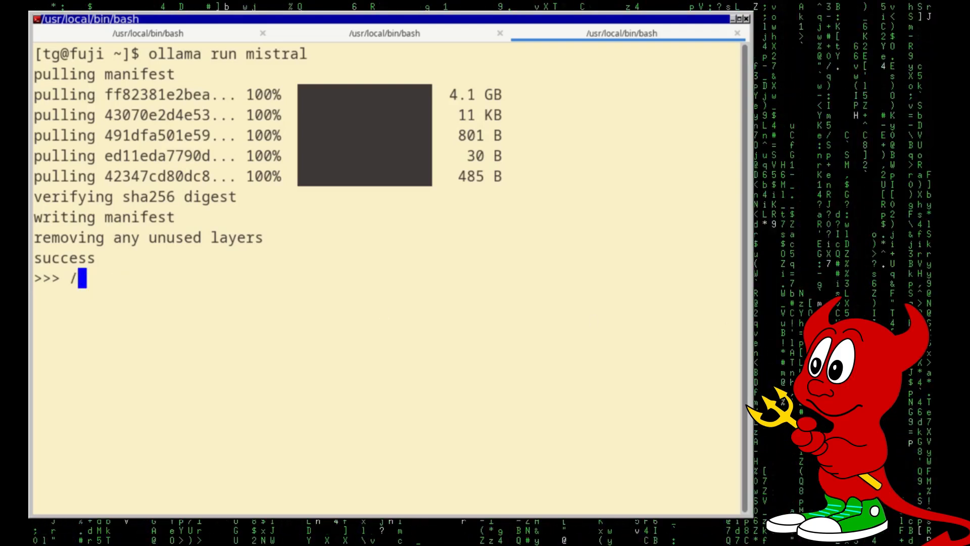
pyautogui.press('Return')
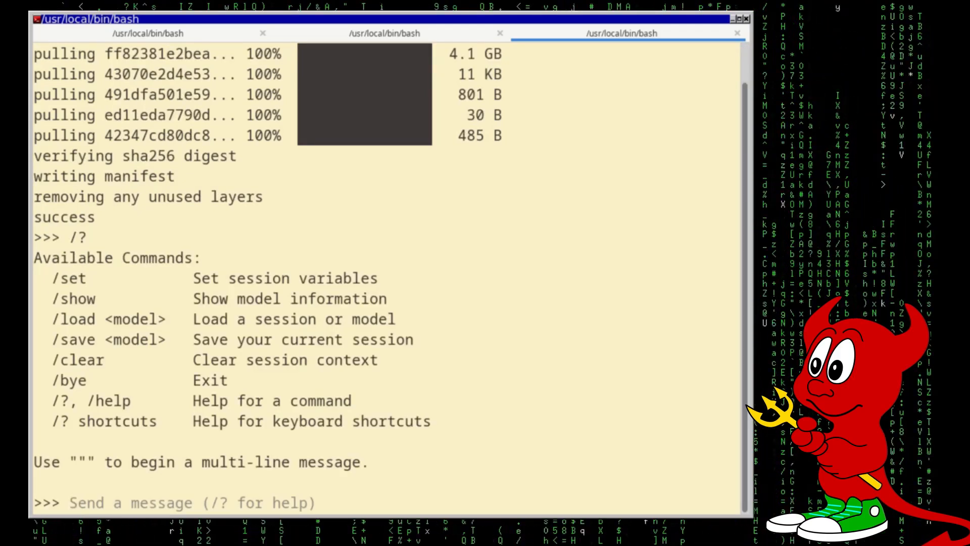
pyautogui.write('/set')
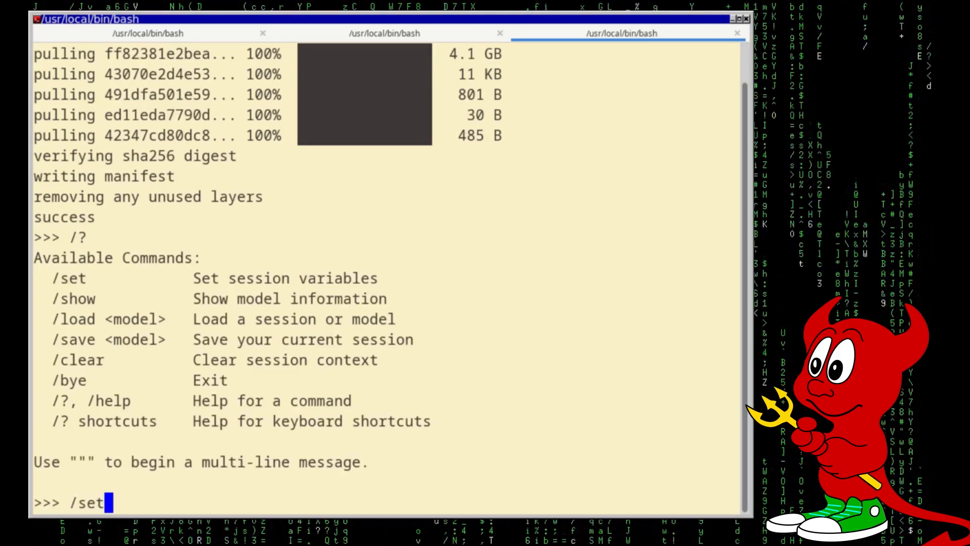
pyautogui.press('Return')
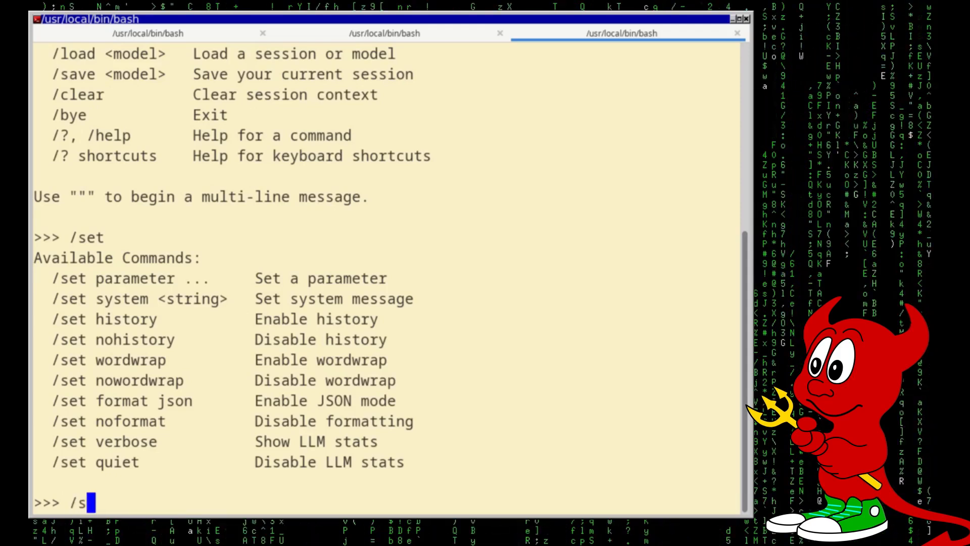
pyautogui.write('et verb')
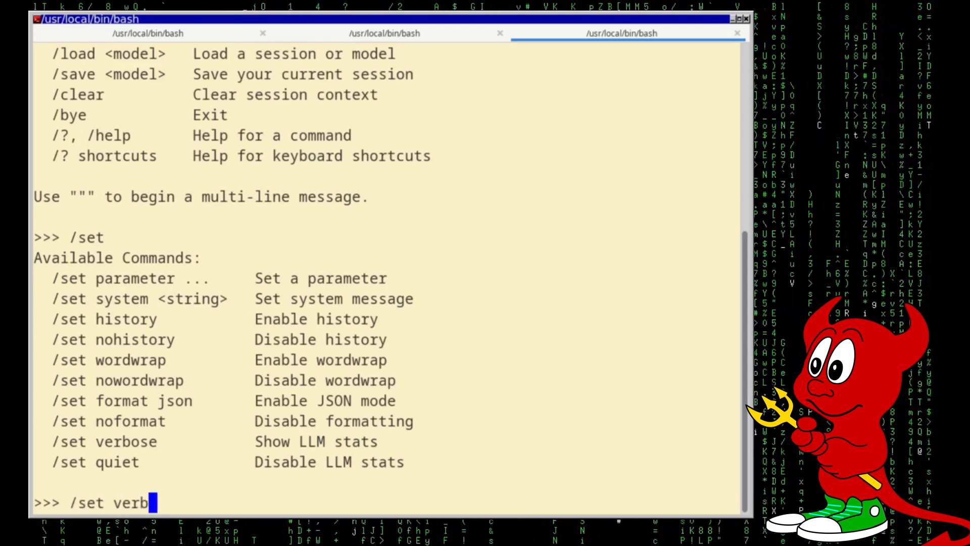
pyautogui.press('Return')
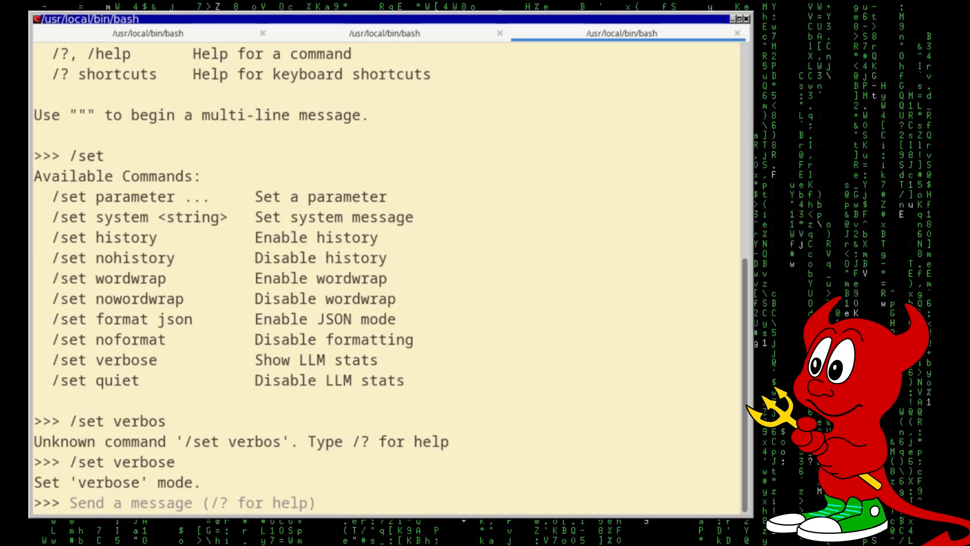
# Step: Ask 'why is the sky blue' and leave the chat with /exit
pyautogui.write('why is the')
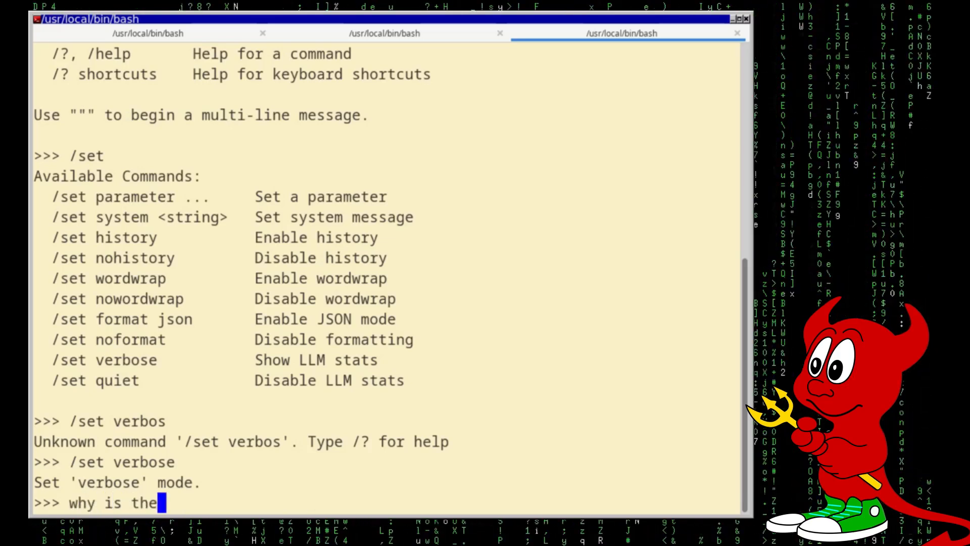
pyautogui.write('sky bl')
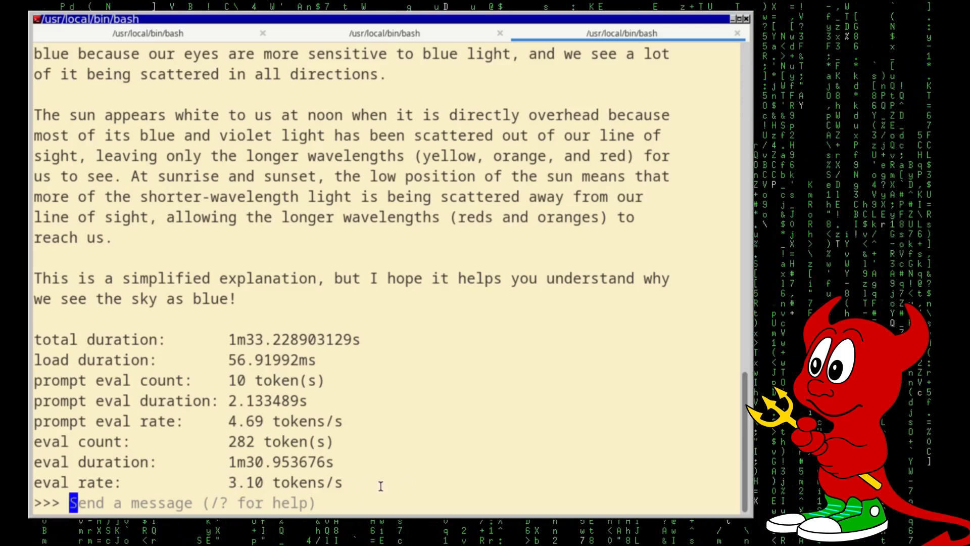
pyautogui.write('/')
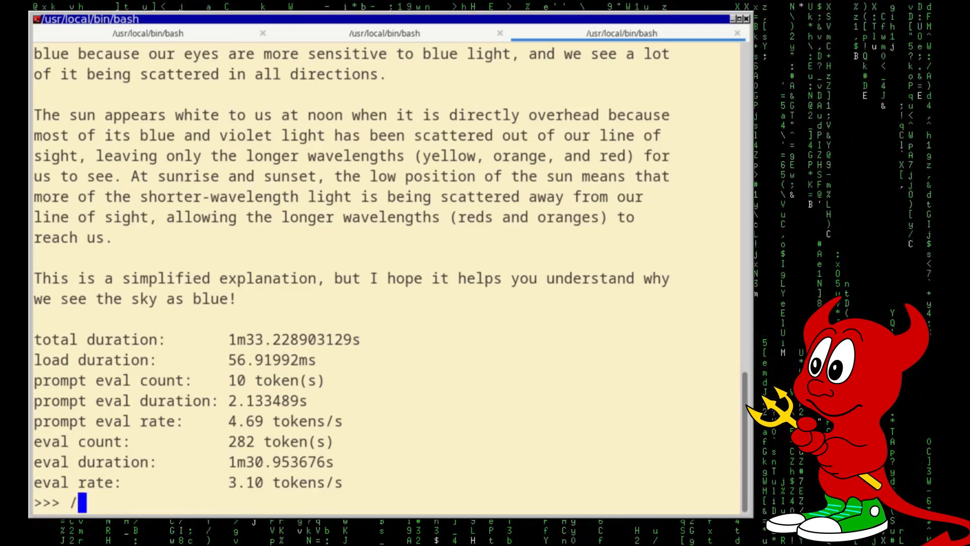
pyautogui.write('q')
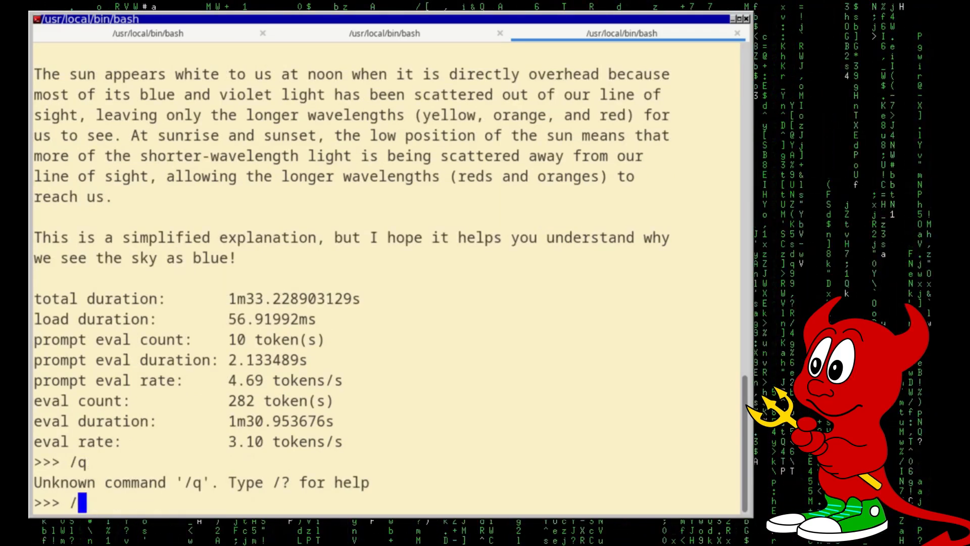
pyautogui.write('exit')
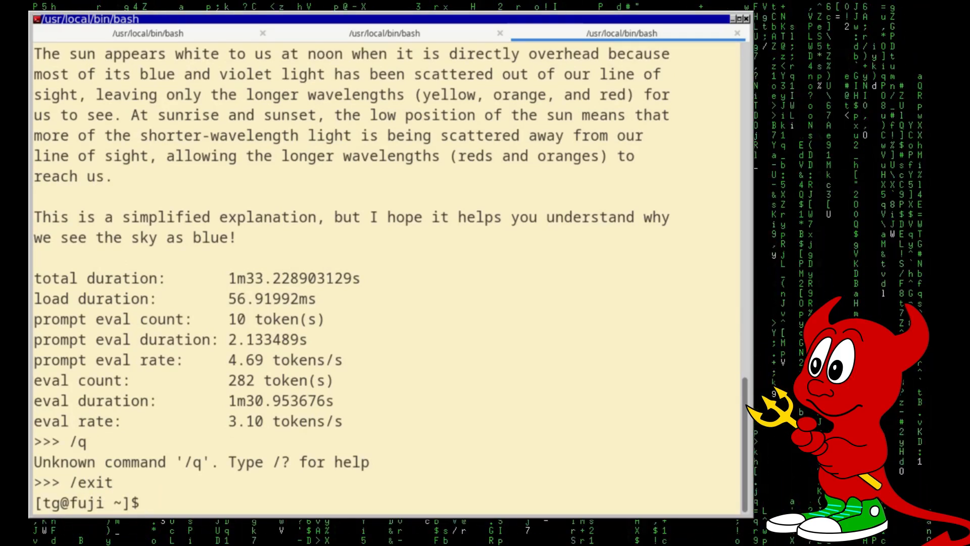
# Step: Pull the llama3.2:1b model (1.3 GB) with ollama pull until it reports success
pyautogui.write('ollama pull')
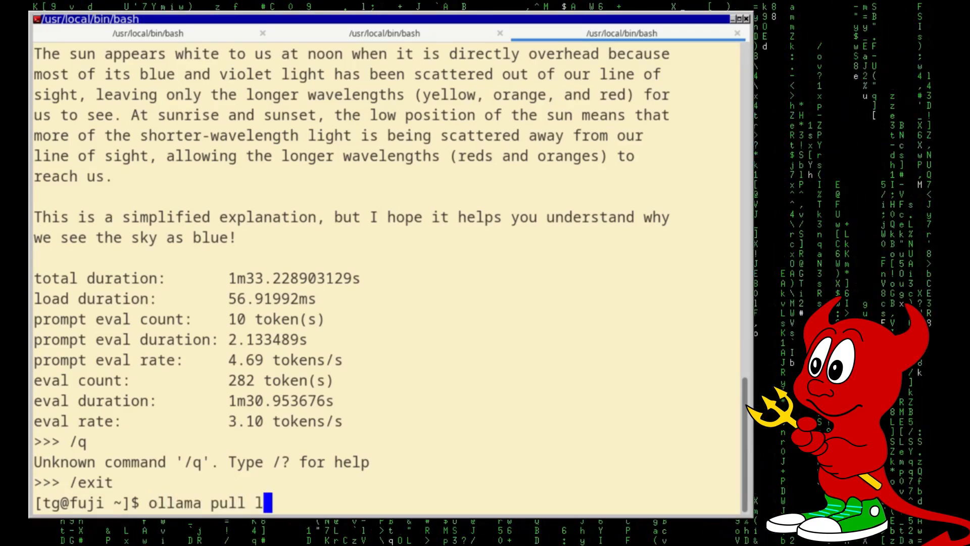
pyautogui.write('lama')
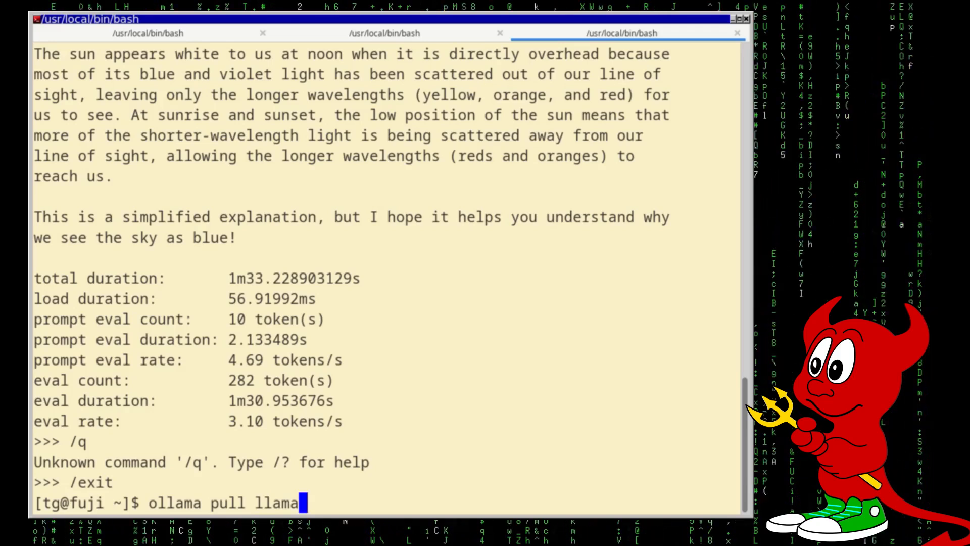
pyautogui.write('3.2')
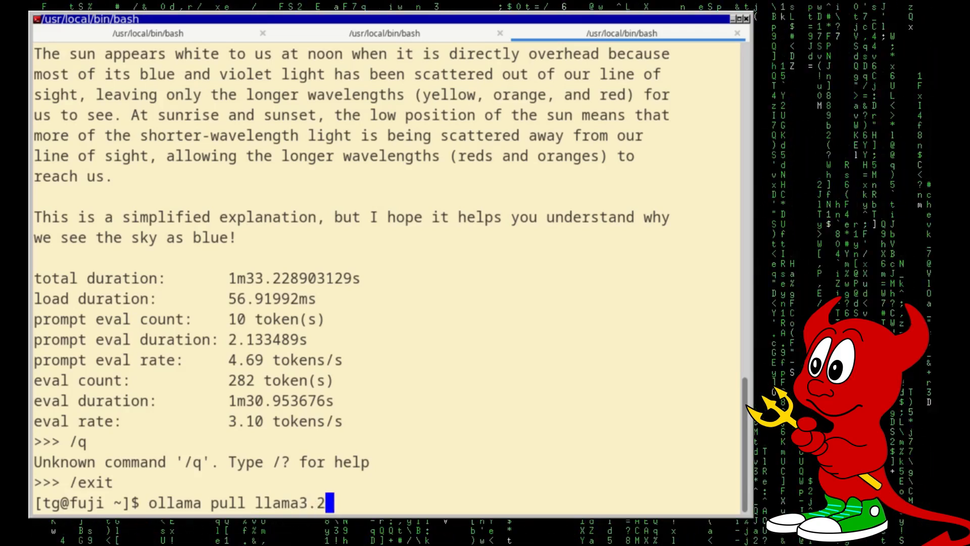
pyautogui.write('1b')
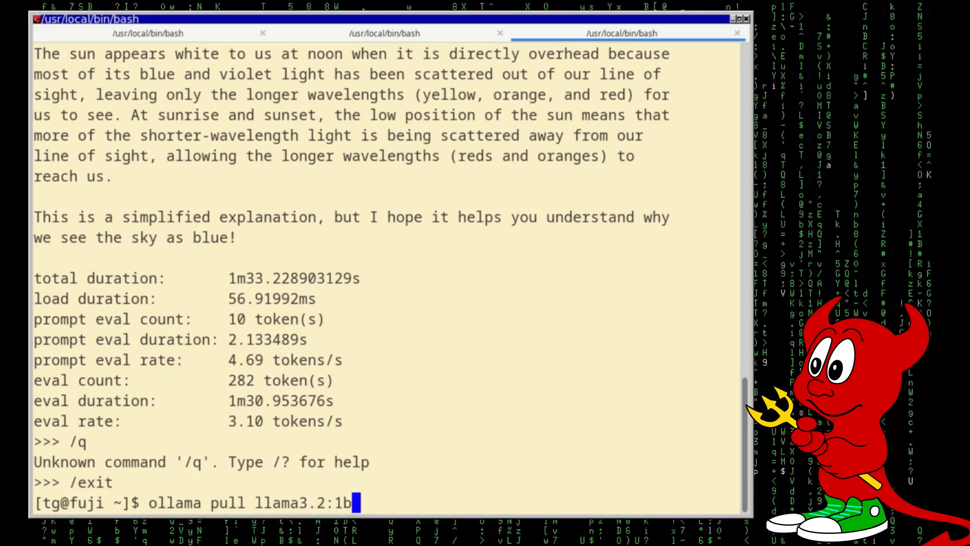
pyautogui.press('Return')
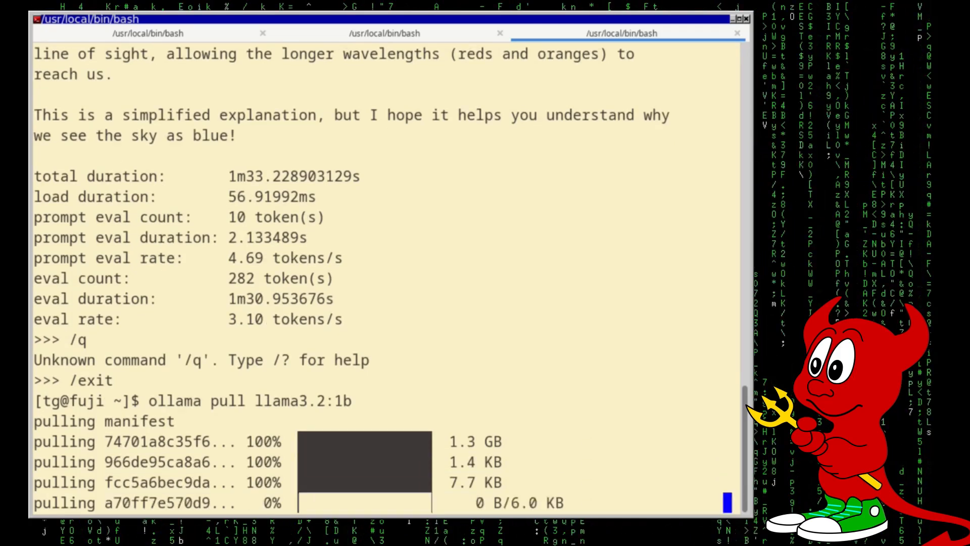
pyautogui.scroll(-3)
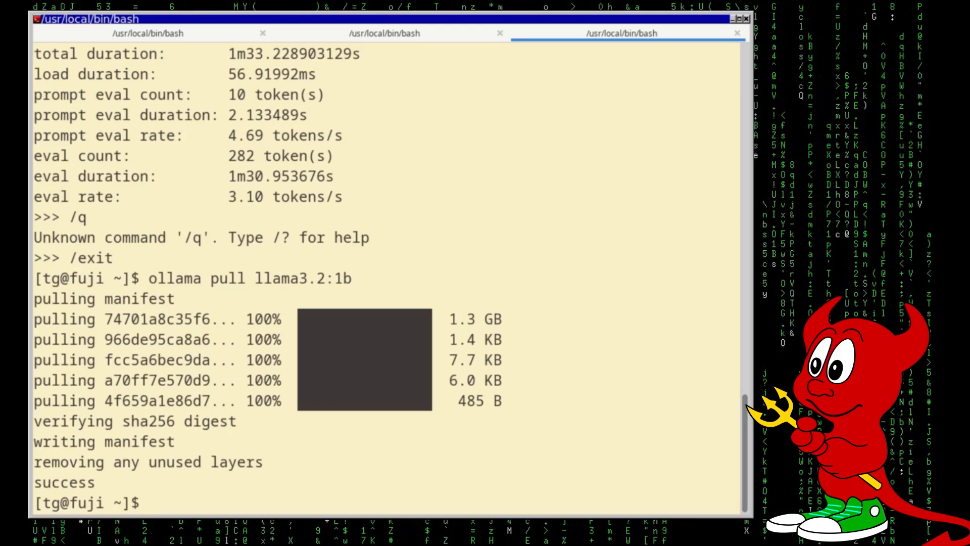
# Step: Run 'ollama list', showing llama3.2:1b and mistral:latest installed
pyautogui.write('ol')
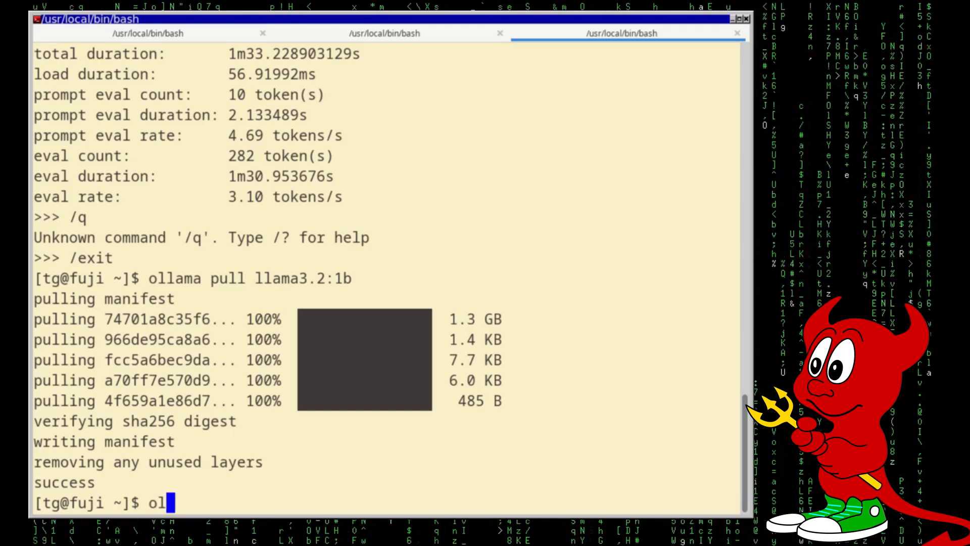
pyautogui.write('lama list')
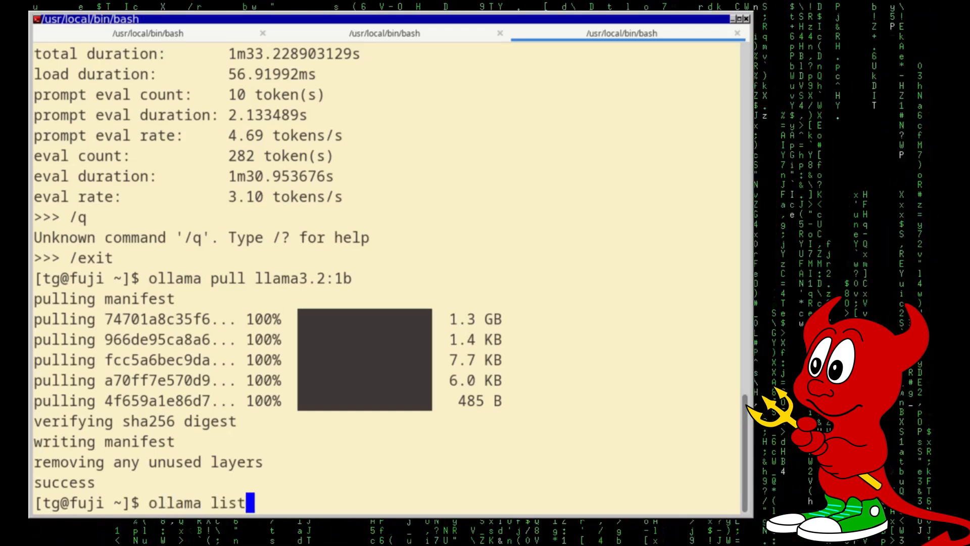
pyautogui.press('Return')
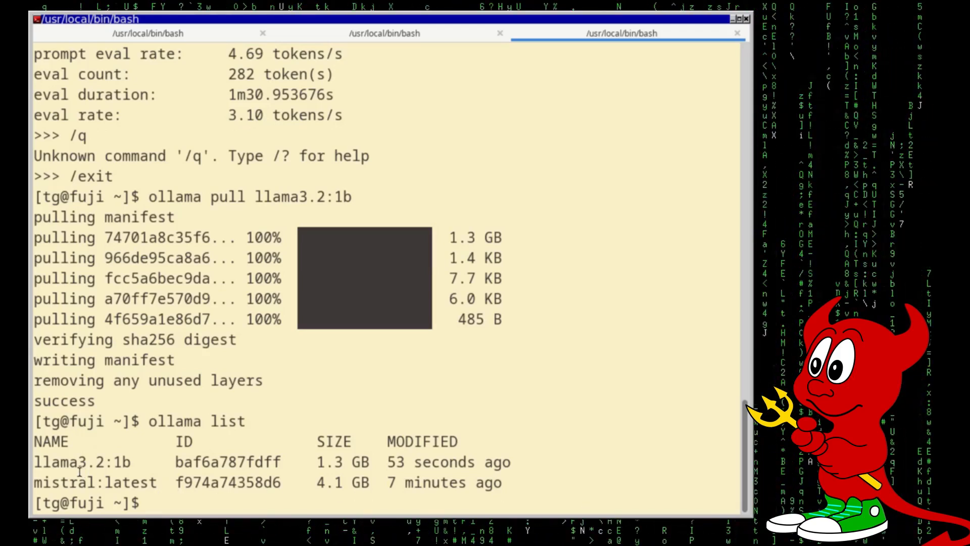
# Step: Prepare 'ollama run llama3.2:1b' without running it, then switch to the root tab
pyautogui.write('olla')
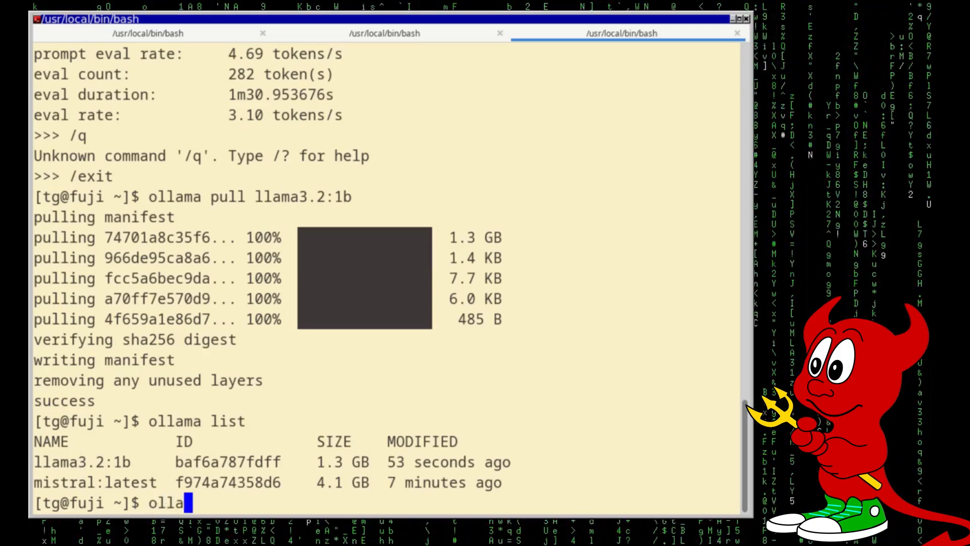
pyautogui.write('ma run')
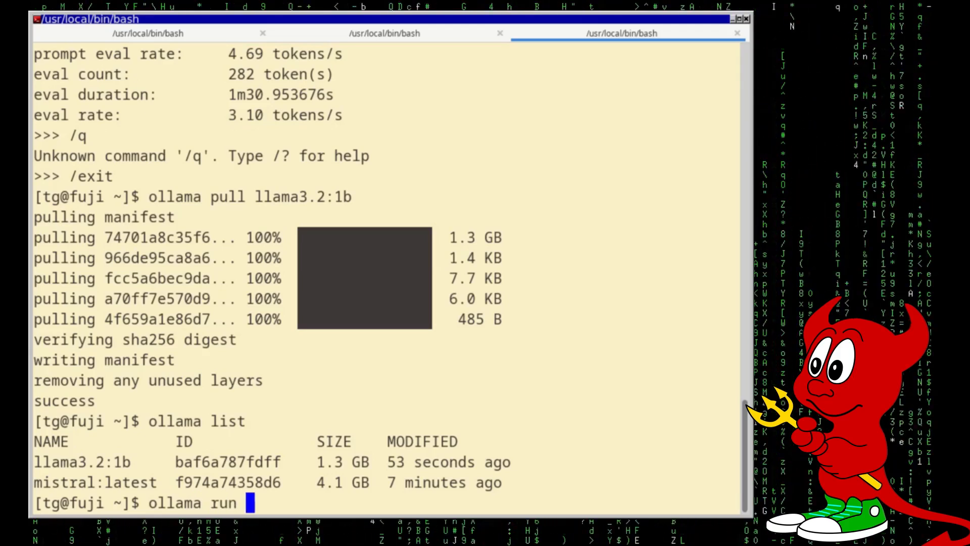
pyautogui.write('llama3.2:1b')
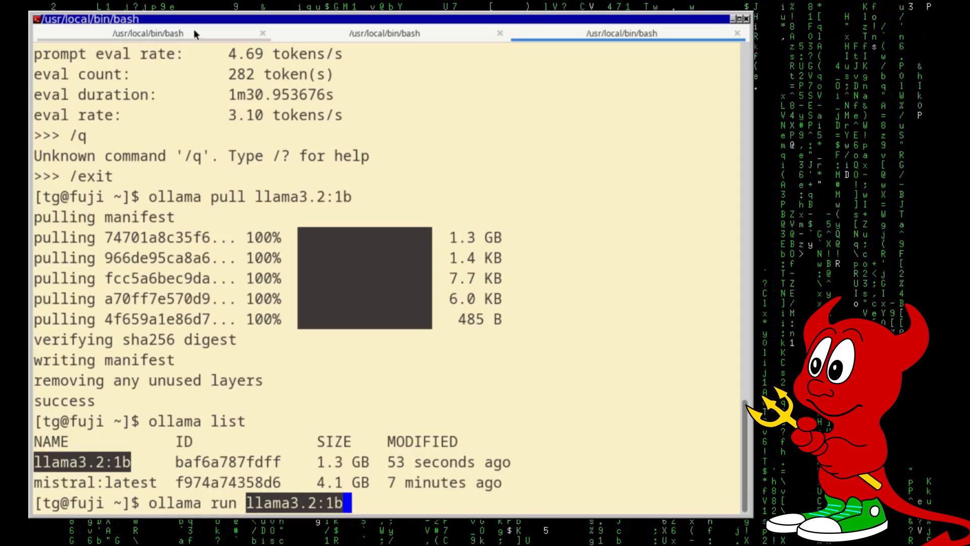
pyautogui.click(148, 34)
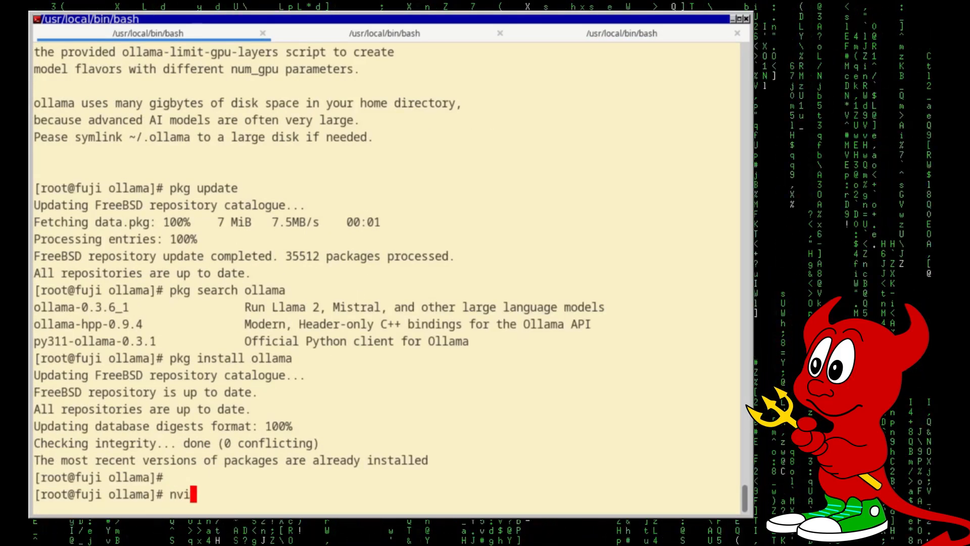
# Step: Start 'nvidia-smi --loop' (server at 3701 MiB), check the server log, return to the run tab
pyautogui.write('dia-smi')
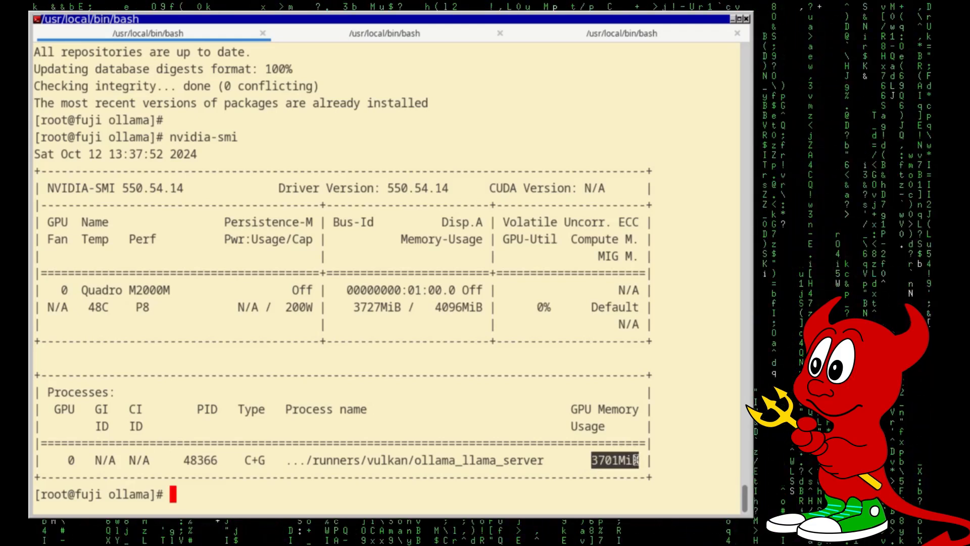
pyautogui.moveTo(470, 399)
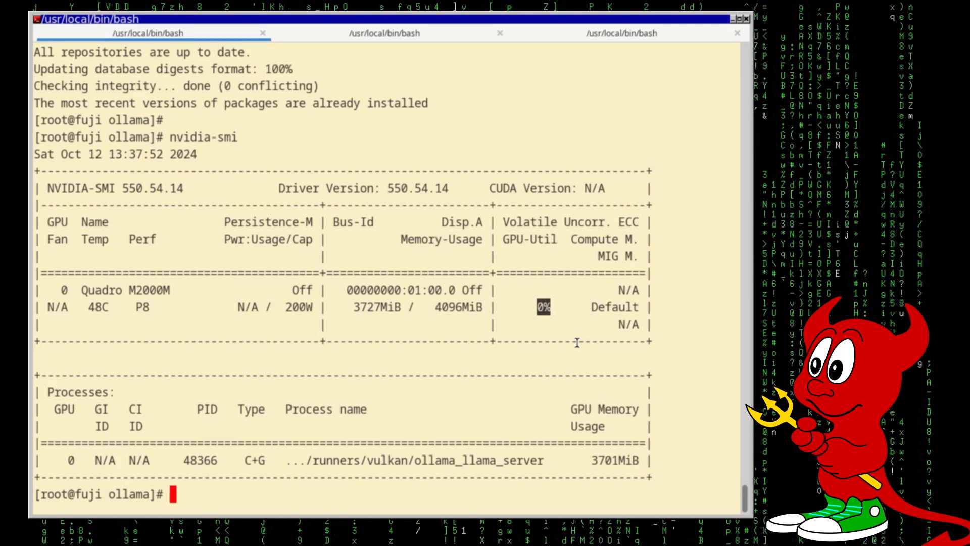
pyautogui.write('nvidia-smi --lo')
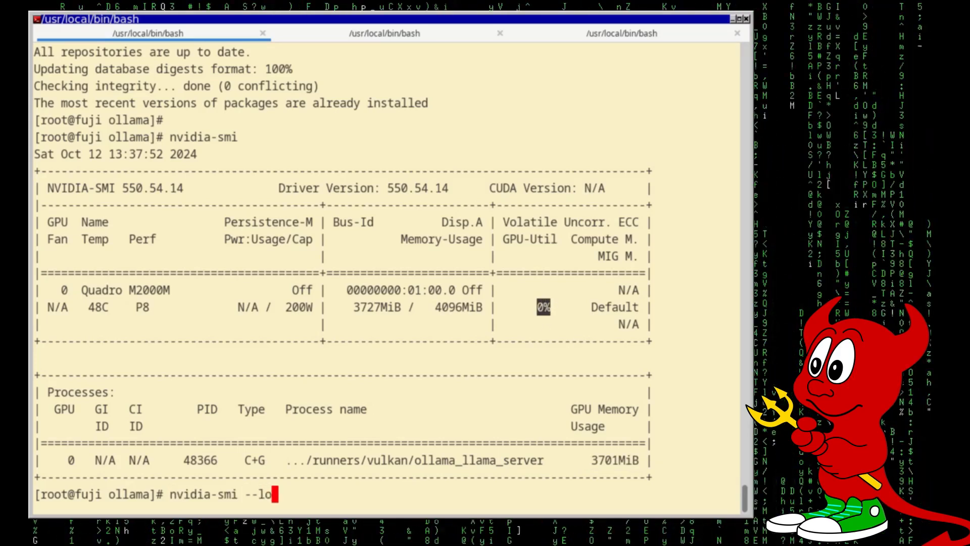
pyautogui.press('Return')
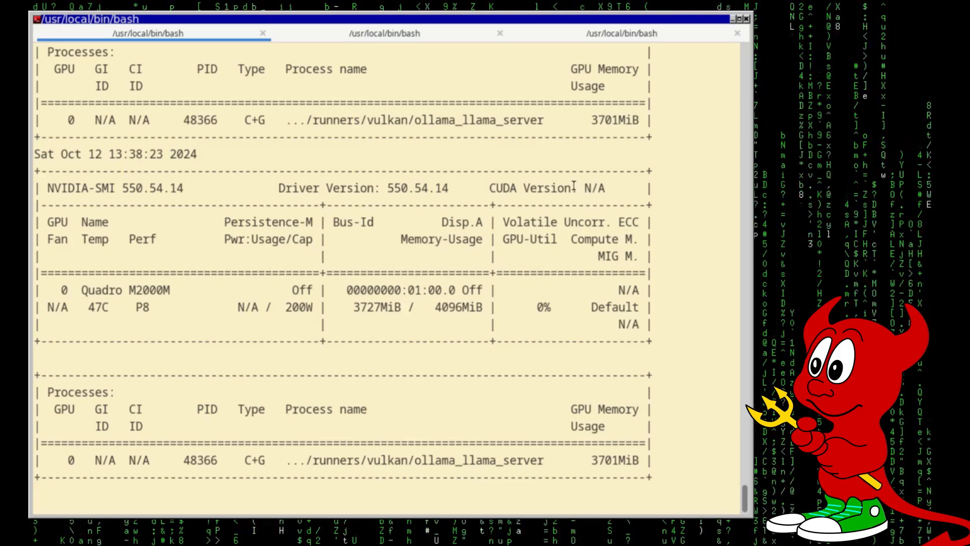
pyautogui.click(384, 33)
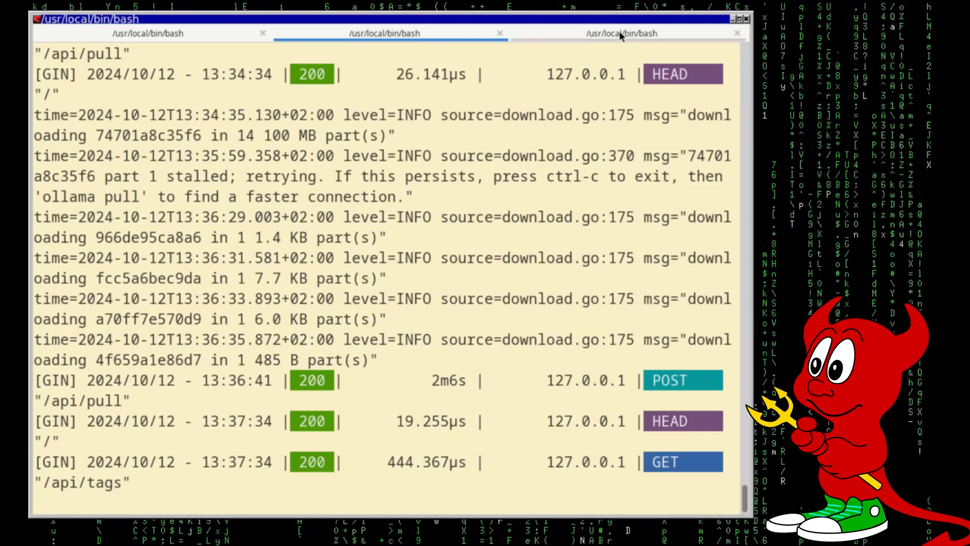
pyautogui.click(625, 33)
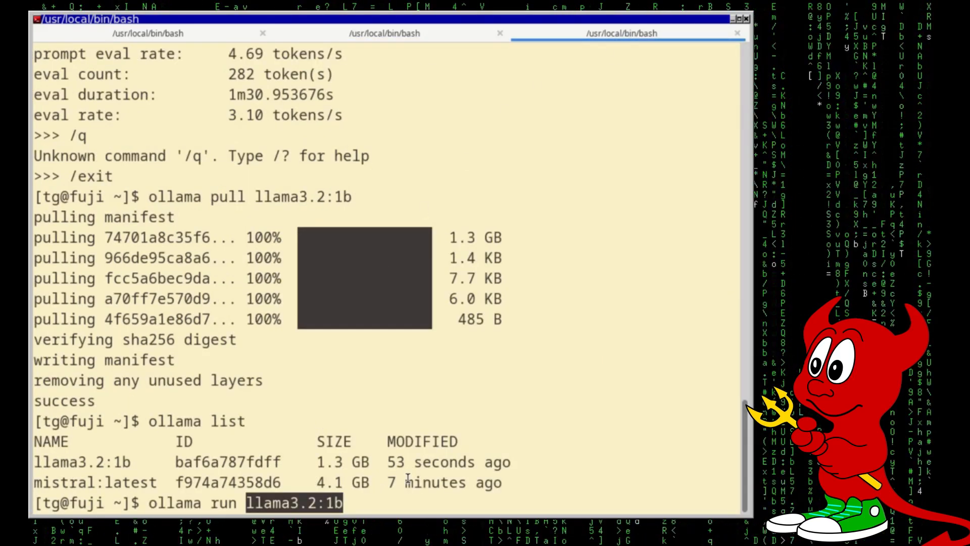
# Step: Run llama3.2:1b and check the server log and GPU monitor tabs
pyautogui.press('Return')
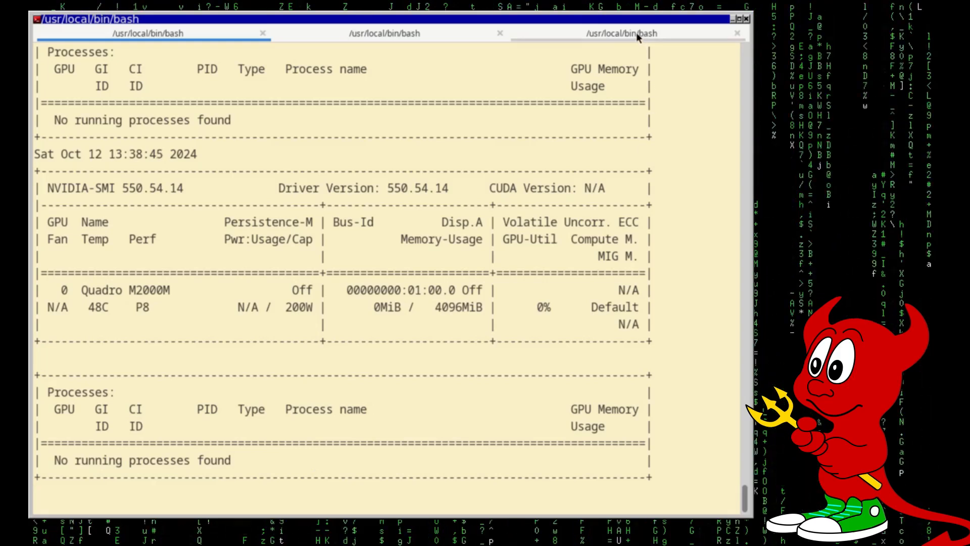
pyautogui.click(618, 34)
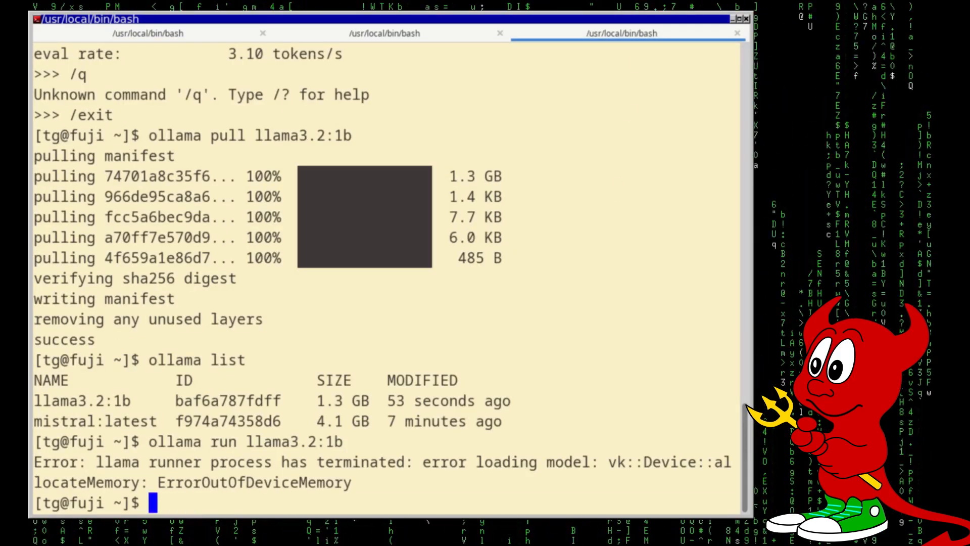
pyautogui.write('/set verbose')
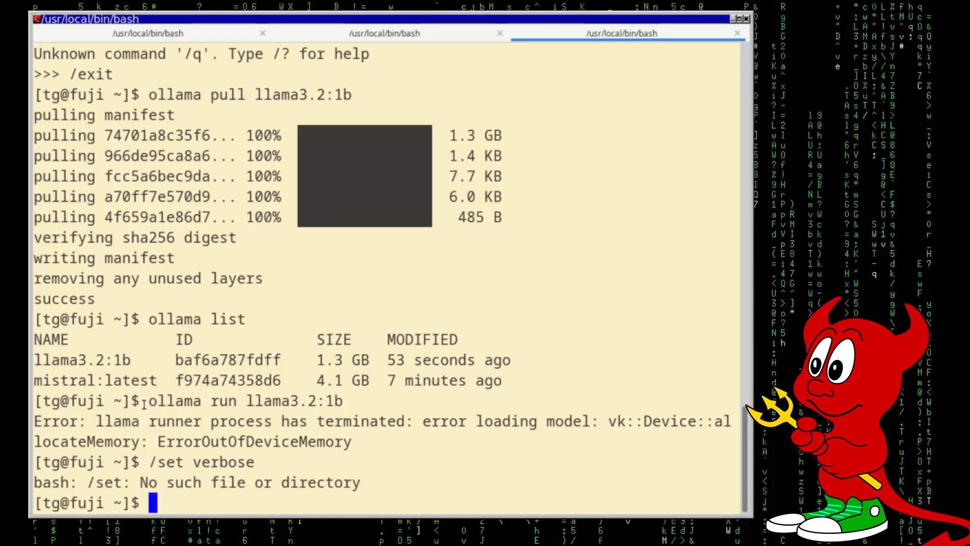
pyautogui.write('nvidia-smi')
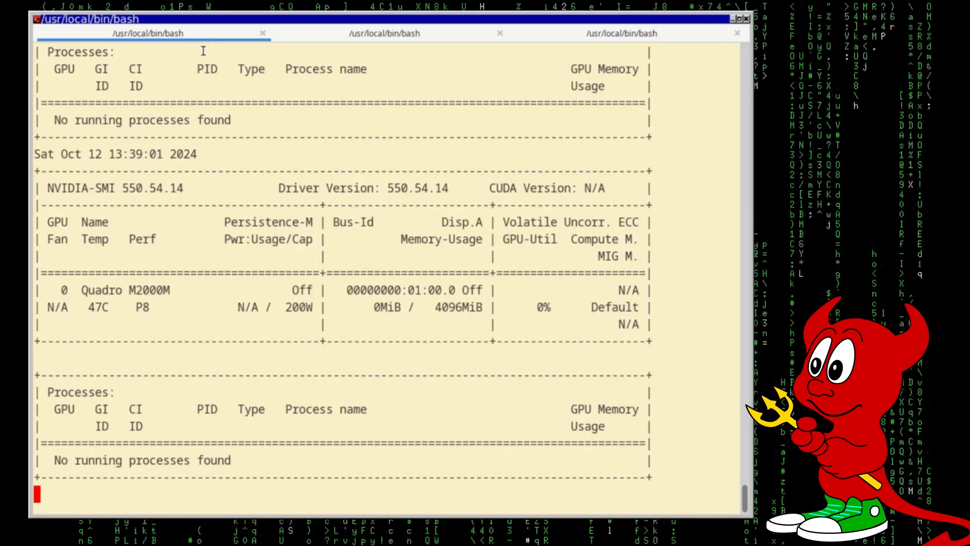
pyautogui.click(383, 33)
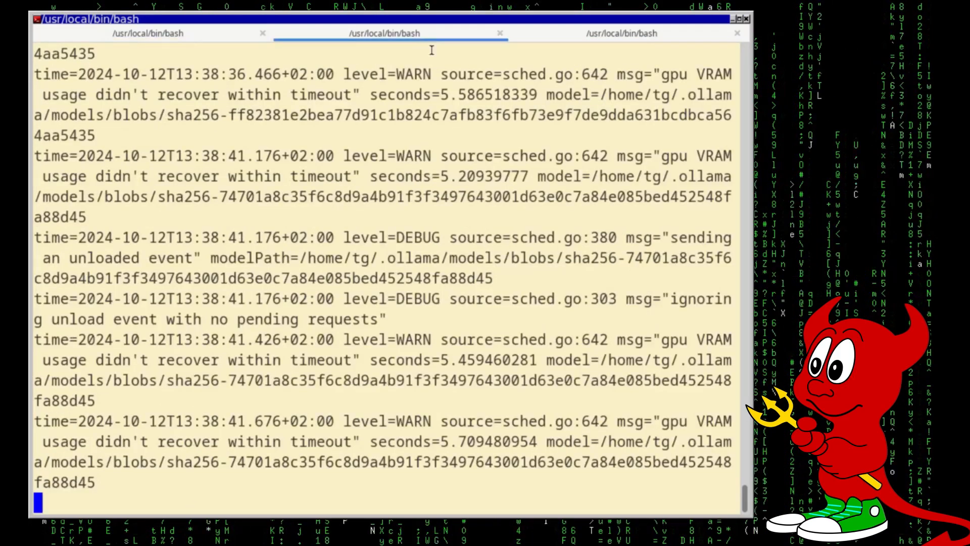
pyautogui.click(628, 33)
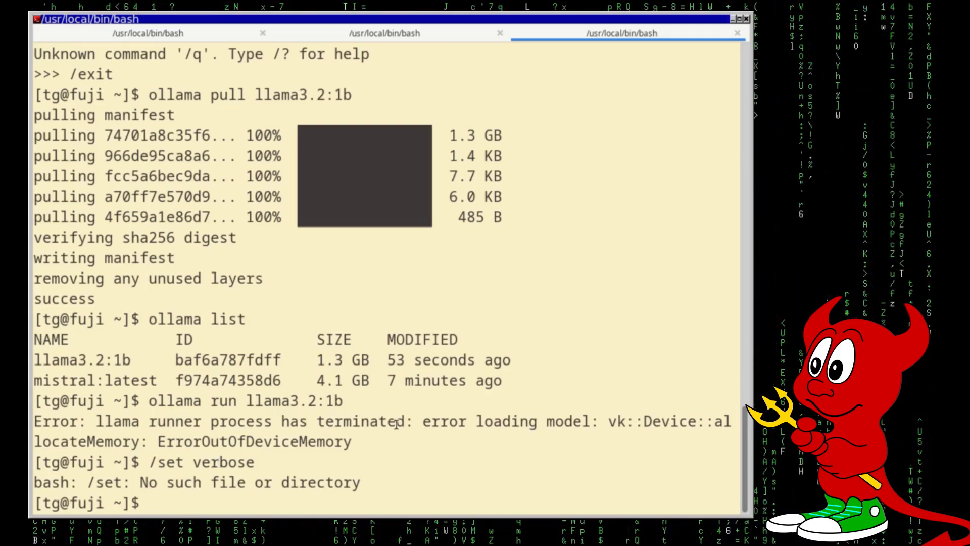
# Step: Select the ErrorOutOfDeviceMemory error and compare with nvidia-smi showing 0 MiB used
pyautogui.doubleClick(253, 441)
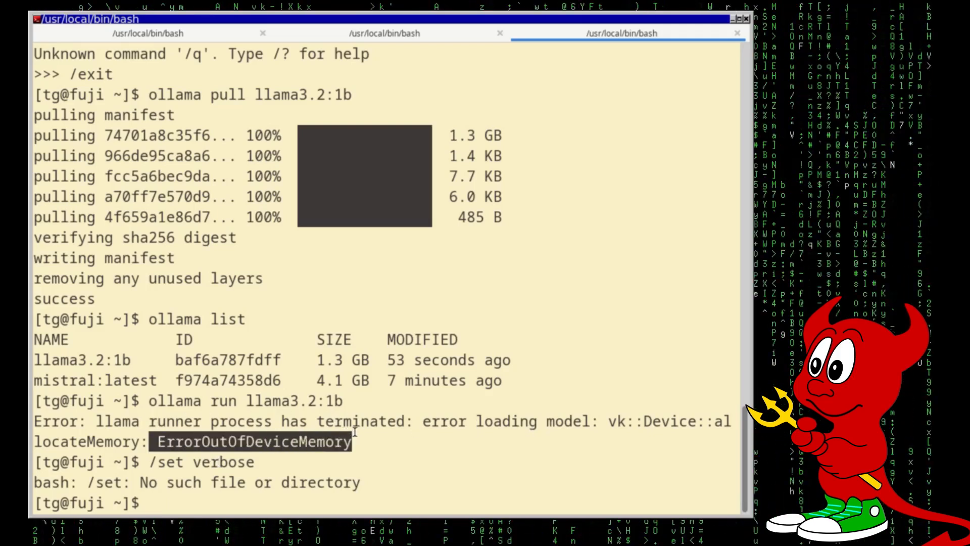
pyautogui.write('nvidia-smi')
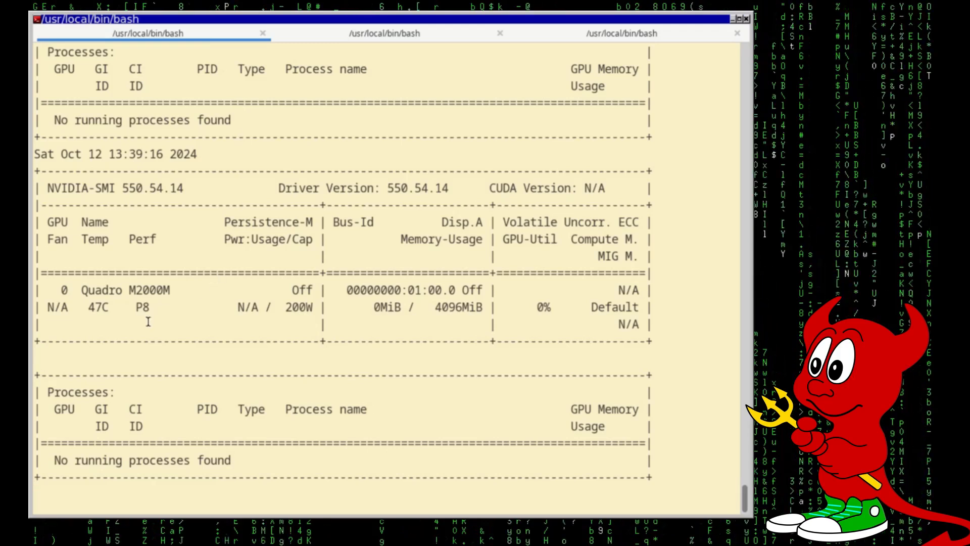
pyautogui.doubleClick(446, 306)
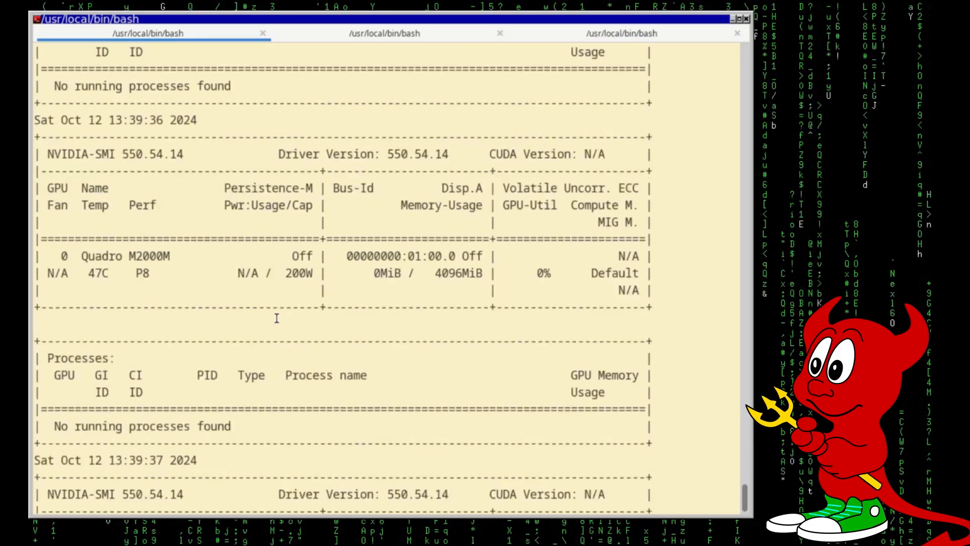
pyautogui.click(625, 33)
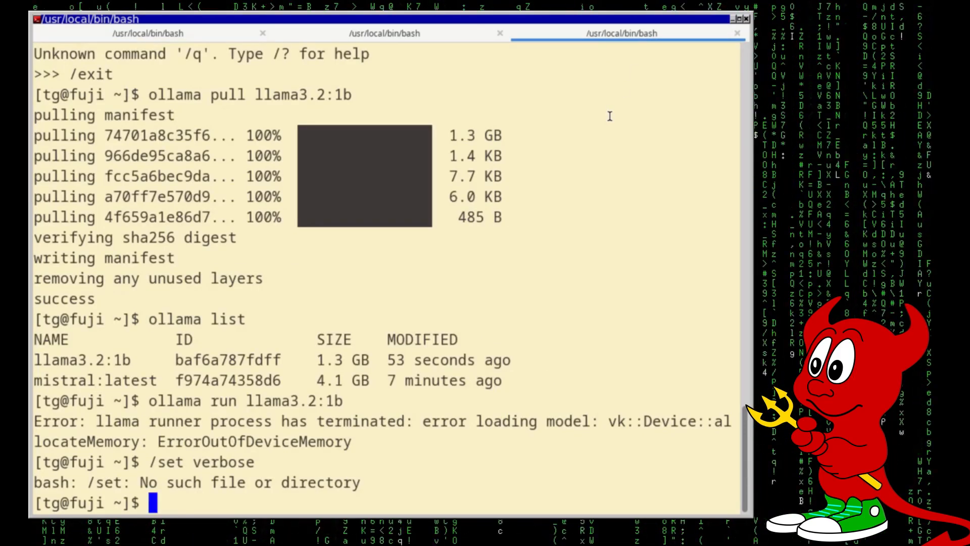
# Step: Retry launching the original llama3.2:1b model
pyautogui.write('oll')
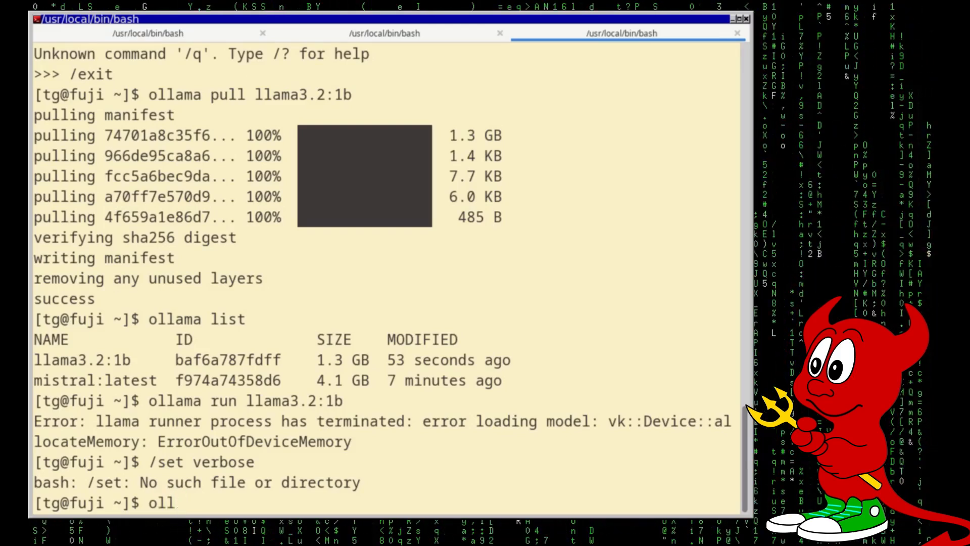
pyautogui.write('ama')
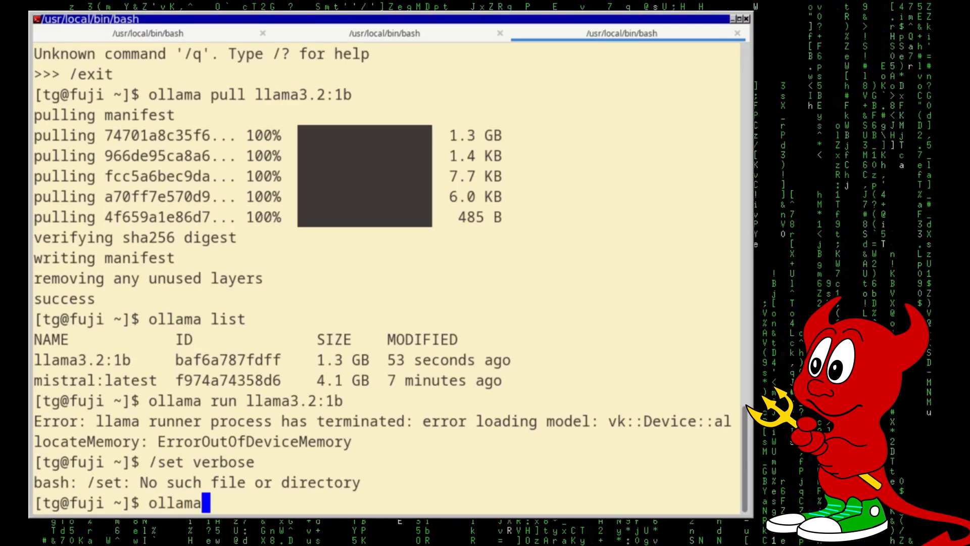
pyautogui.write('-limit-gpu-layers llama3.2:1b')
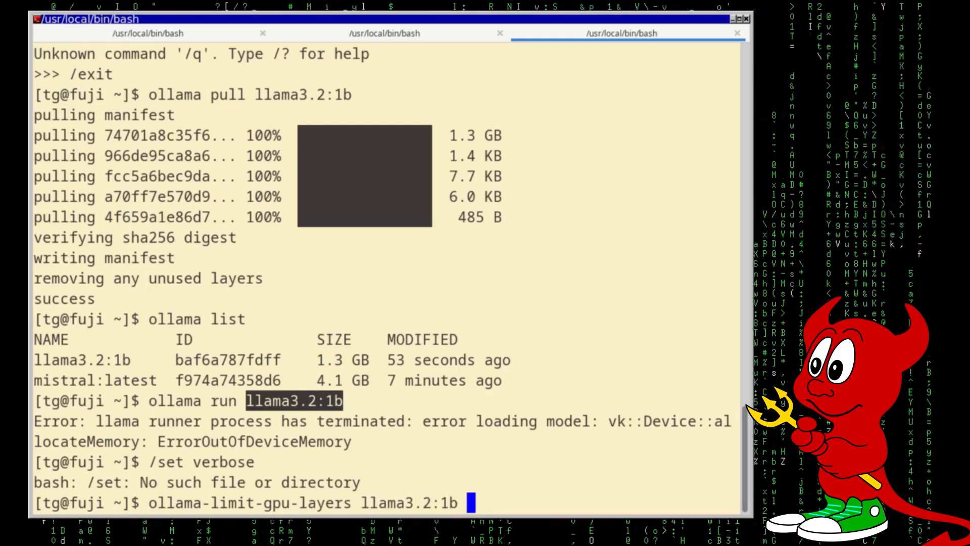
pyautogui.write('4')
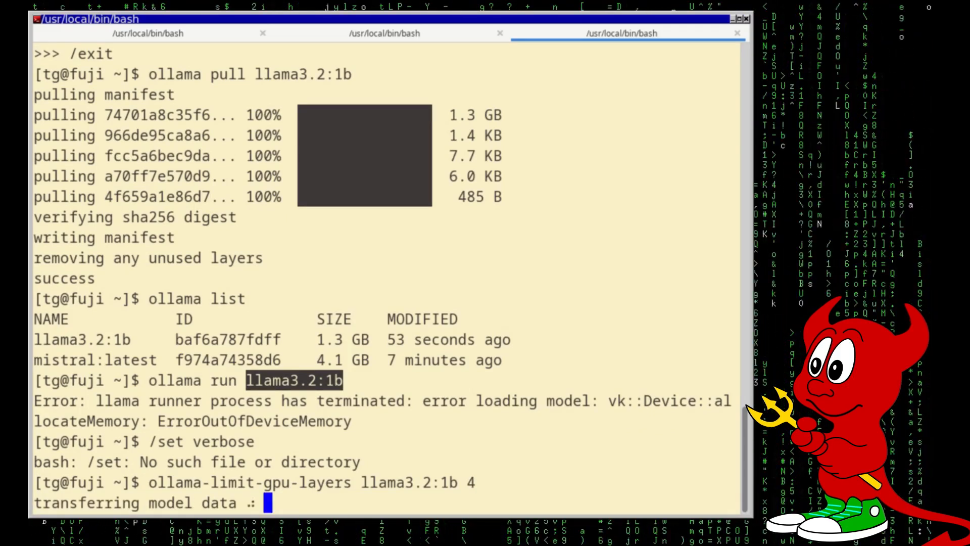
pyautogui.scroll(-3)
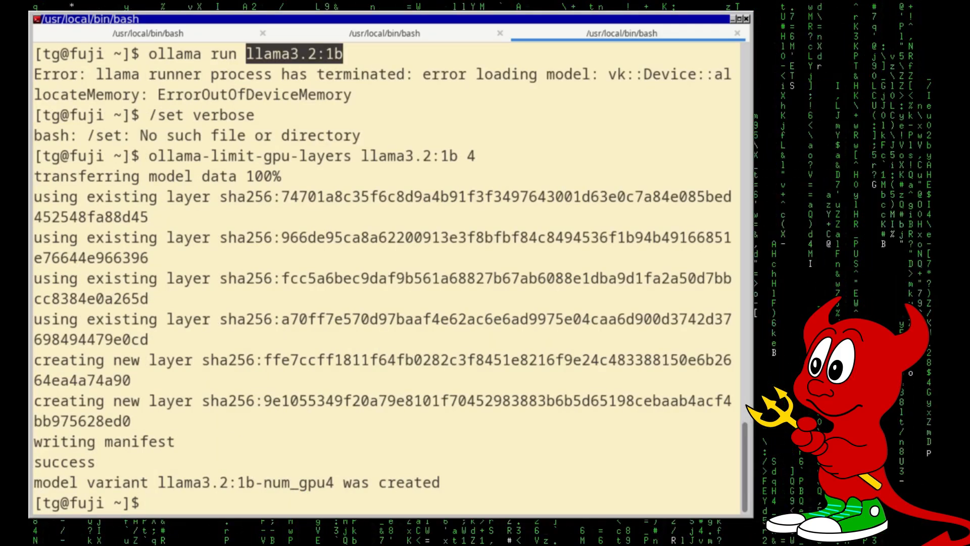
pyautogui.write('ollama run llama3.2:1b')
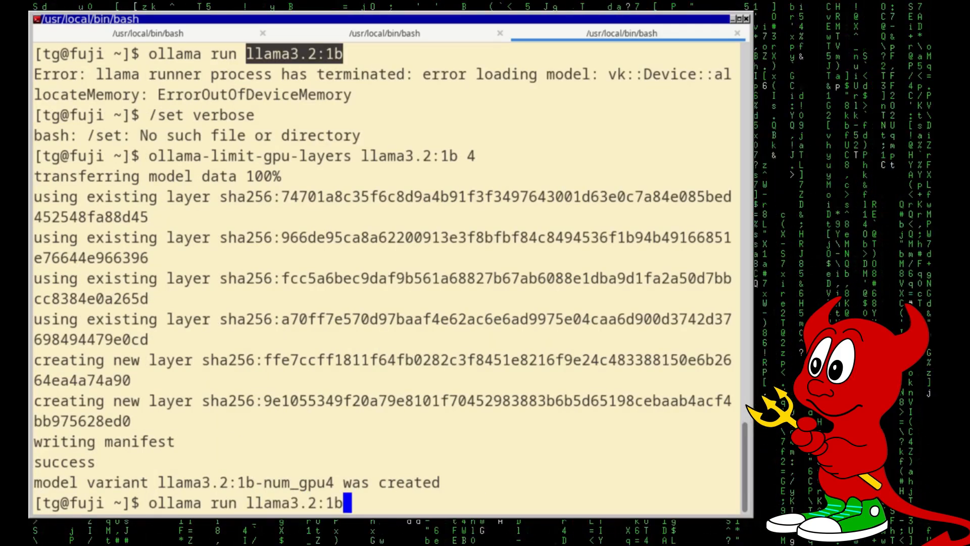
pyautogui.press('Return')
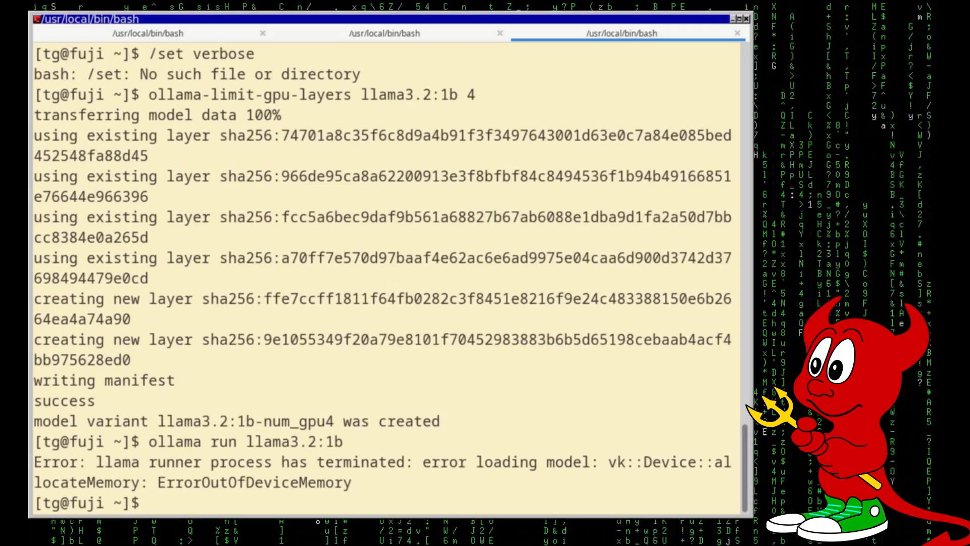
# Step: Create the llama3.2:1b-num_gpu4 variant with ollama-limit-gpu-layers and list installed models
pyautogui.write('ollama-limit-gpu-layers llama3.2:1b 4')
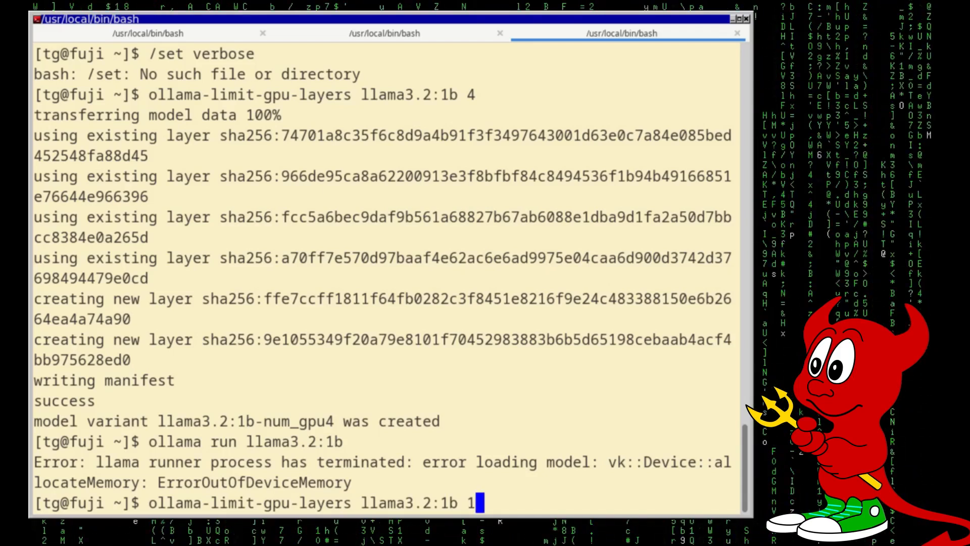
pyautogui.press('Return')
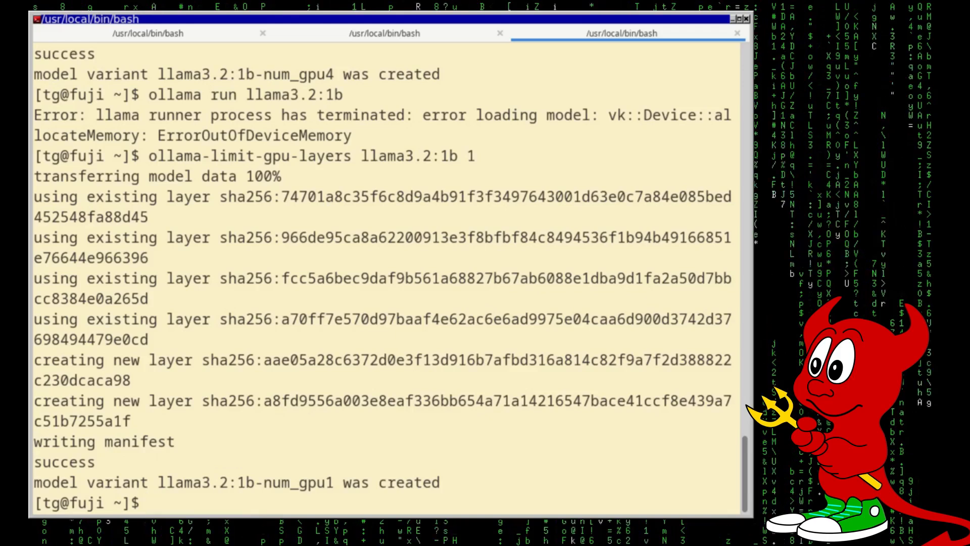
pyautogui.write('ollama run llama3.2:1b')
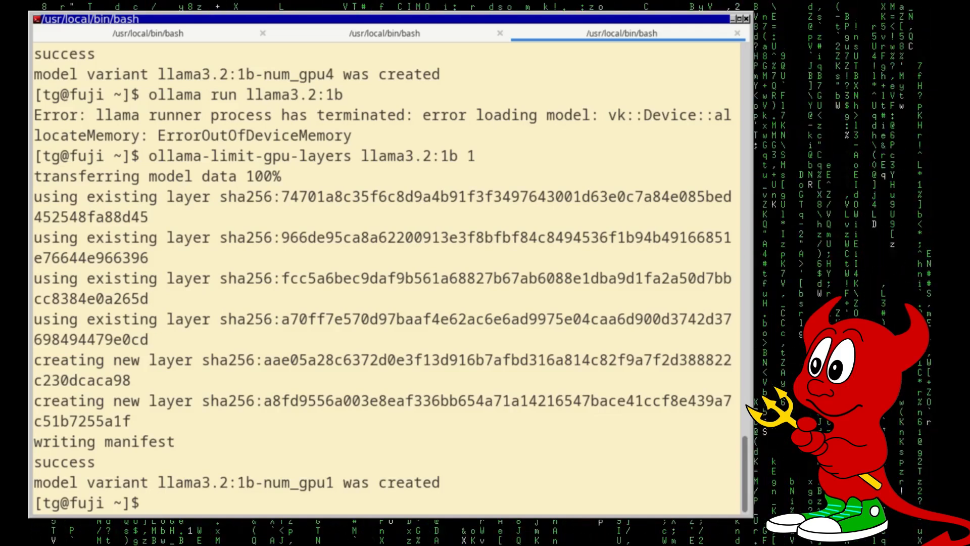
pyautogui.write('ollama')
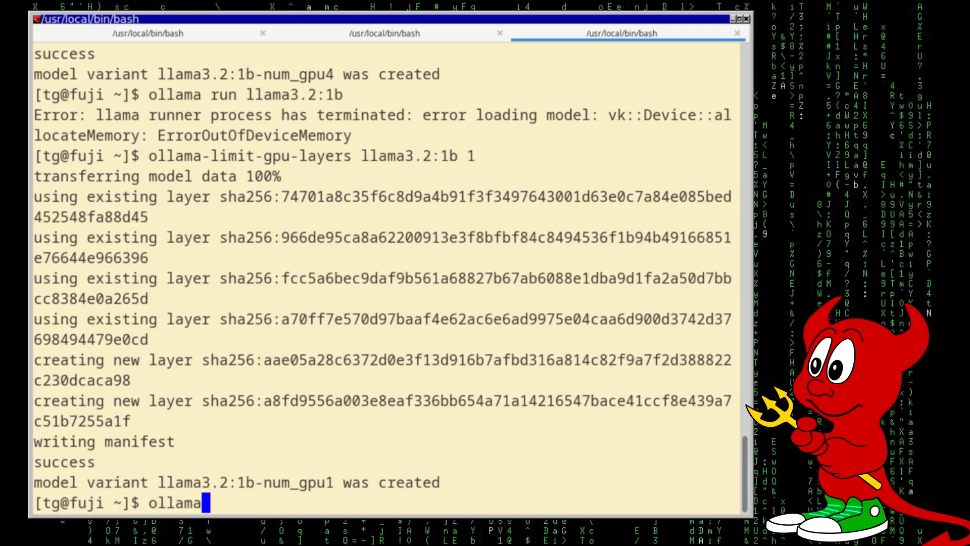
pyautogui.write('list')
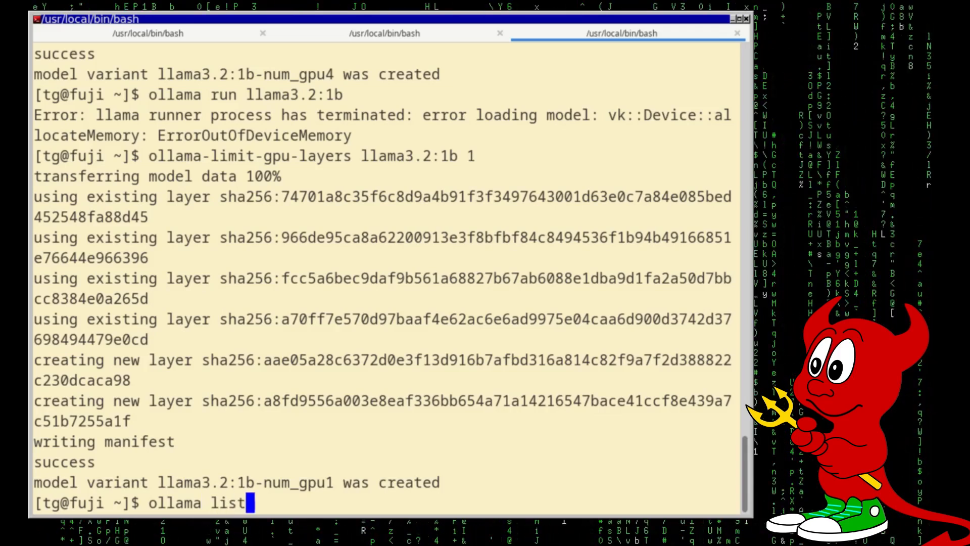
pyautogui.press('Return')
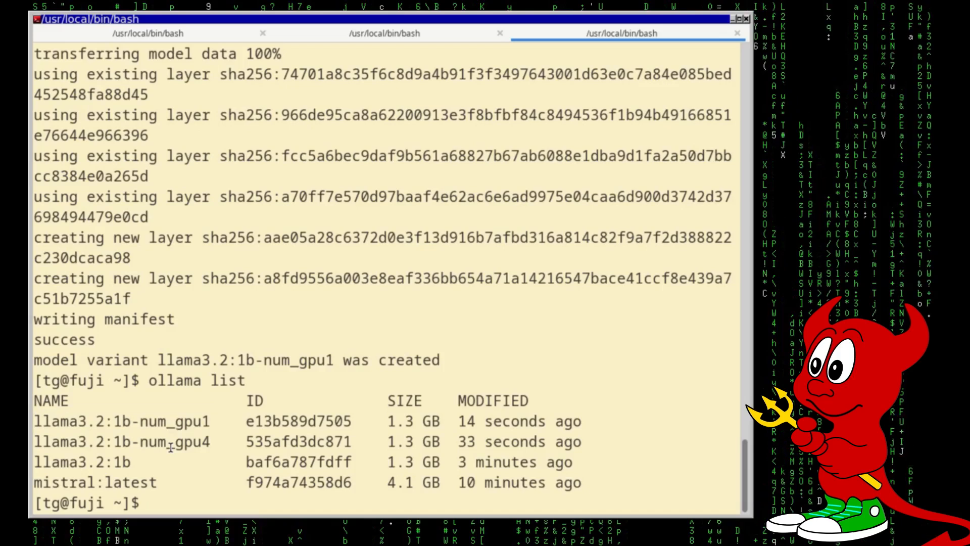
# Step: Run the GPU-layer limiter again, targeting llama3.2:1b-num_gpu4
pyautogui.doubleClick(130, 441)
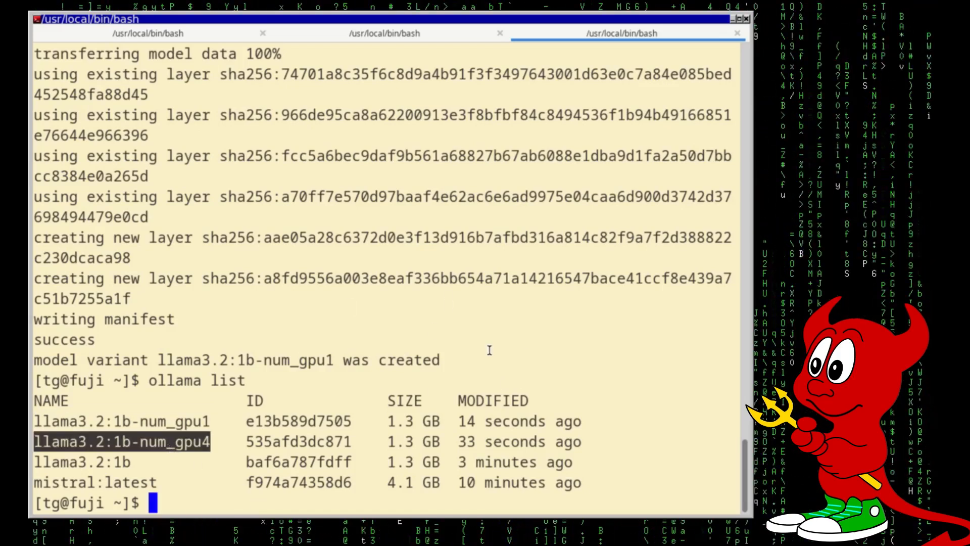
pyautogui.write('ollama-limit-gpu-layers llama3.2:1b')
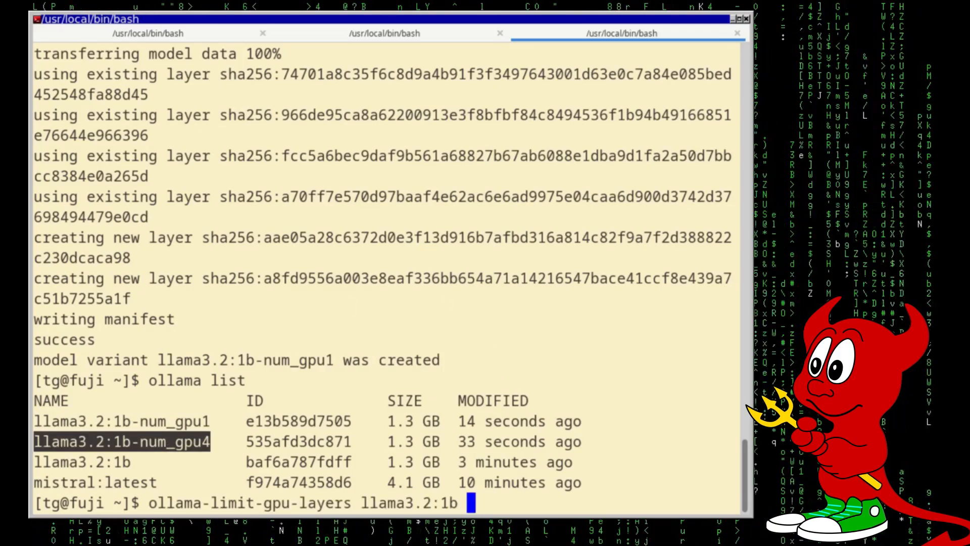
pyautogui.press('BackSpace')
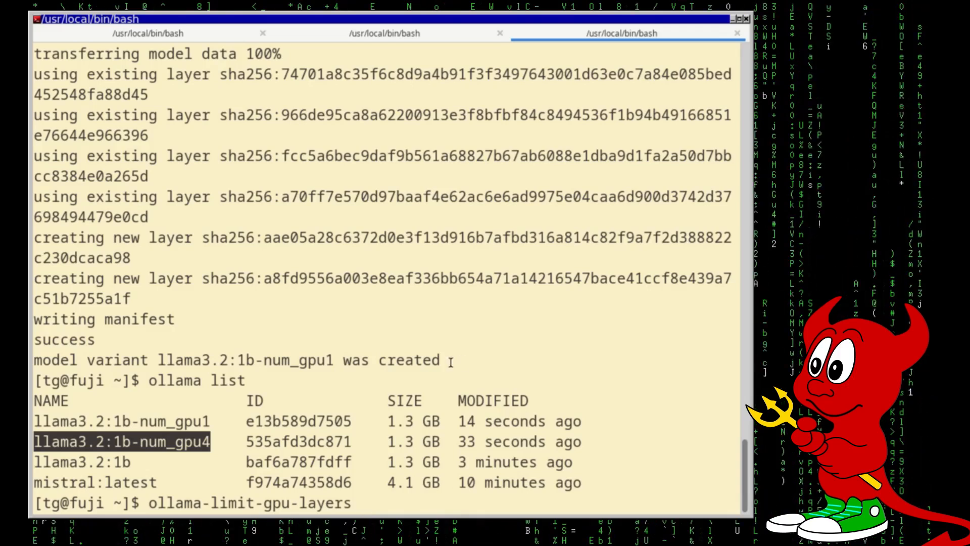
pyautogui.write('llama3.2:1b-num_gpu4')
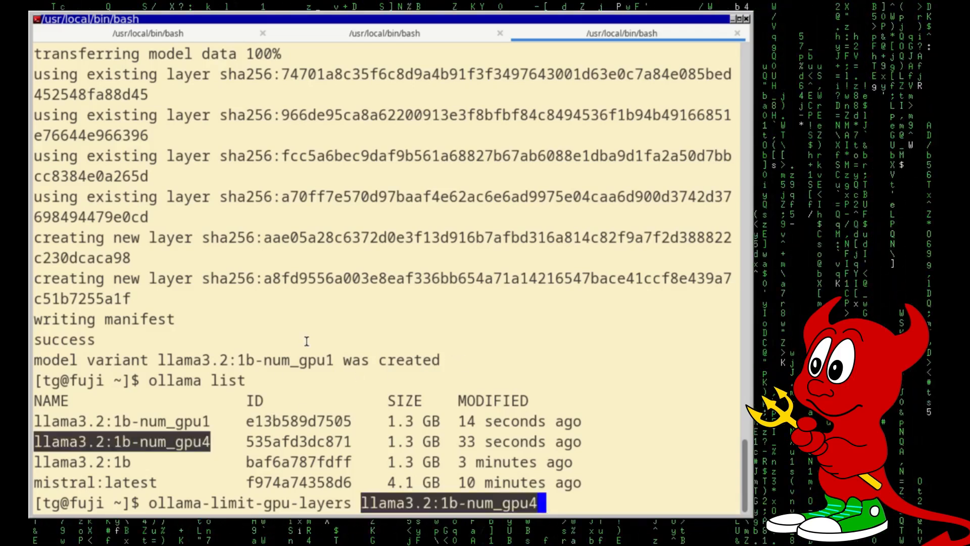
pyautogui.press('Return')
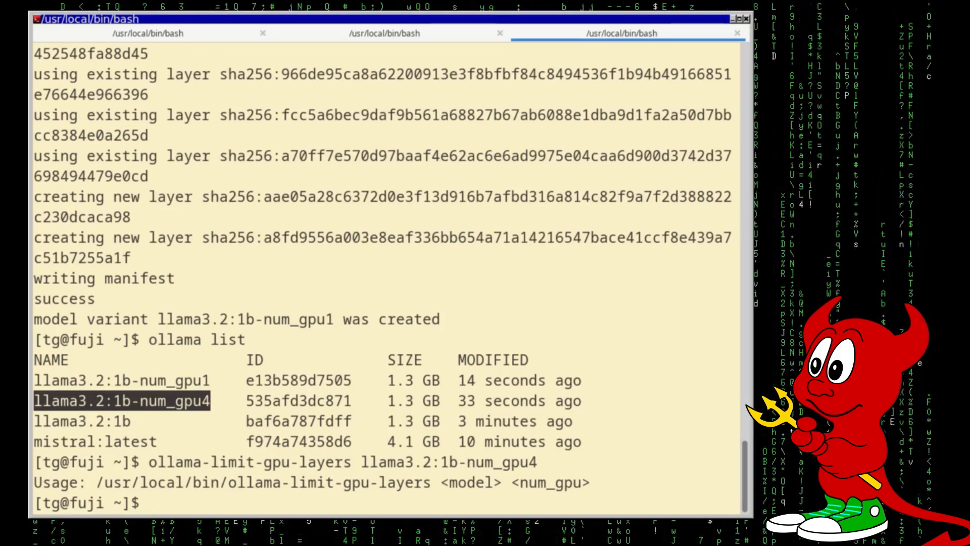
# Step: Start a chat session with llama3.2:1b-num_gpu4
pyautogui.write('ollama')
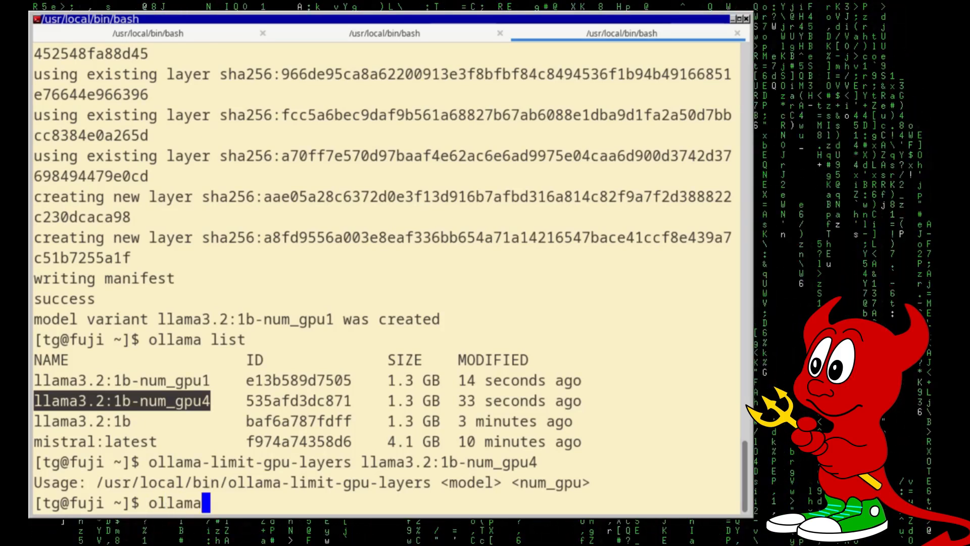
pyautogui.write('run')
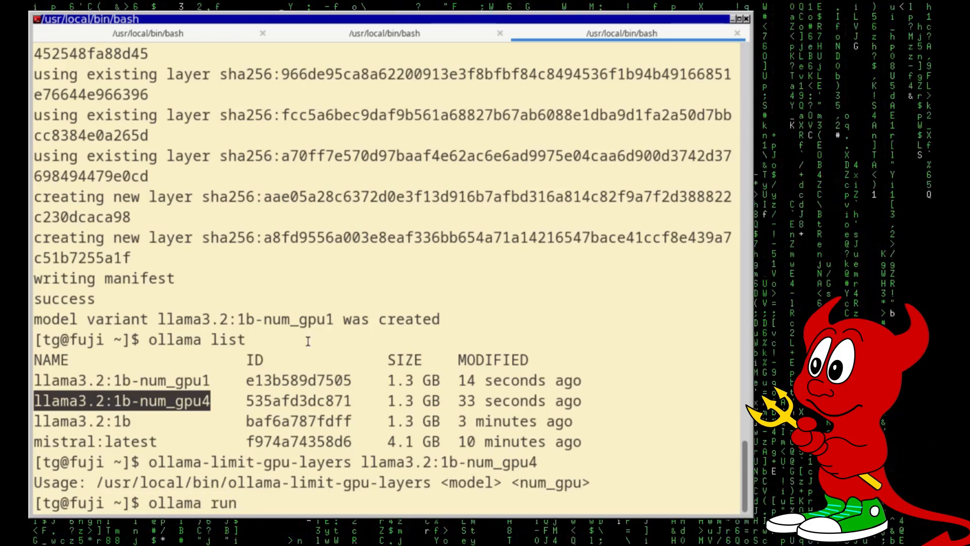
pyautogui.write('llama3.2:1b-num_gpu4')
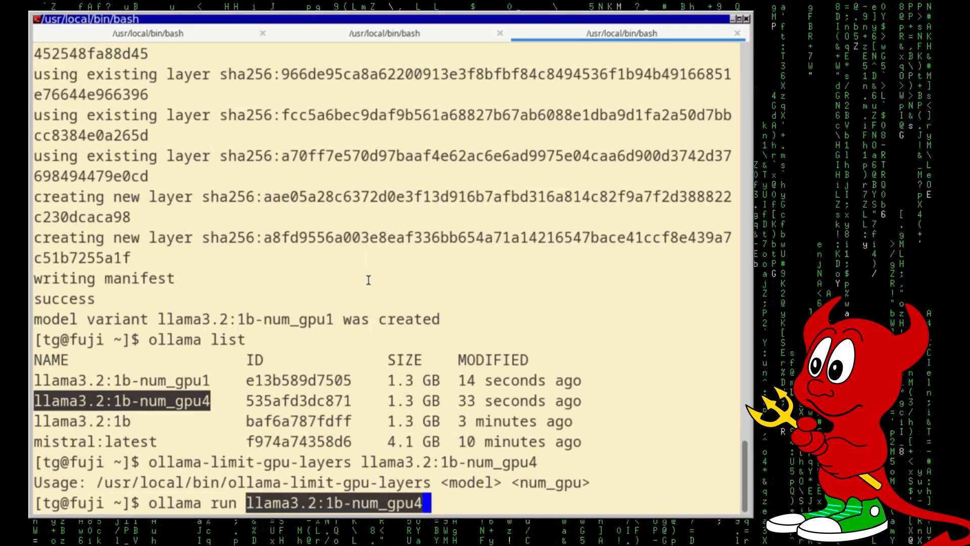
pyautogui.press('Return')
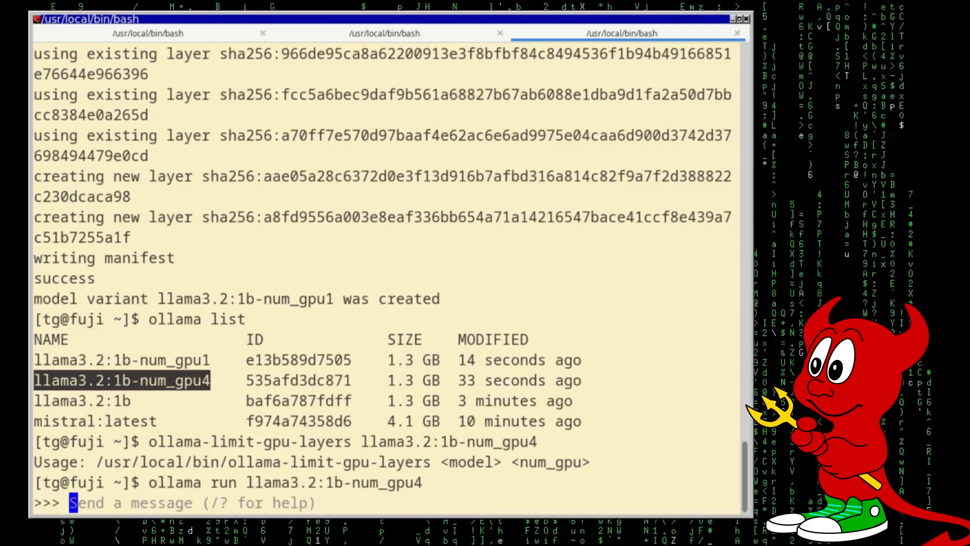
# Step: Enable verbose, ask 'why is the sky blue' (12.31 tokens/s), then exit the chat
pyautogui.write('/set')
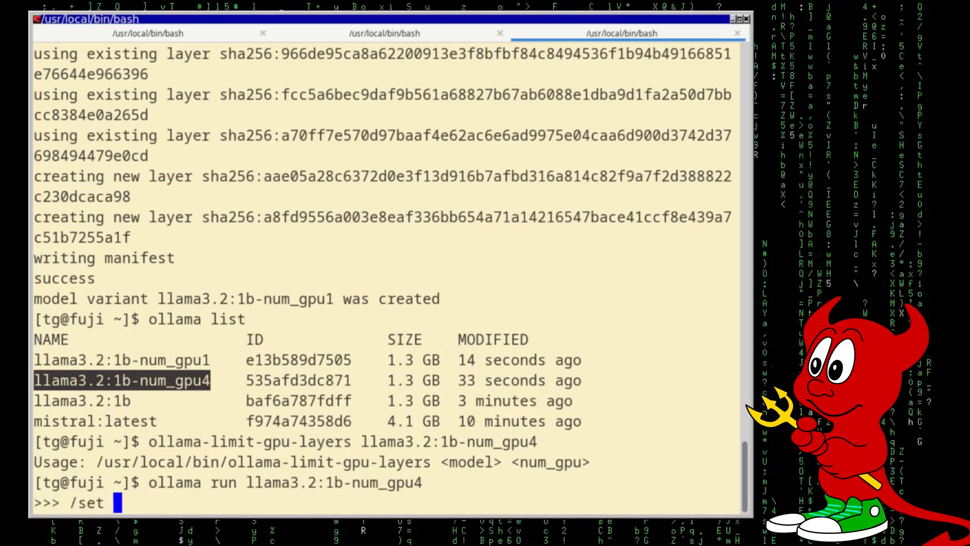
pyautogui.write('verbose')
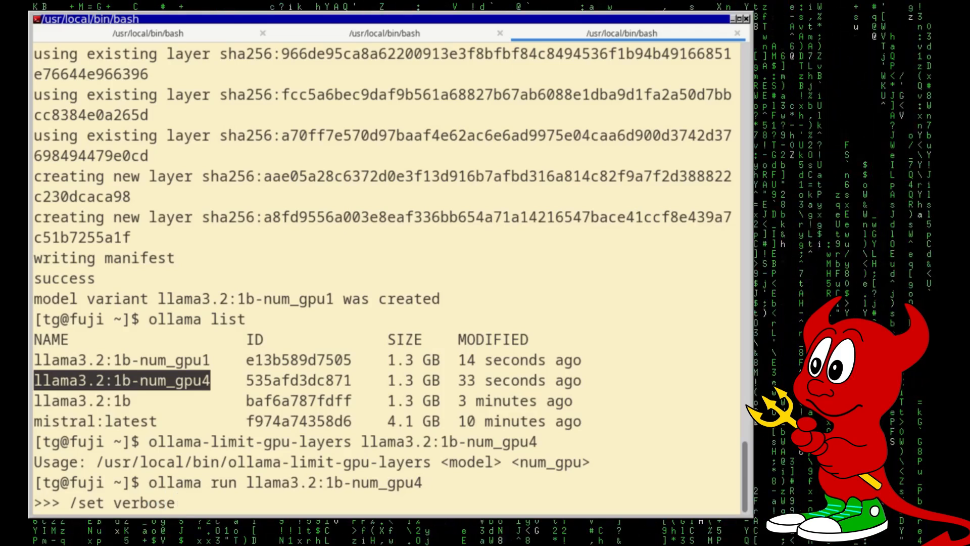
pyautogui.write('why is t')
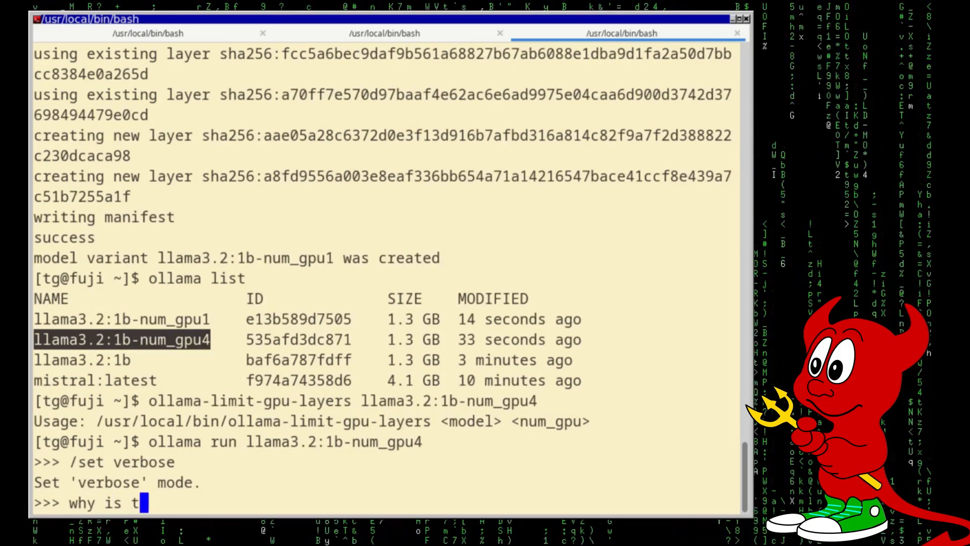
pyautogui.write('he sky blue')
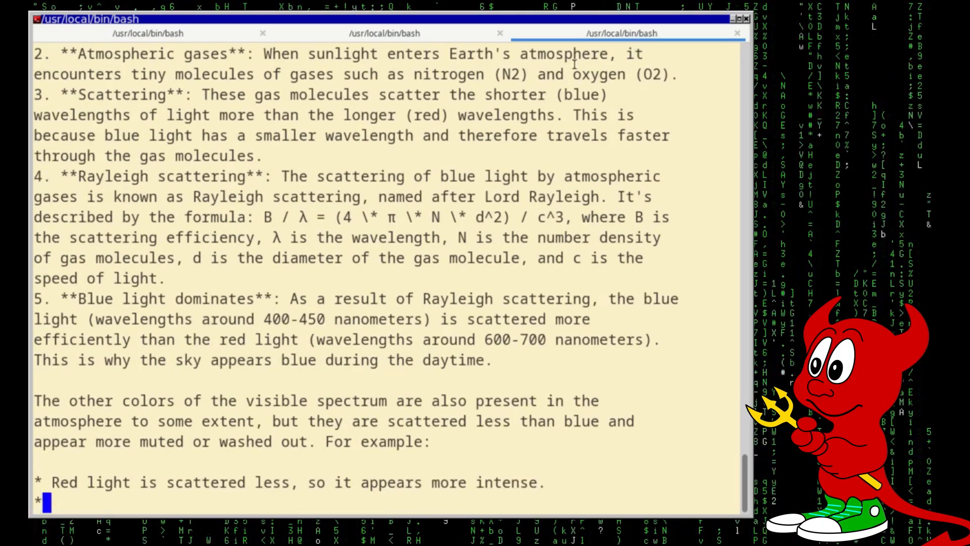
pyautogui.scroll(-3)
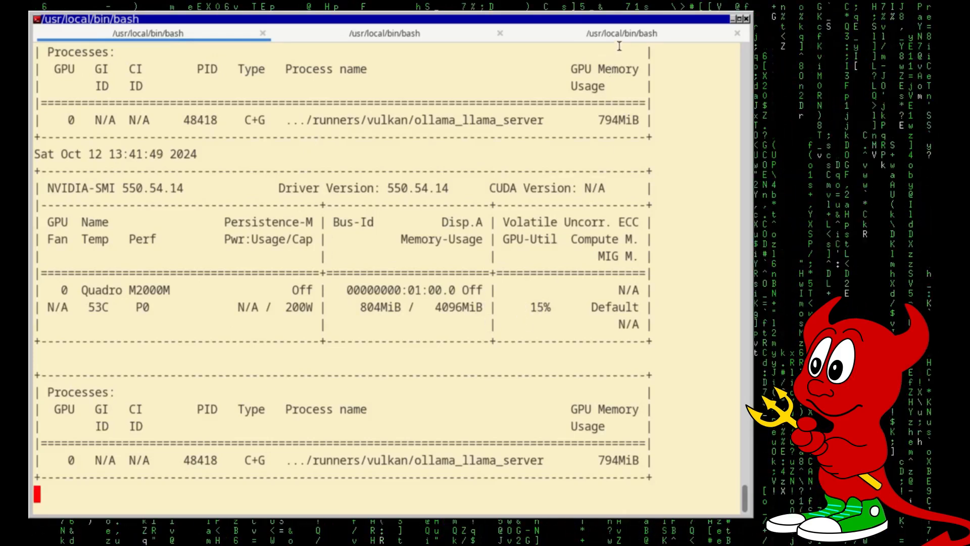
pyautogui.click(622, 34)
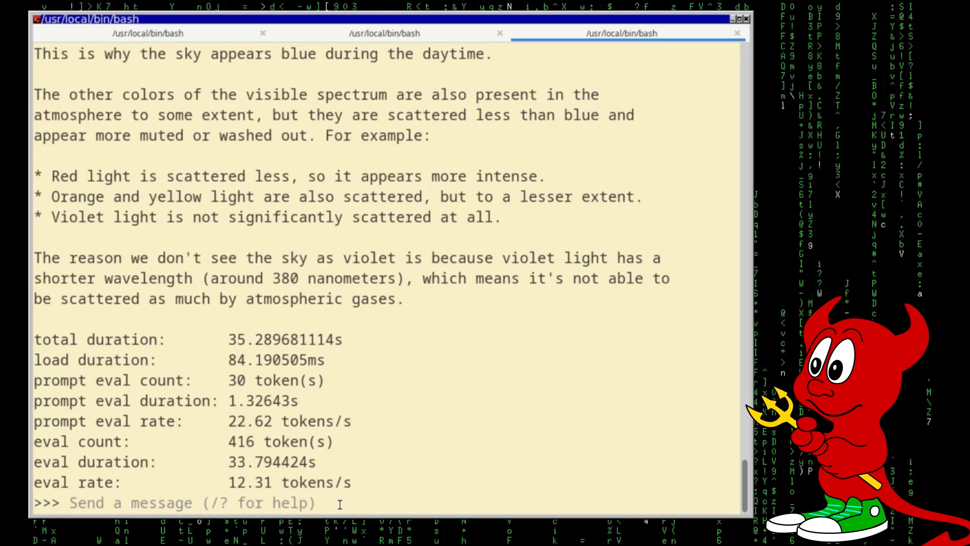
pyautogui.write('/exit')
pyautogui.write('ollama-limit-gpu-layers llama3.2:1b 1')
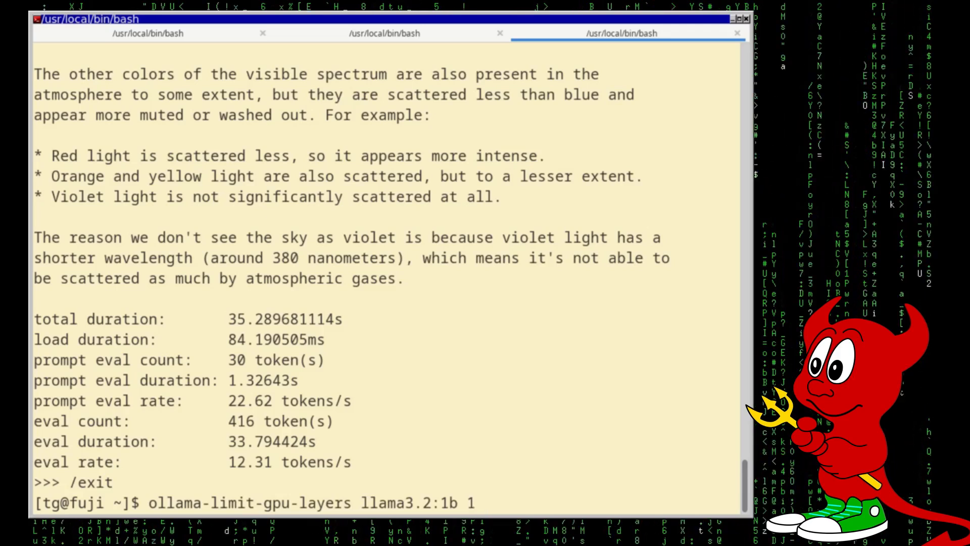
# Step: Run ollama-limit-gpu-layers llama3.2:1b 16, list models, and launch llama3.2:1b-num_gpu16
pyautogui.write('6')
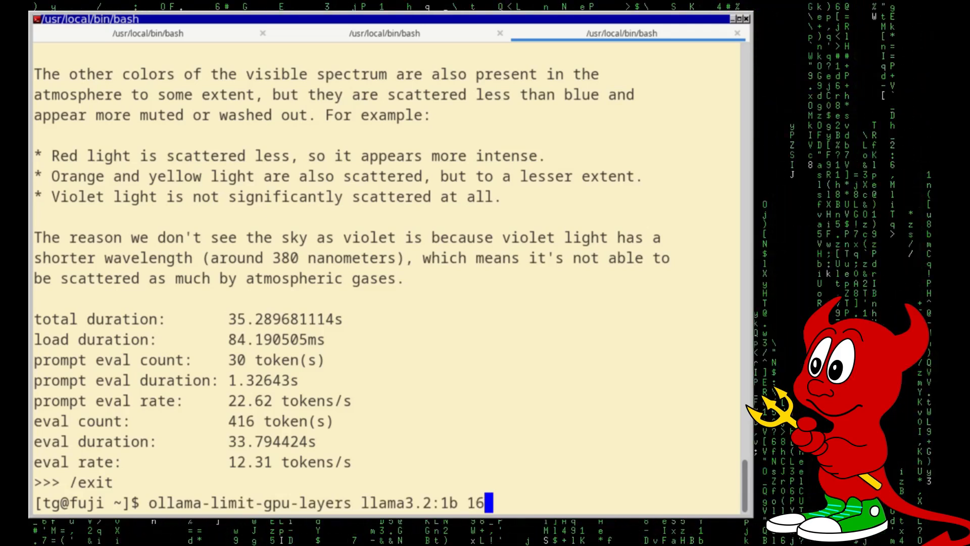
pyautogui.press('Return')
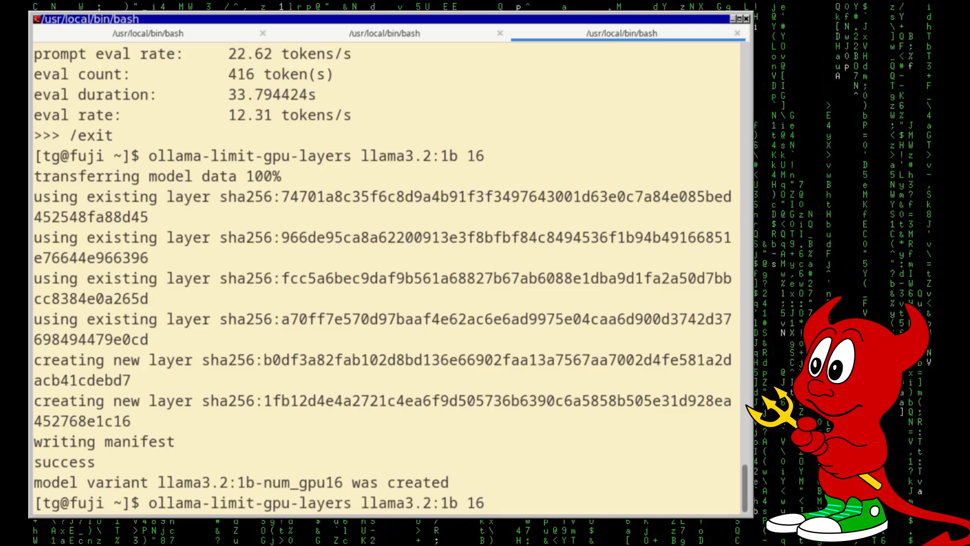
pyautogui.write('ollama list')
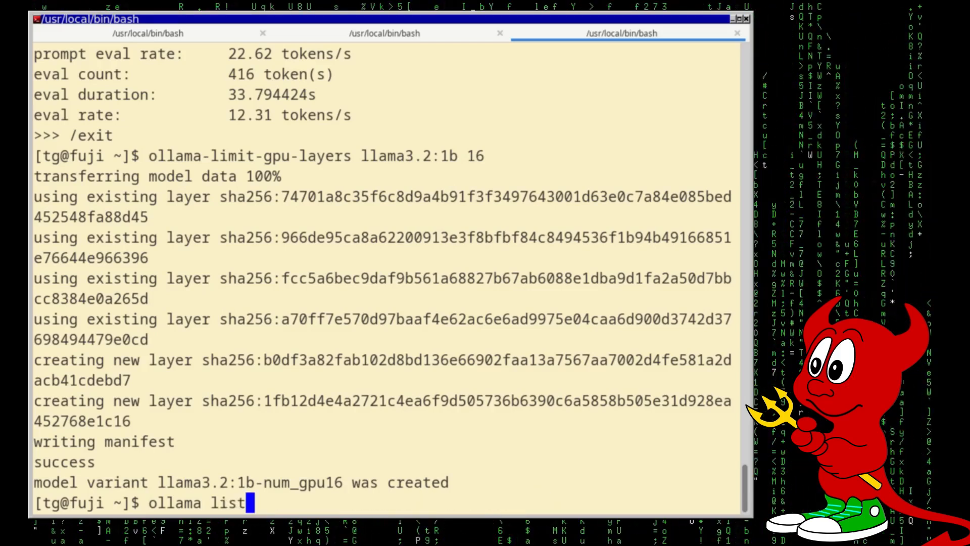
pyautogui.press('Return')
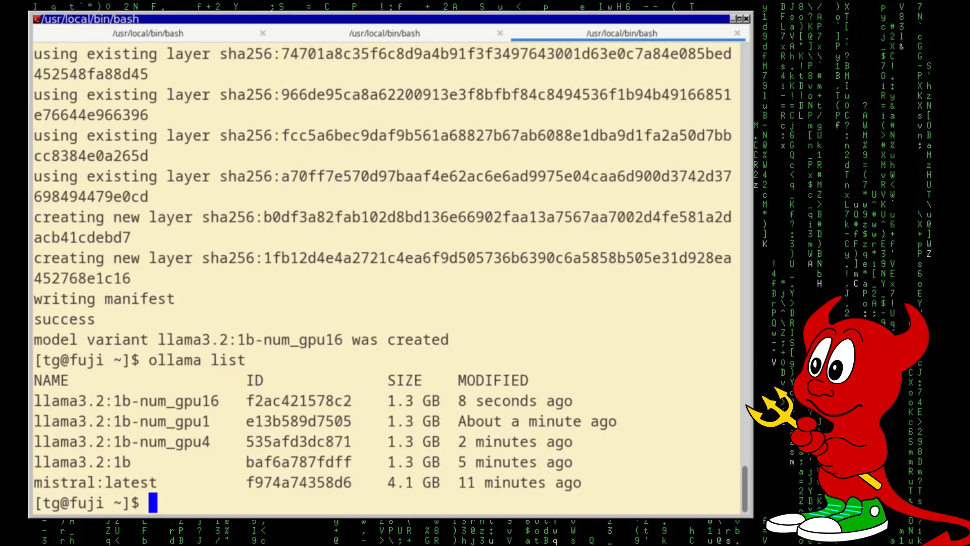
pyautogui.write('ollama')
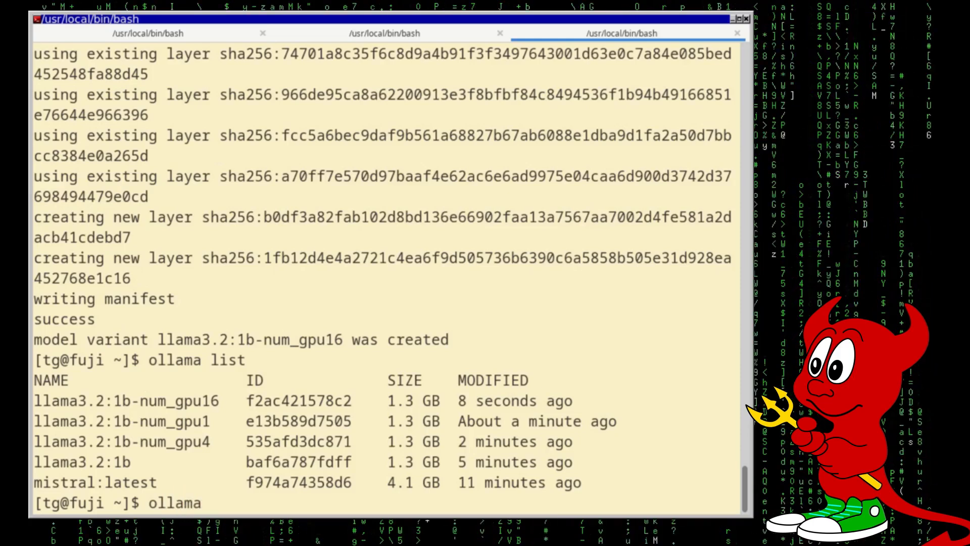
pyautogui.write('run llama3.2:1b-num_gpu16')
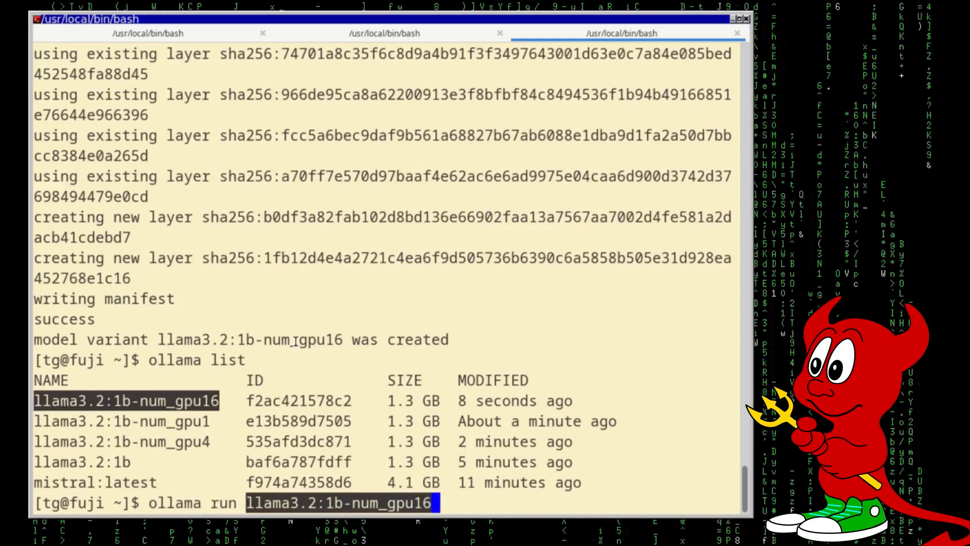
pyautogui.press('Return')
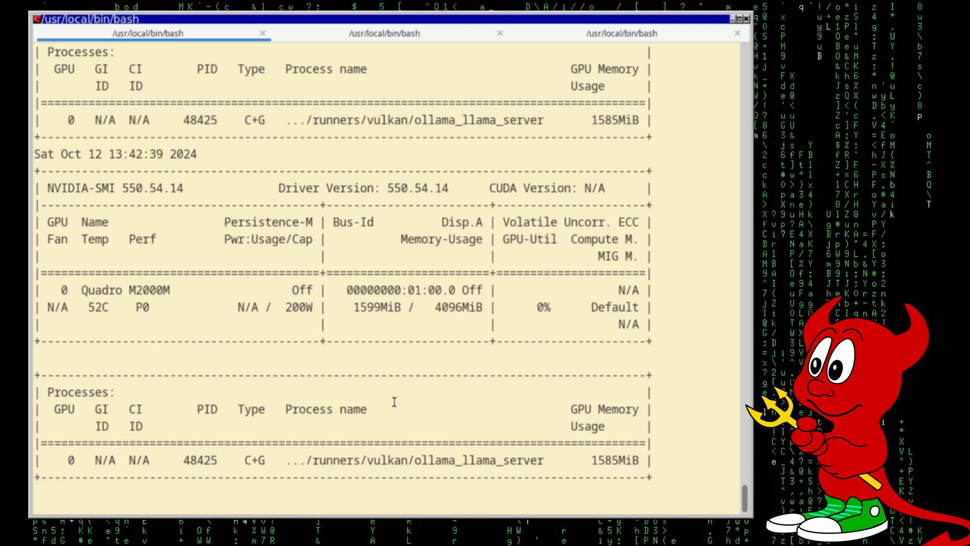
# Step: Ask num_gpu16 'why is the sky blue' with verbose on, answering at 15.94 tokens/s
pyautogui.click(625, 33)
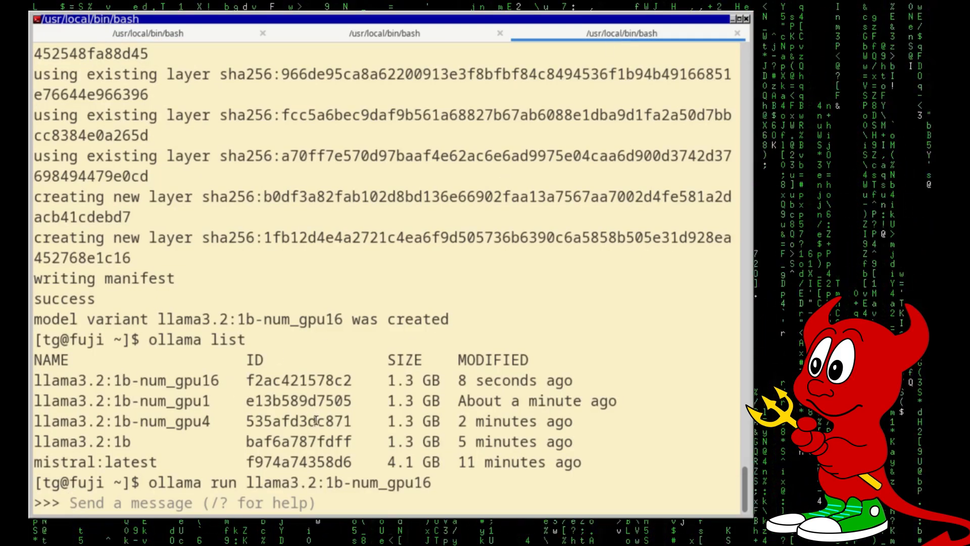
pyautogui.write('why')
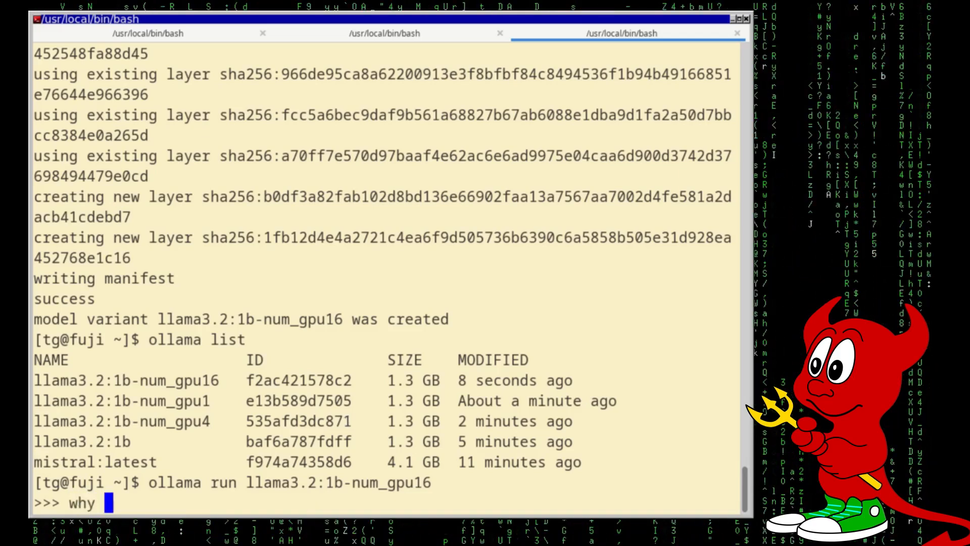
pyautogui.write('is the sky')
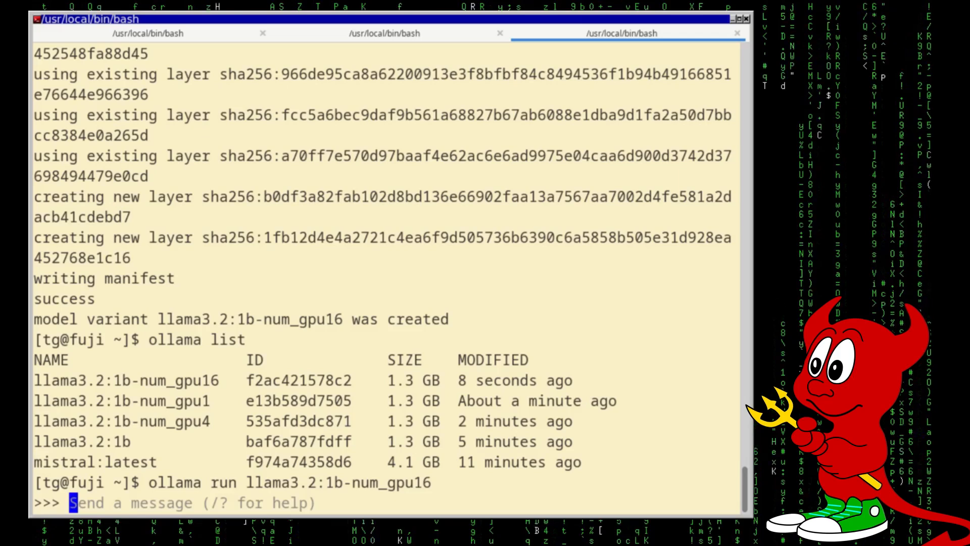
pyautogui.write('/set verbos')
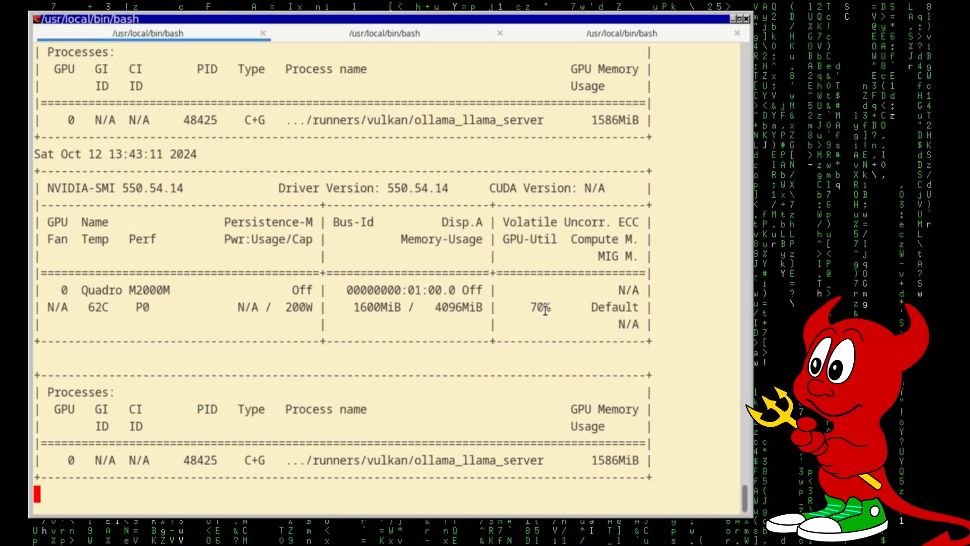
pyautogui.click(628, 34)
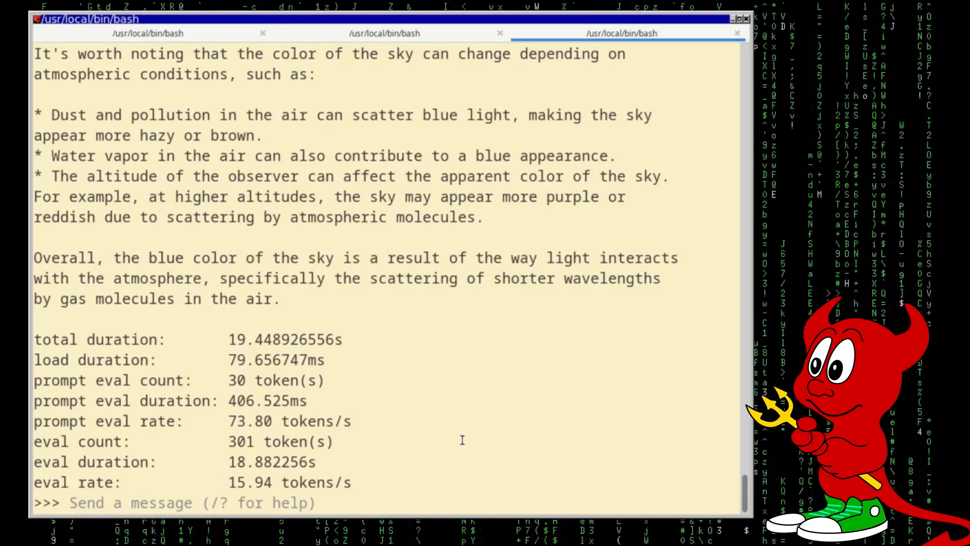
# Step: Start typing the next question, 'what is…', in the chat input
pyautogui.click(79, 502)
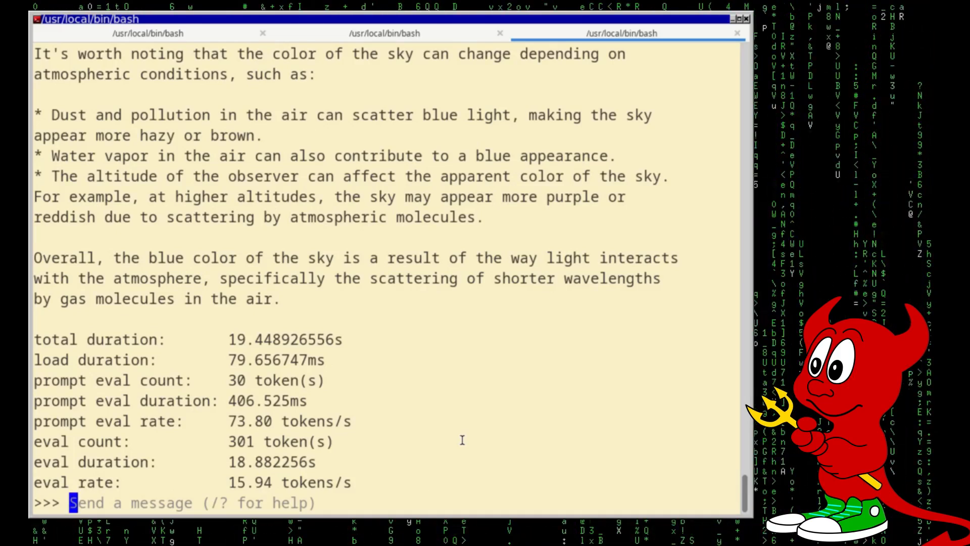
pyautogui.write('w')
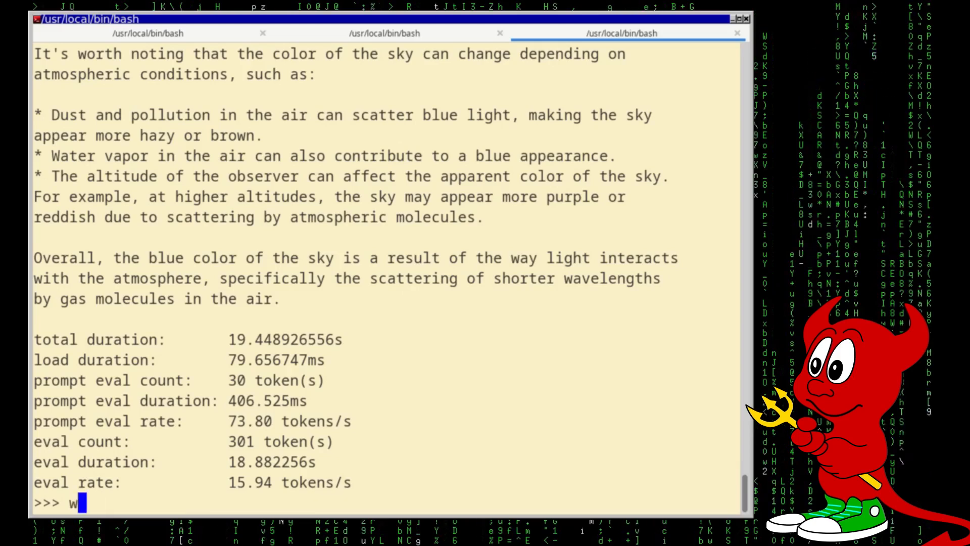
pyautogui.write('hat is FreeBSD')
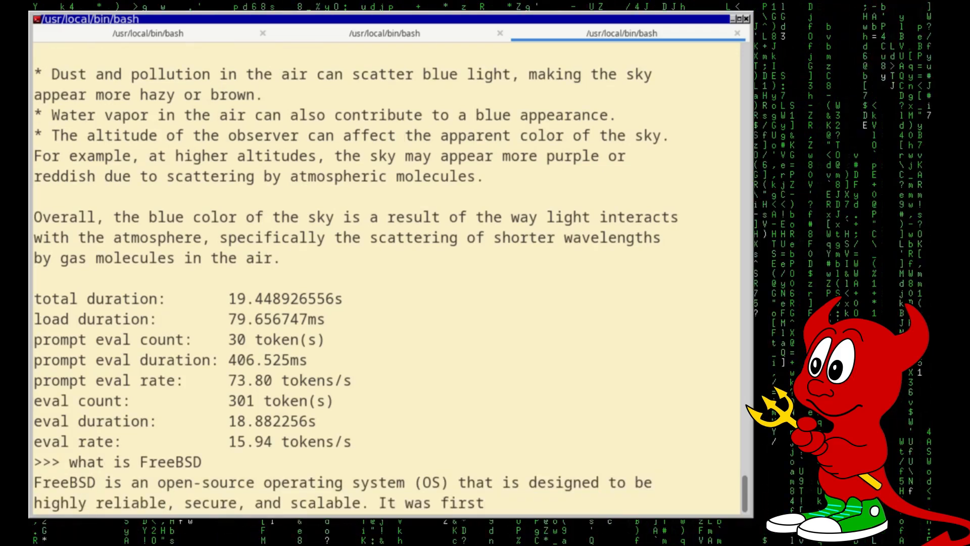
# Step: Scroll through the FreeBSD answer and its stats (533 tokens, 15.11 tokens/s), then refocus the input
pyautogui.scroll(-3)
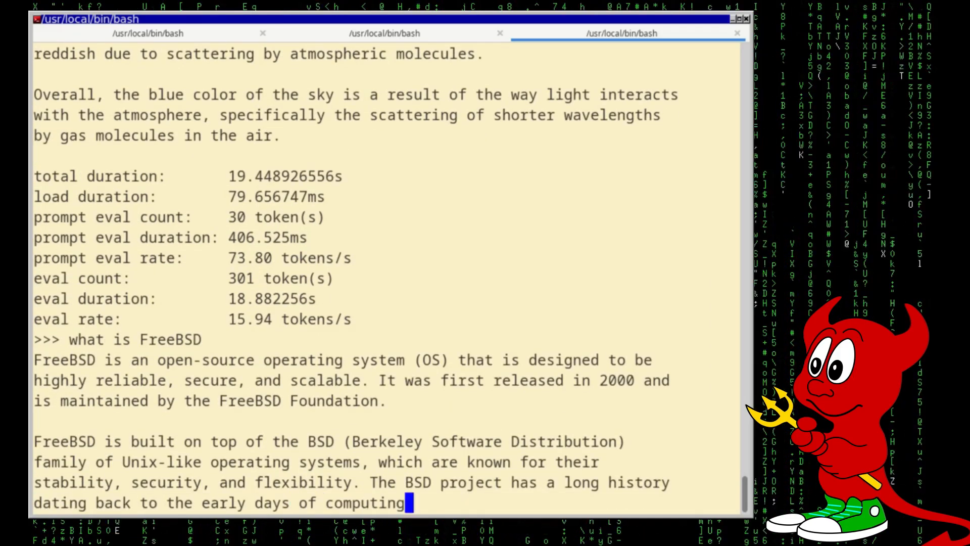
pyautogui.scroll(-3)
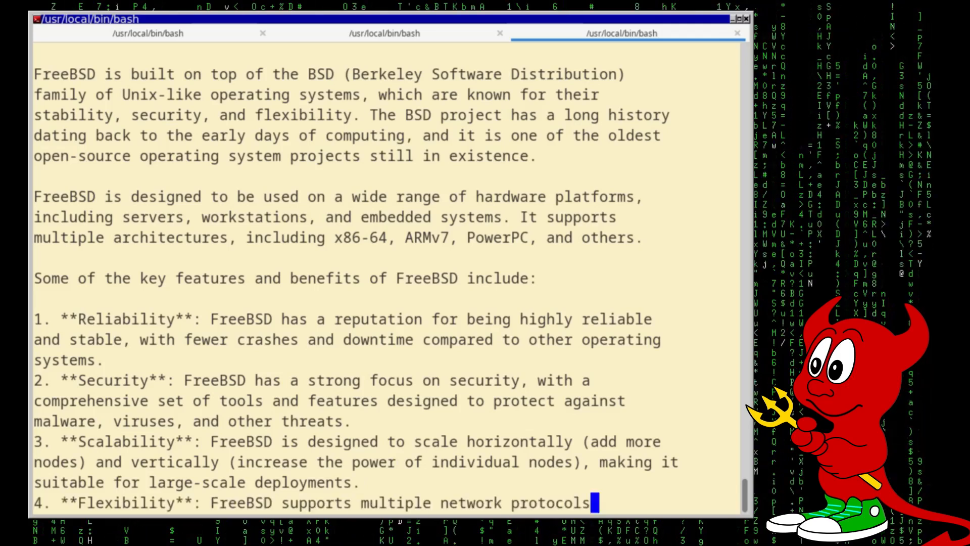
pyautogui.scroll(-3)
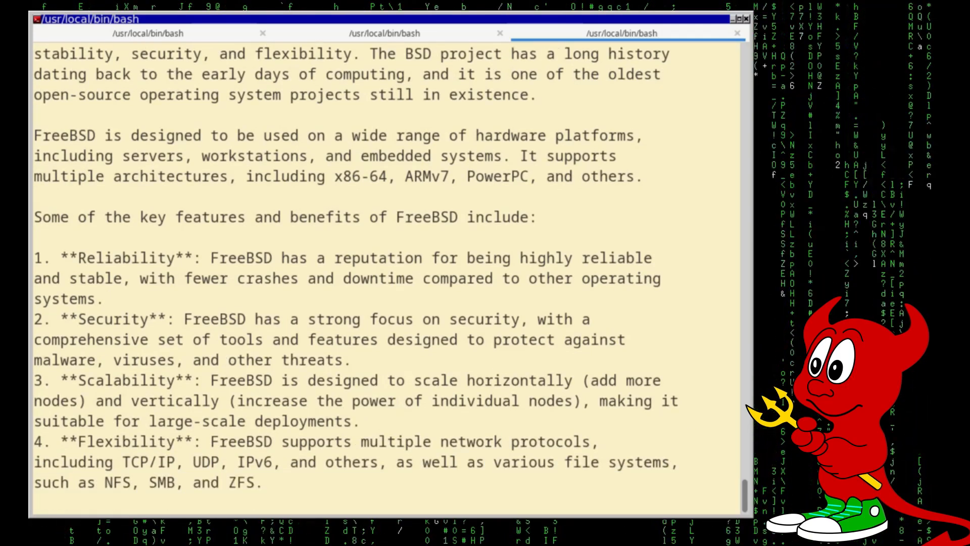
pyautogui.scroll(-3)
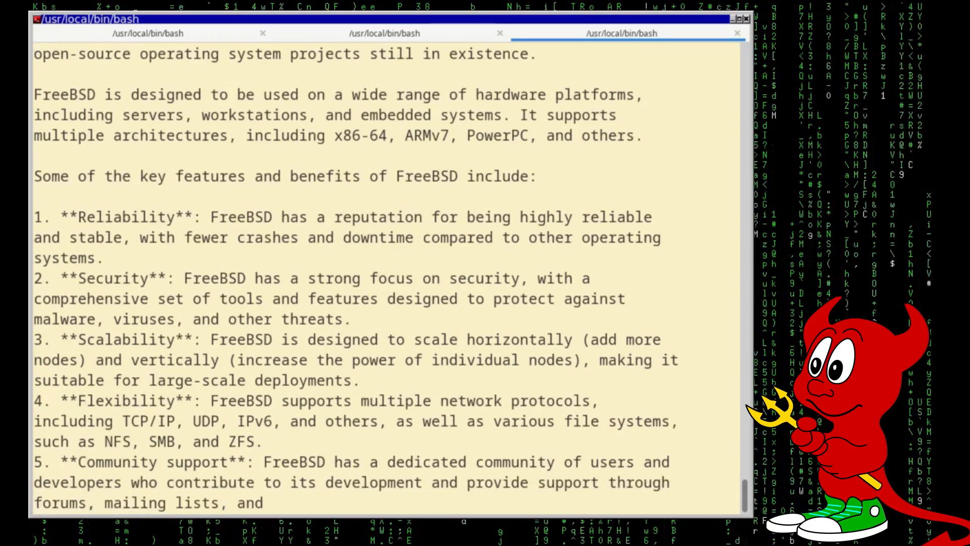
pyautogui.scroll(-3)
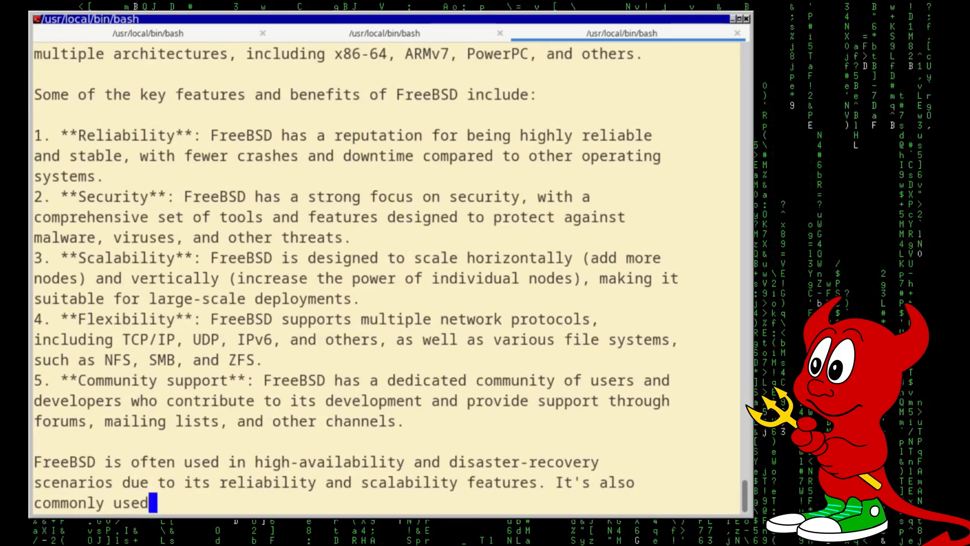
pyautogui.scroll(-3)
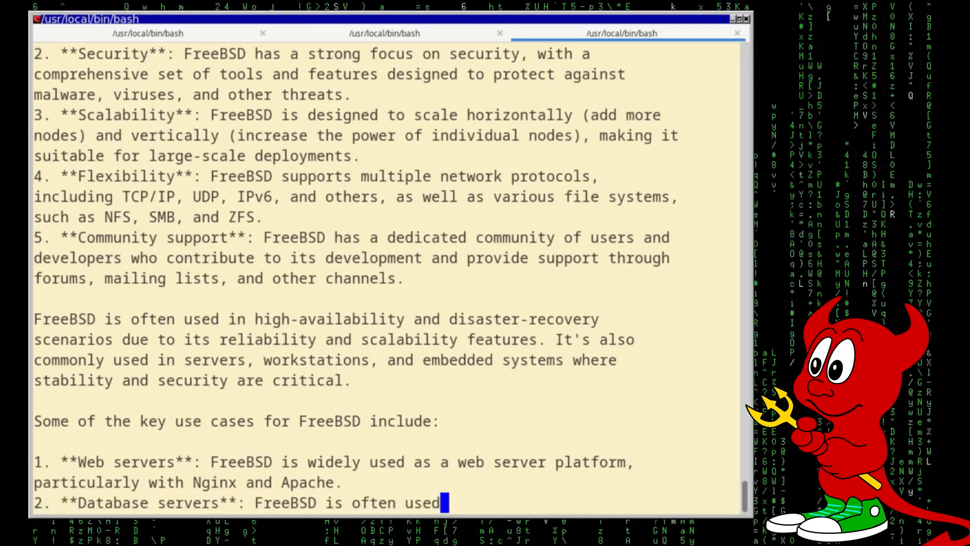
pyautogui.scroll(-3)
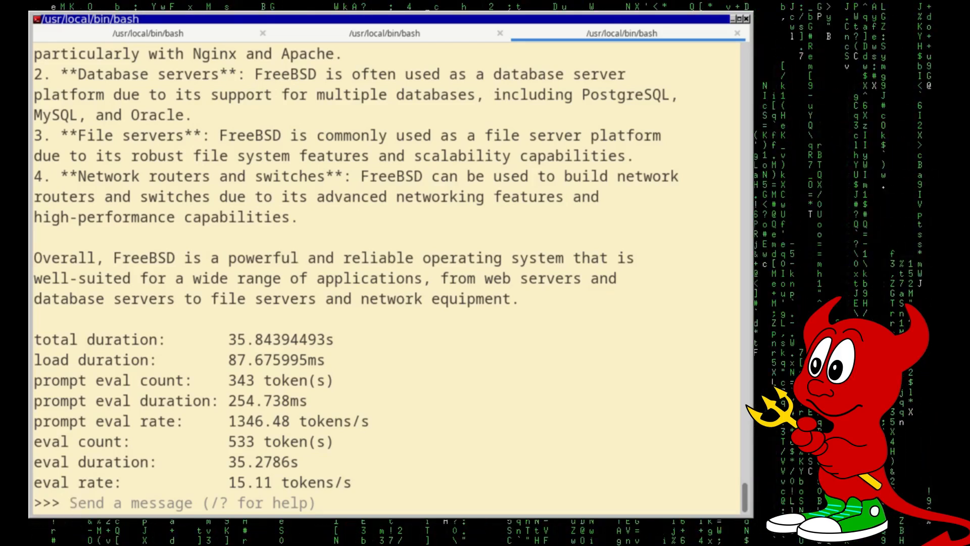
pyautogui.click(72, 502)
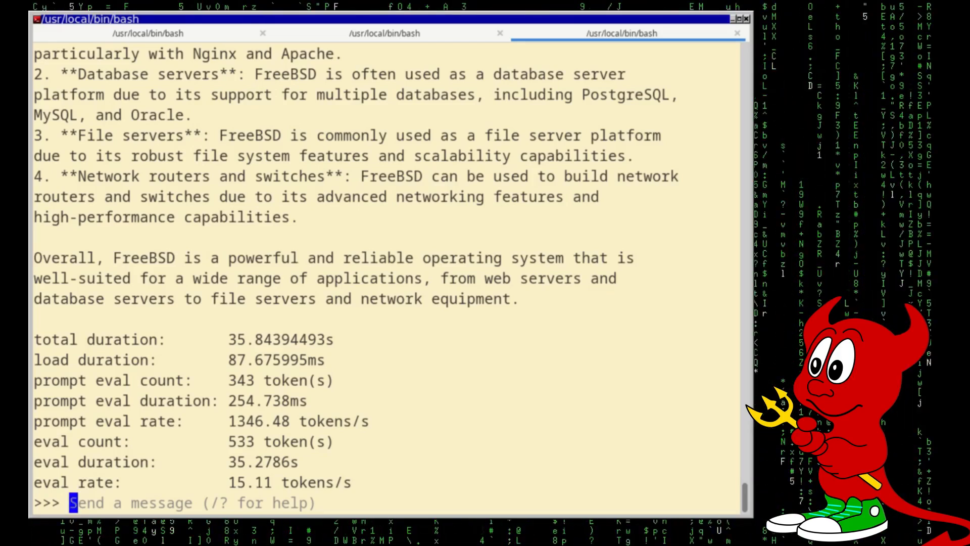